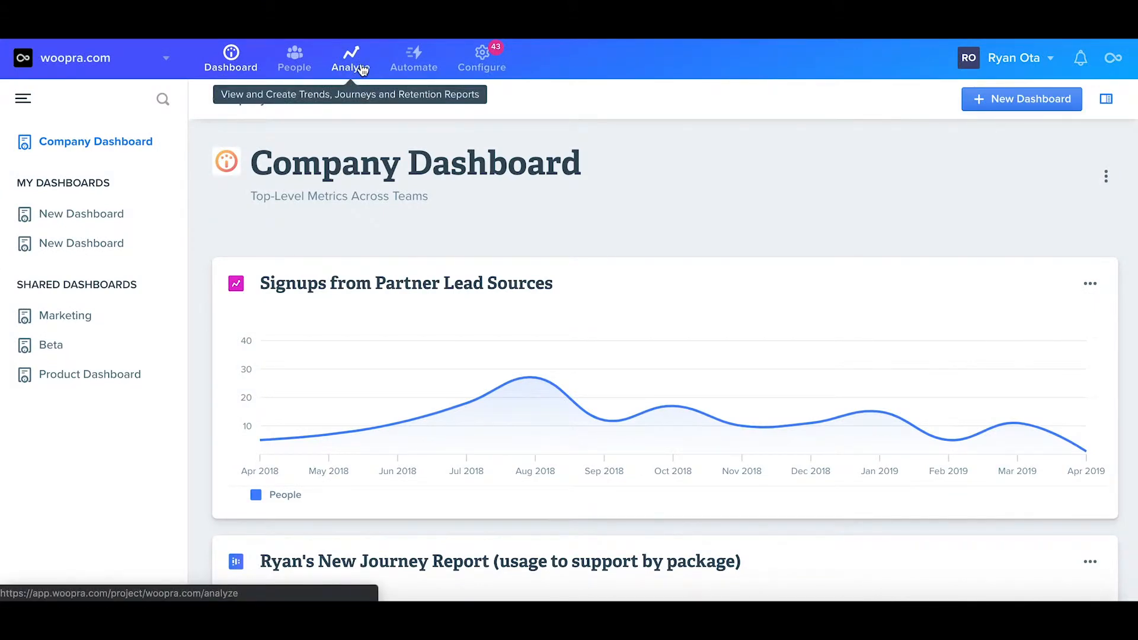
Create a new Journeys report from Analyze's New Report dialog
{"action": "left_click", "coordinate": [350, 58]}
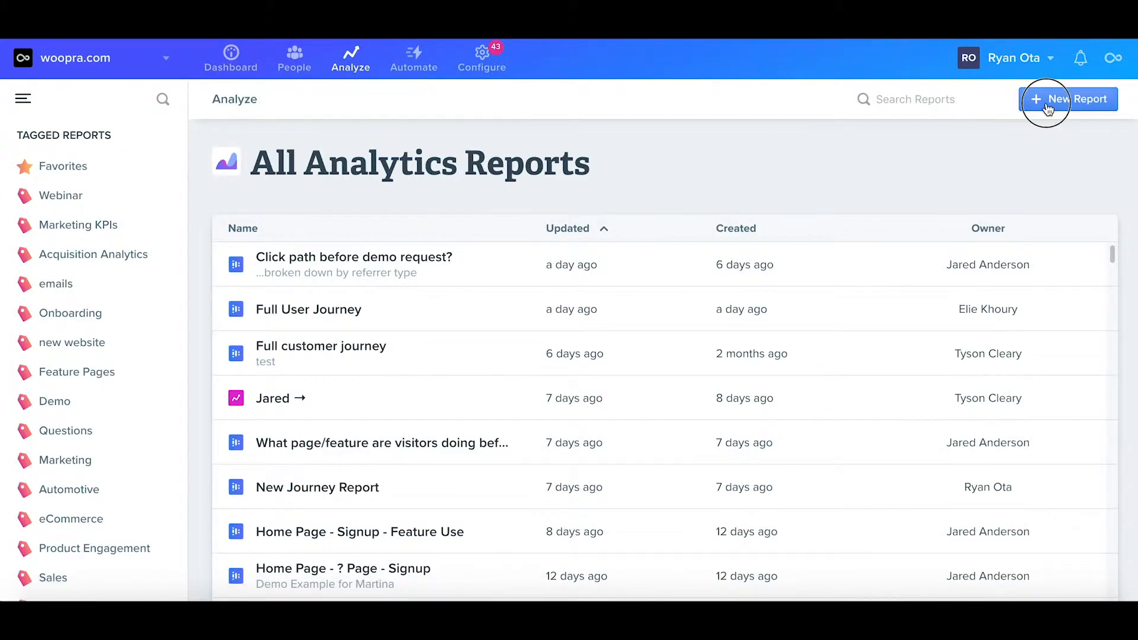
{"action": "left_click", "coordinate": [1067, 99]}
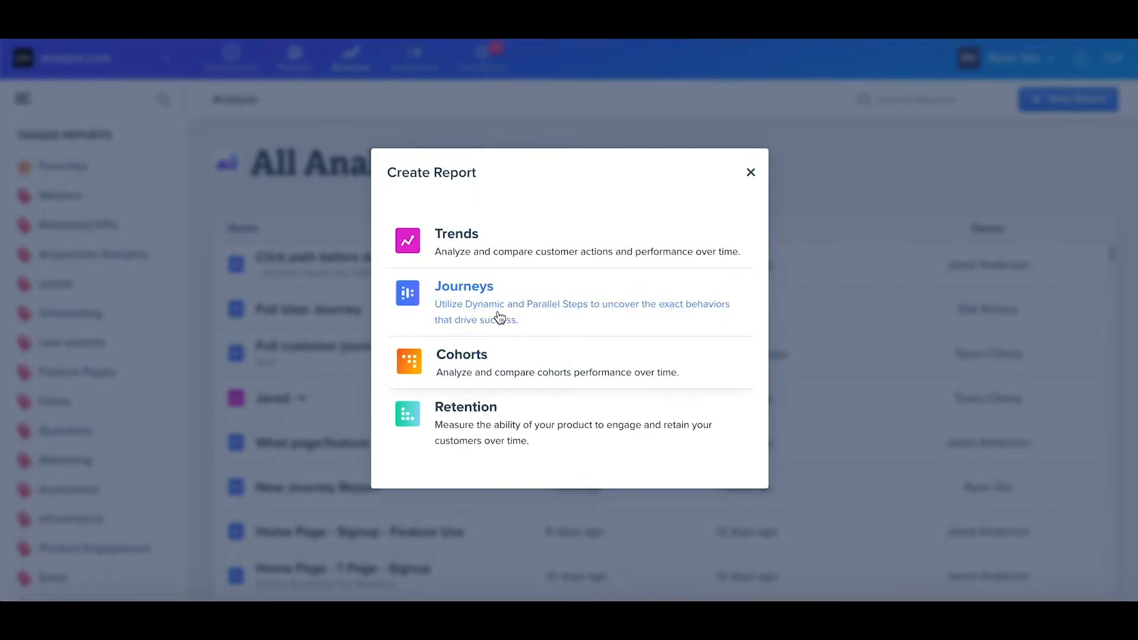
{"action": "left_click", "coordinate": [463, 286]}
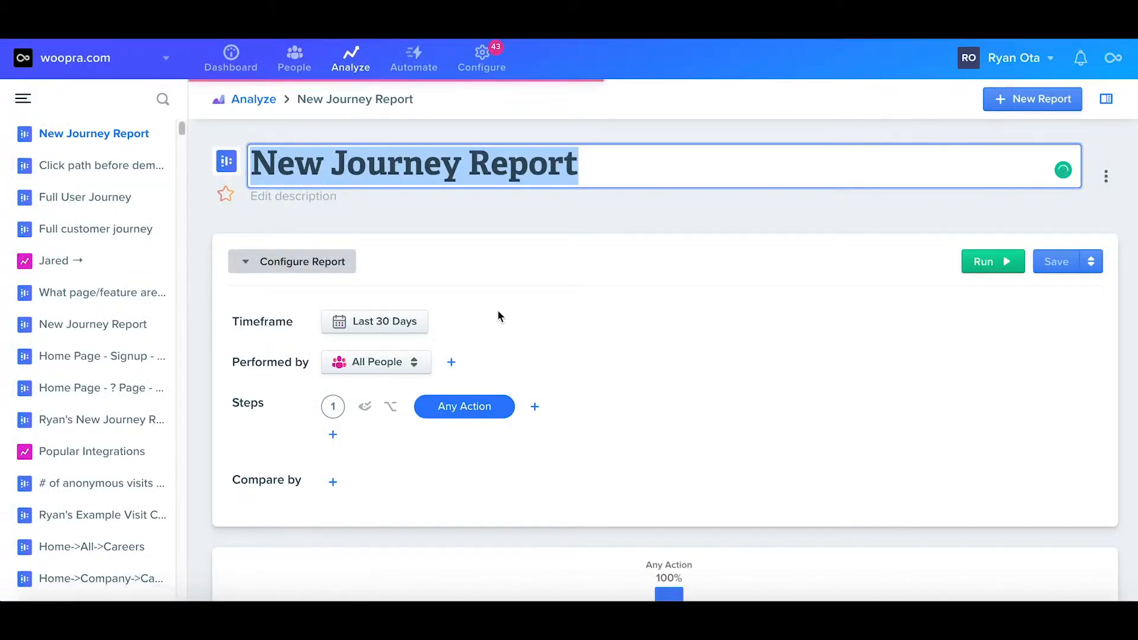
Title the report 'Woopra Version and Support Request'
{"action": "type", "text": "Woopra Version and Support"}
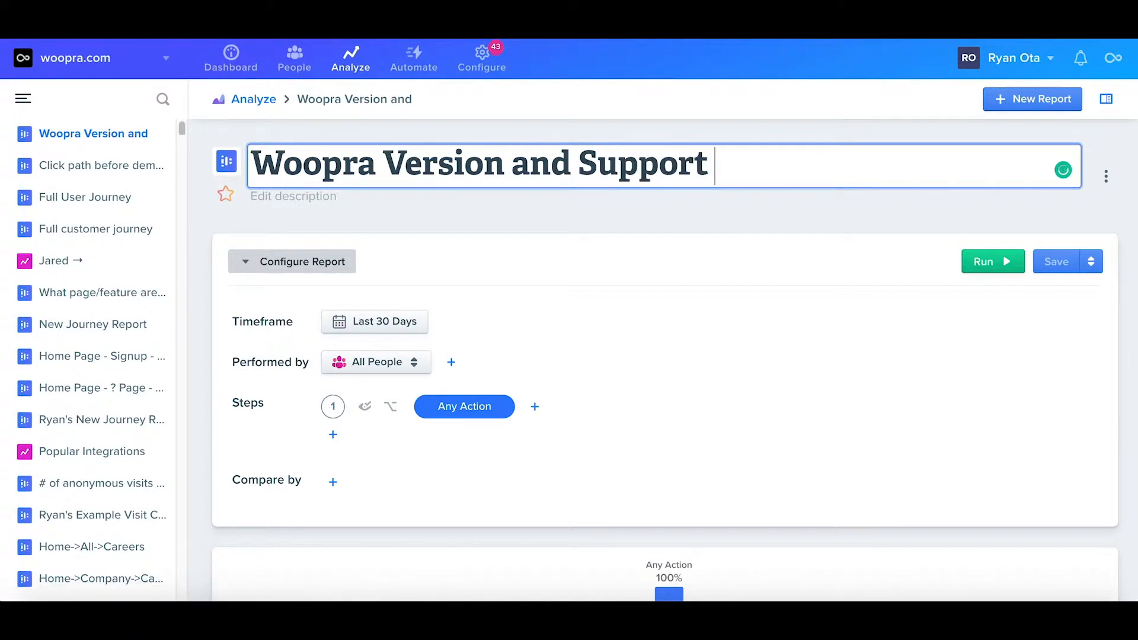
{"action": "type", "text": "Request"}
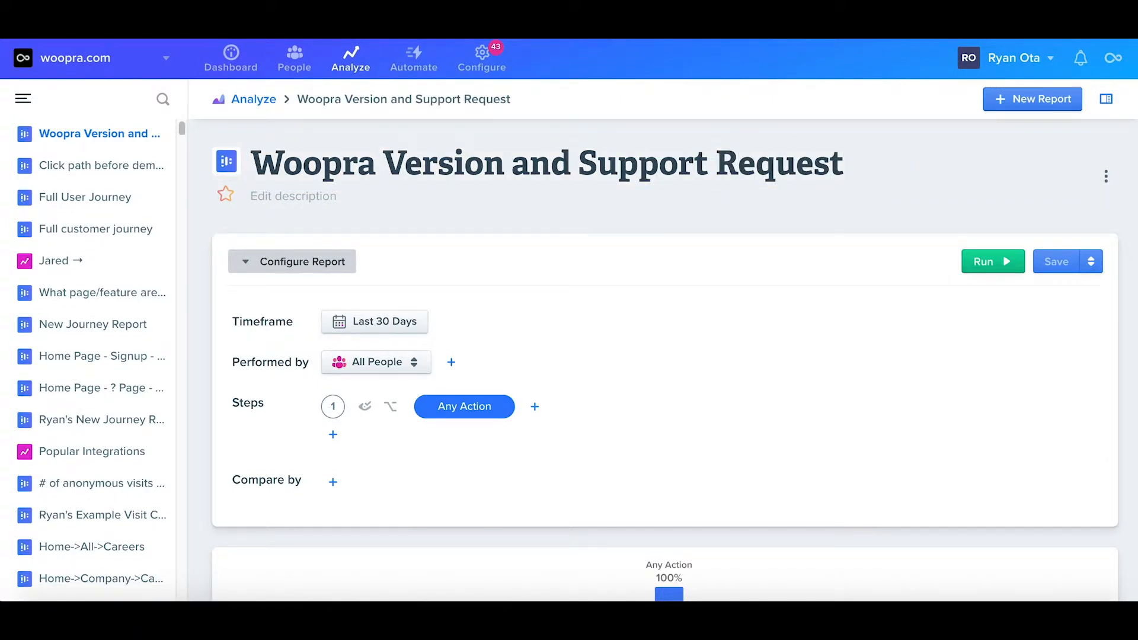
{"action": "mouse_move", "coordinate": [823, 245]}
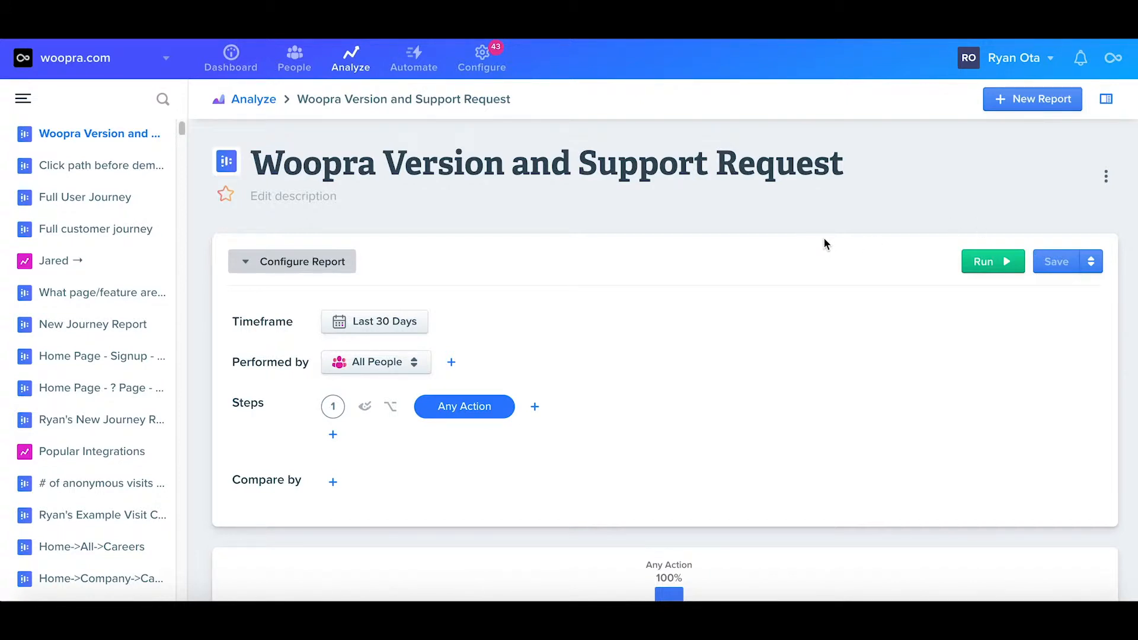
{"action": "mouse_move", "coordinate": [854, 192]}
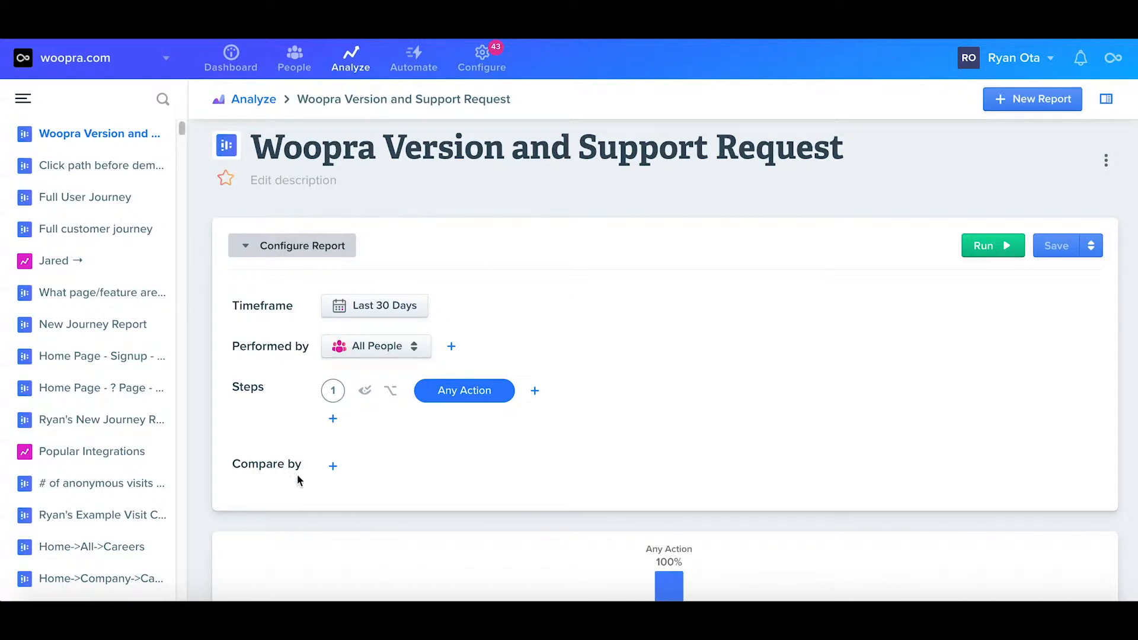
{"action": "mouse_move", "coordinate": [366, 313]}
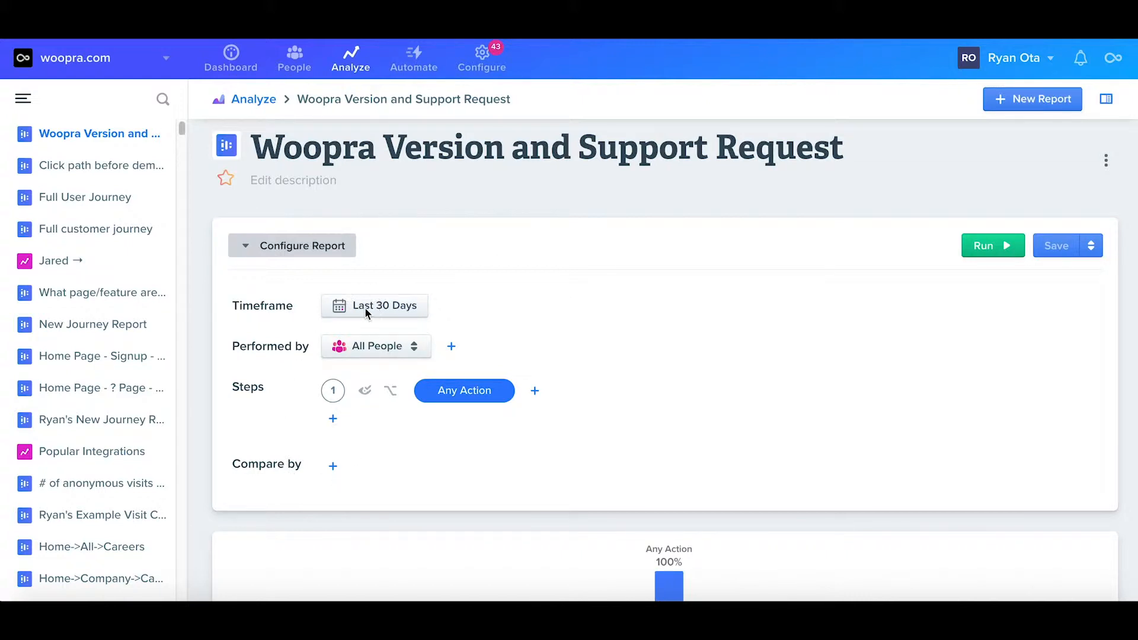
{"action": "left_click", "coordinate": [375, 304]}
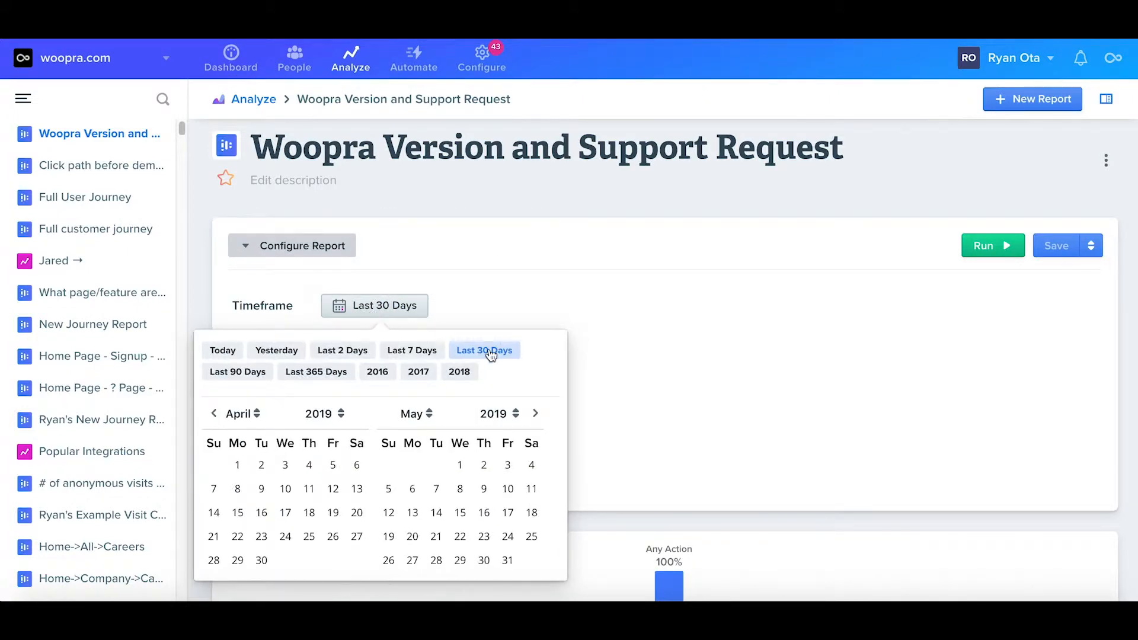
{"action": "left_click", "coordinate": [484, 350]}
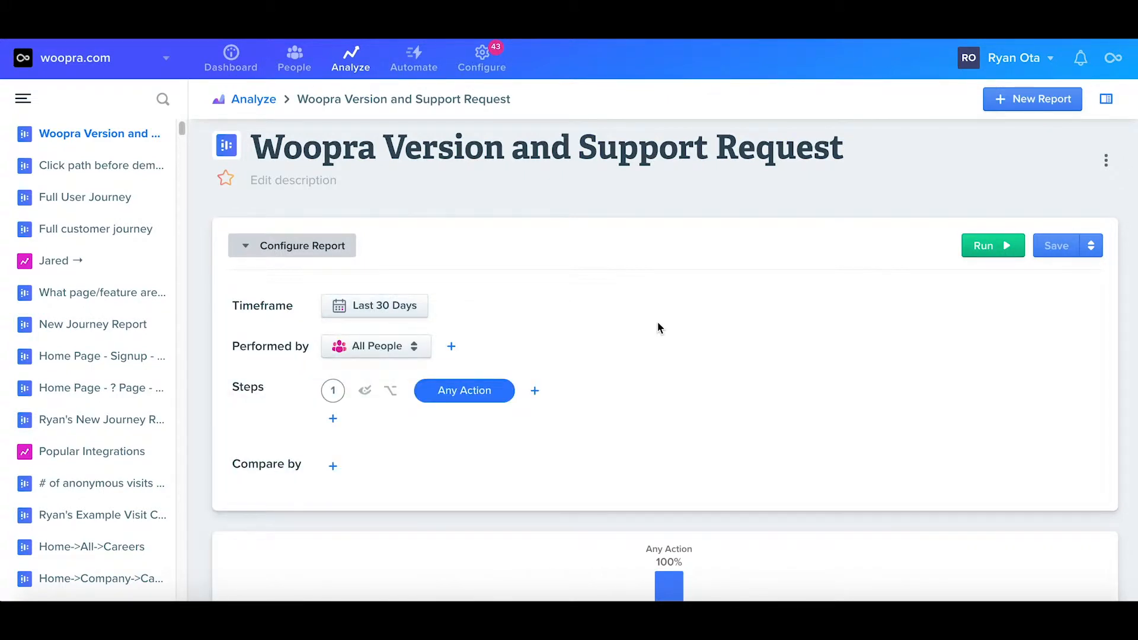
{"action": "scroll", "scroll_direction": "down", "scroll_amount": 3}
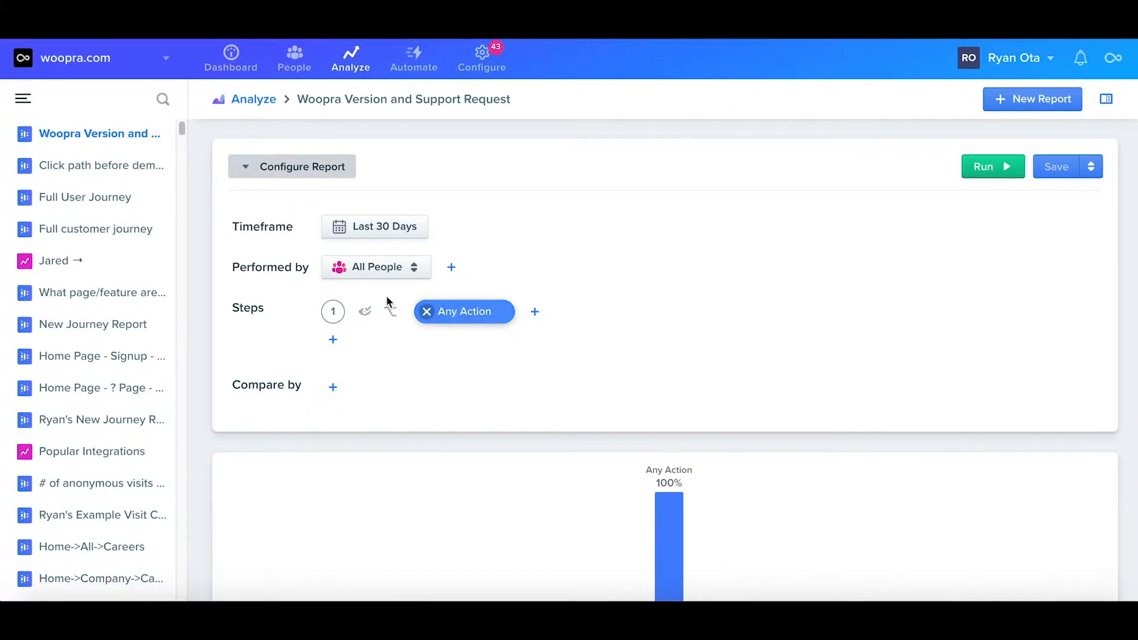
{"action": "mouse_move", "coordinate": [287, 267]}
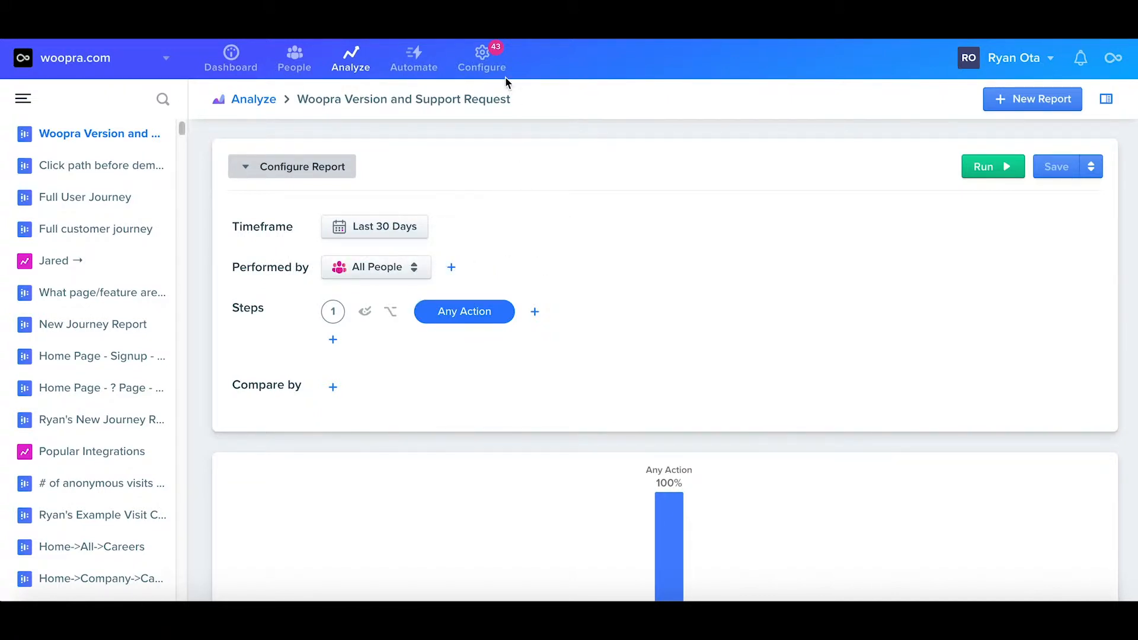
{"action": "left_click", "coordinate": [481, 58]}
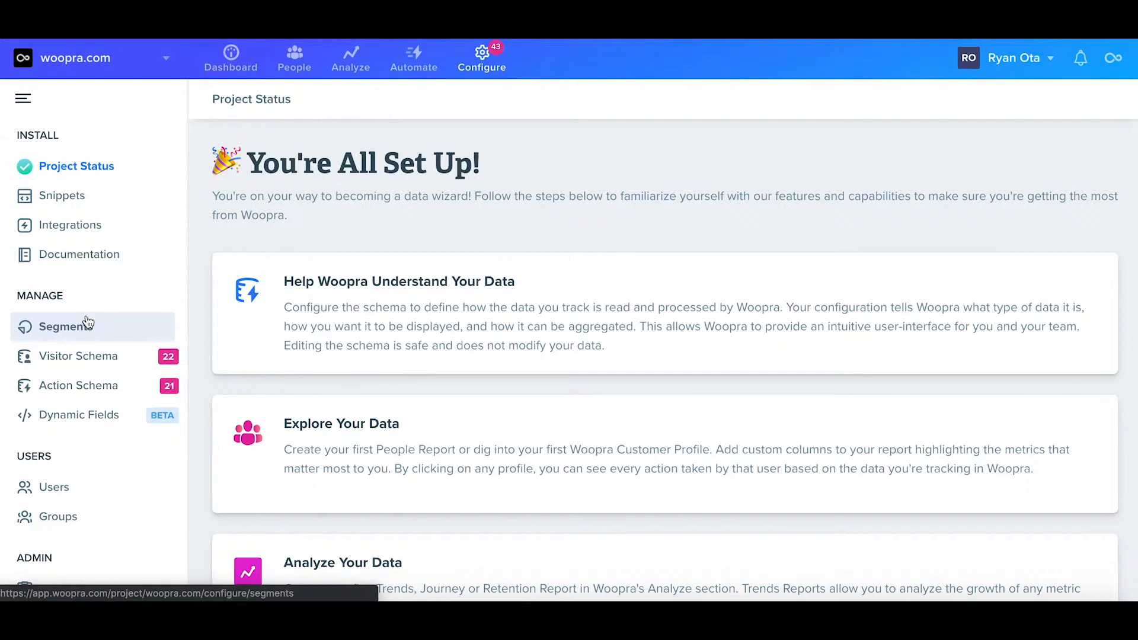
{"action": "left_click", "coordinate": [65, 326]}
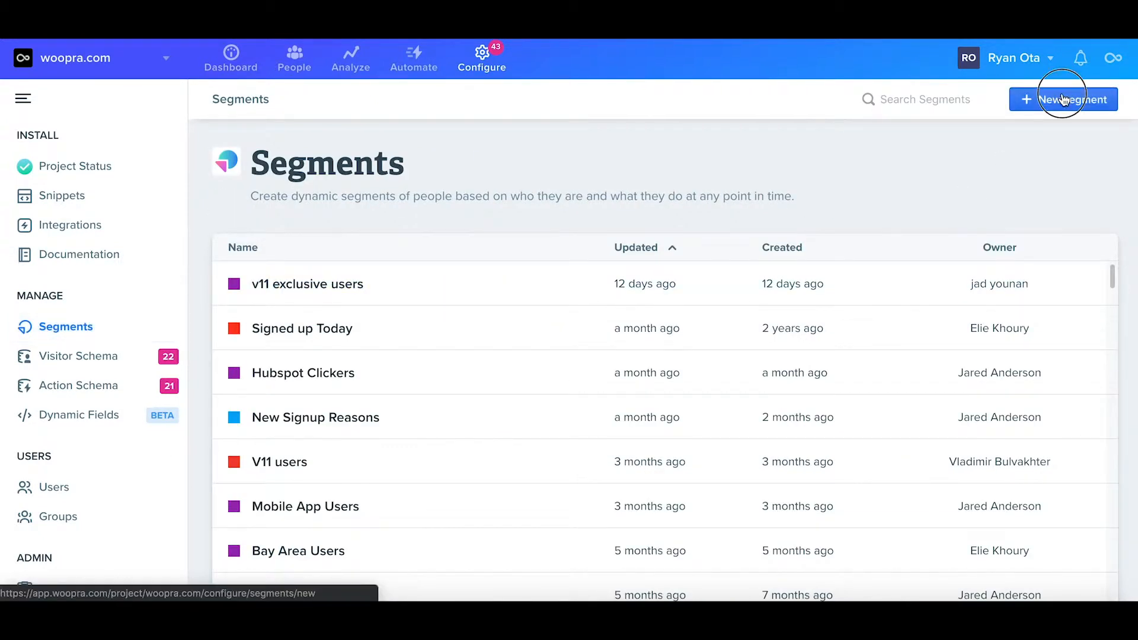
{"action": "left_click", "coordinate": [1062, 99]}
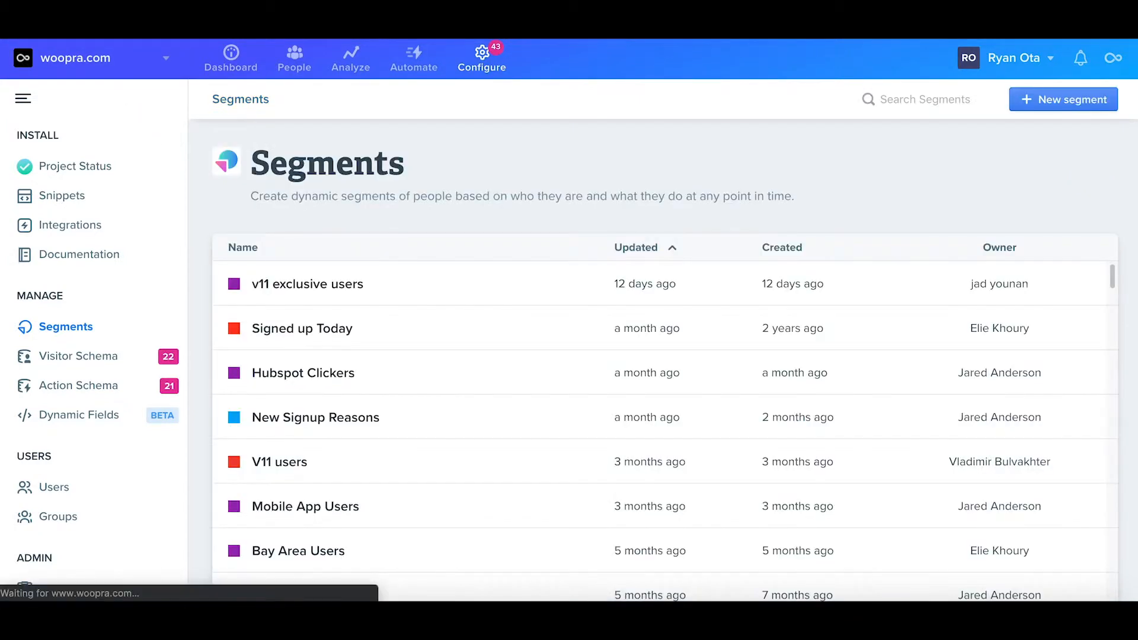
{"action": "left_click", "coordinate": [349, 57]}
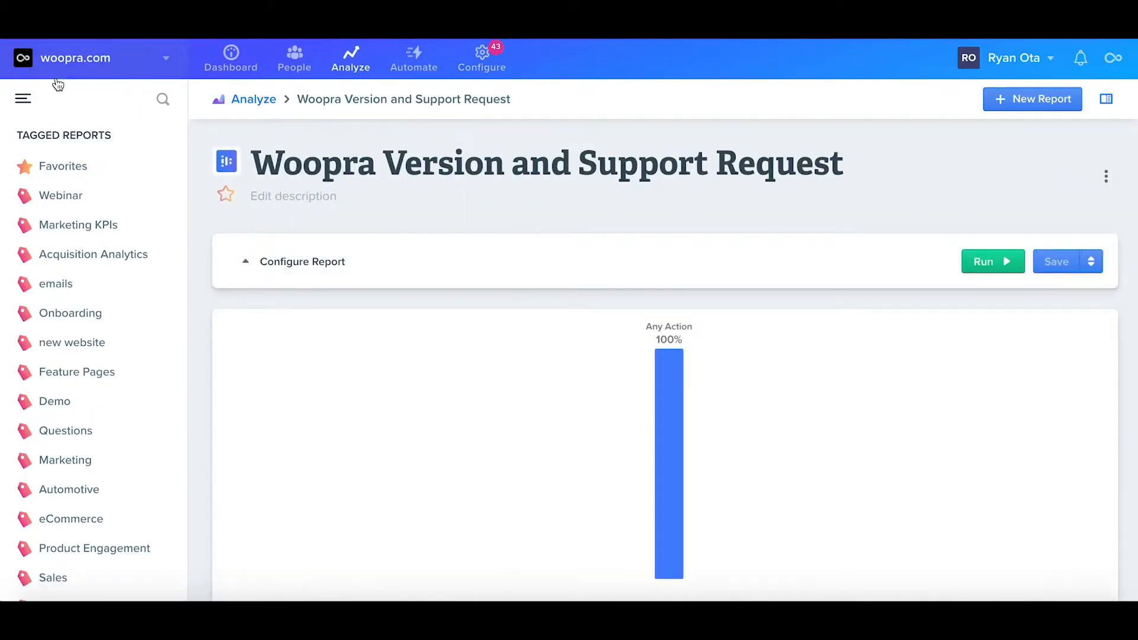
Add a Performed-by audience filter requiring the Email property to exist
{"action": "left_click", "coordinate": [301, 261]}
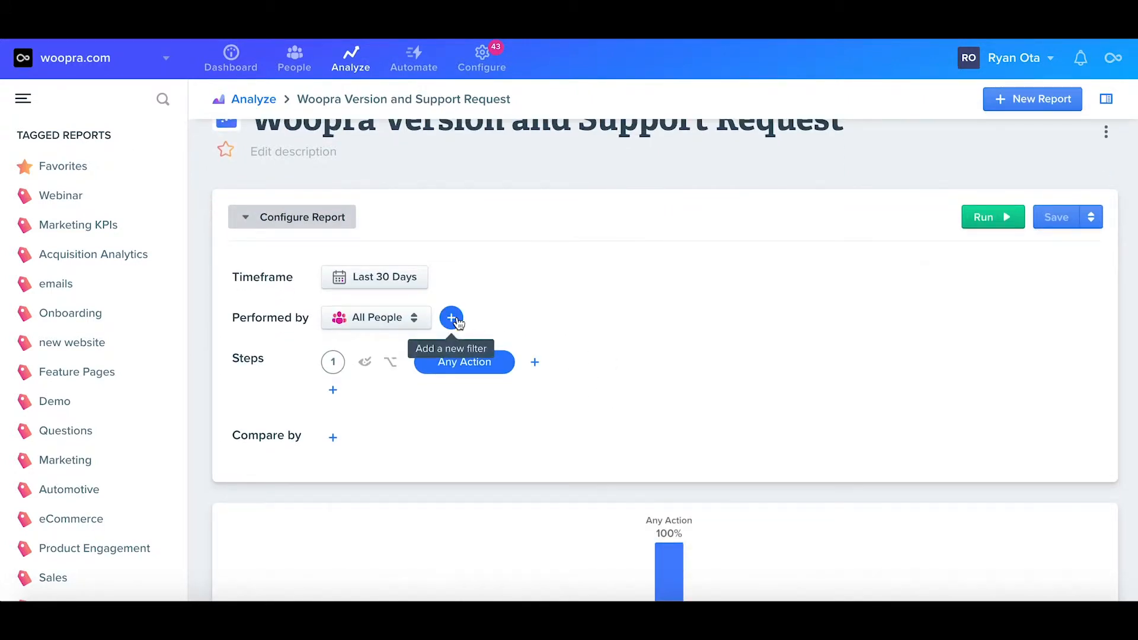
{"action": "left_click", "coordinate": [451, 317]}
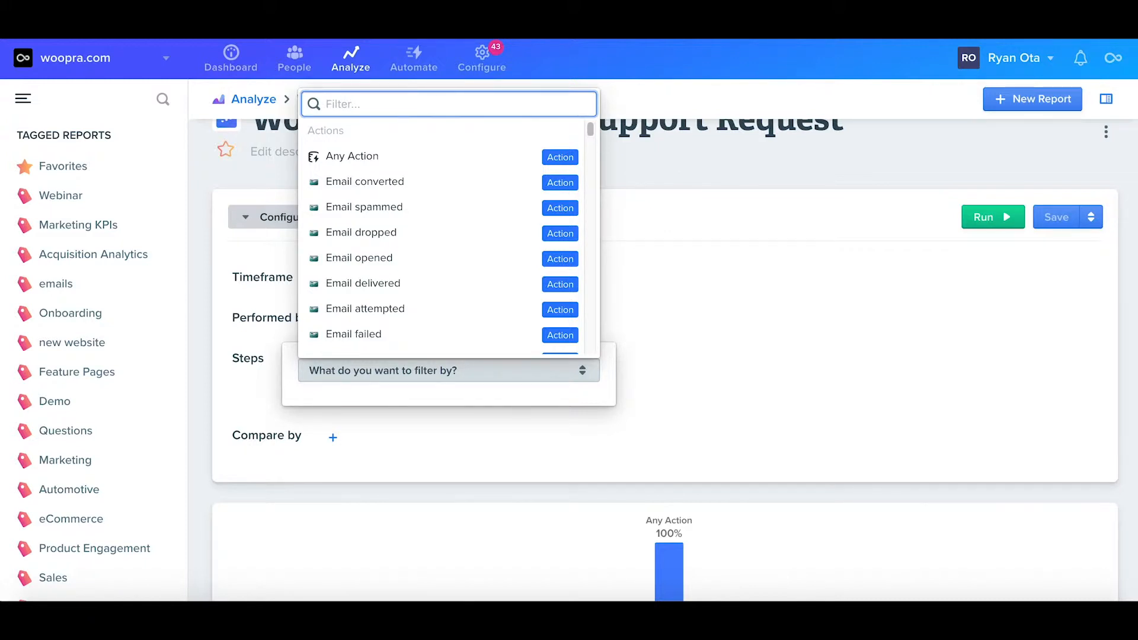
{"action": "type", "text": "email"}
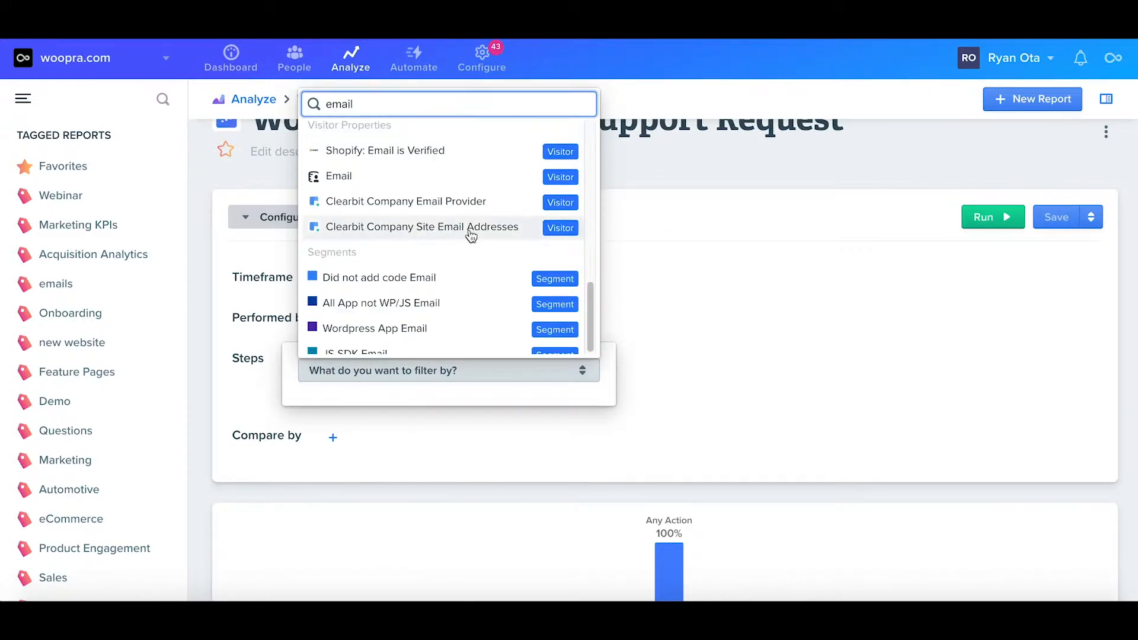
{"action": "left_click", "coordinate": [339, 176]}
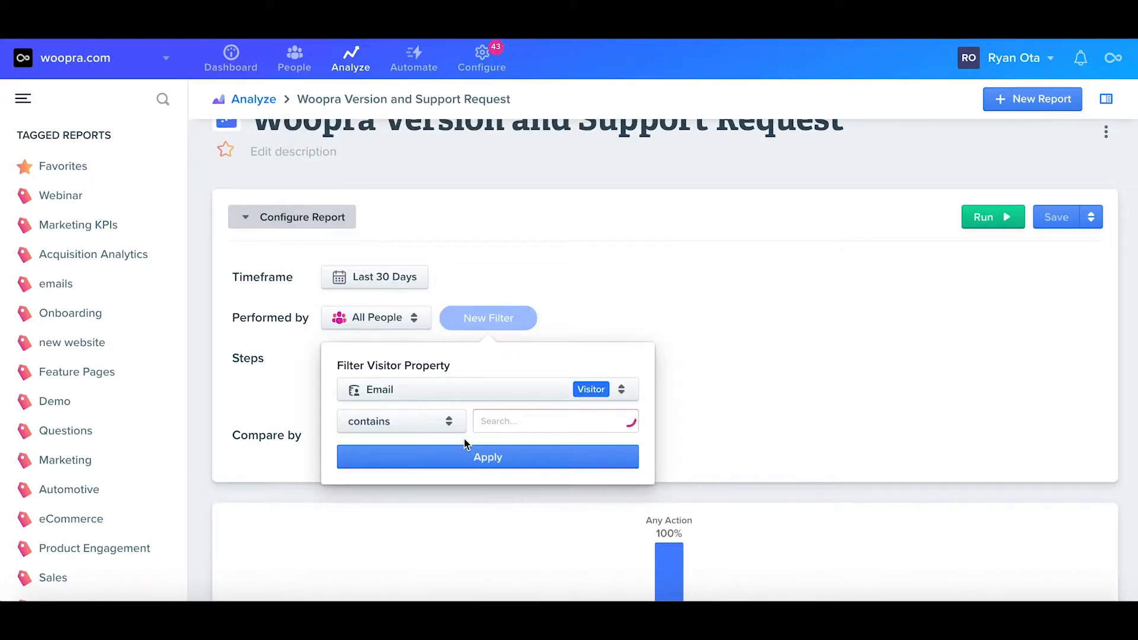
{"action": "left_click", "coordinate": [399, 421]}
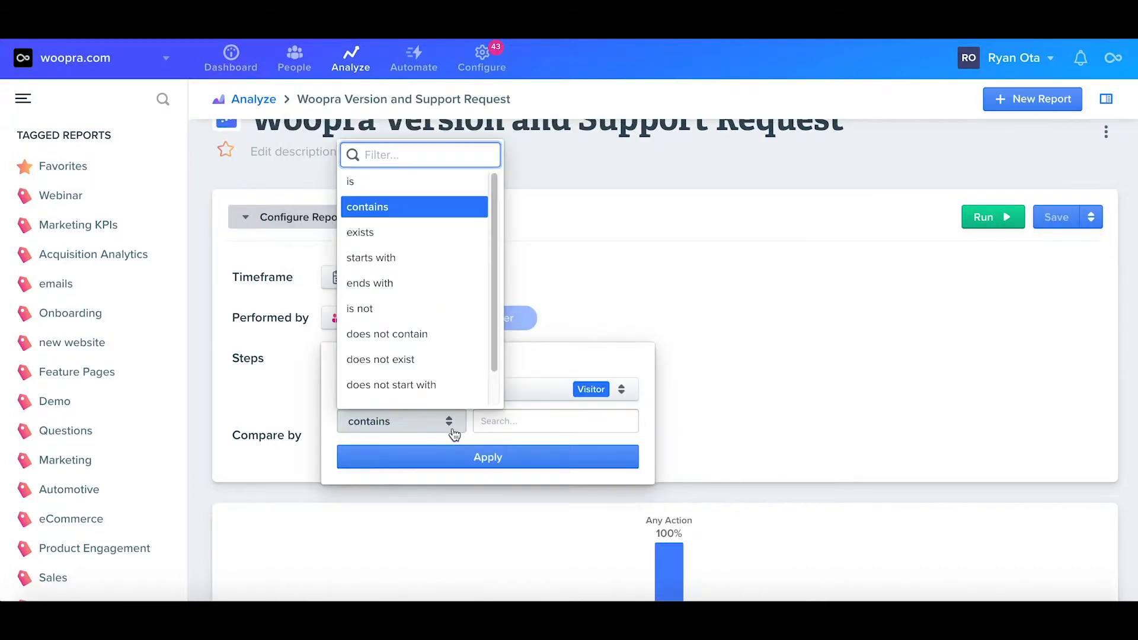
{"action": "left_click", "coordinate": [359, 233]}
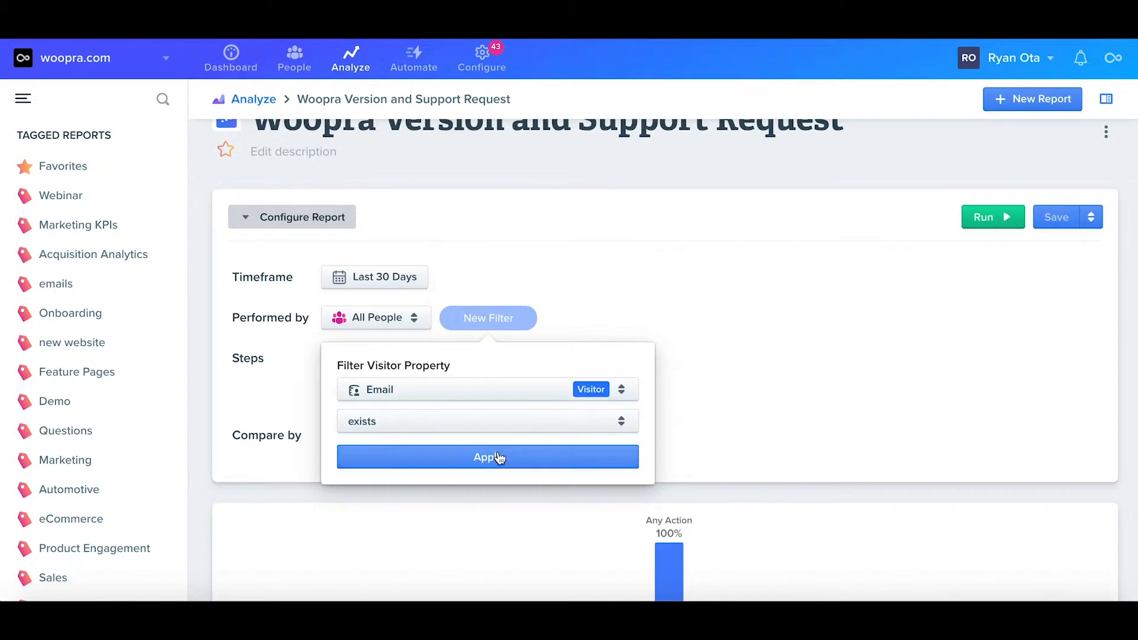
{"action": "left_click", "coordinate": [488, 456]}
{"action": "type", "text": "country"}
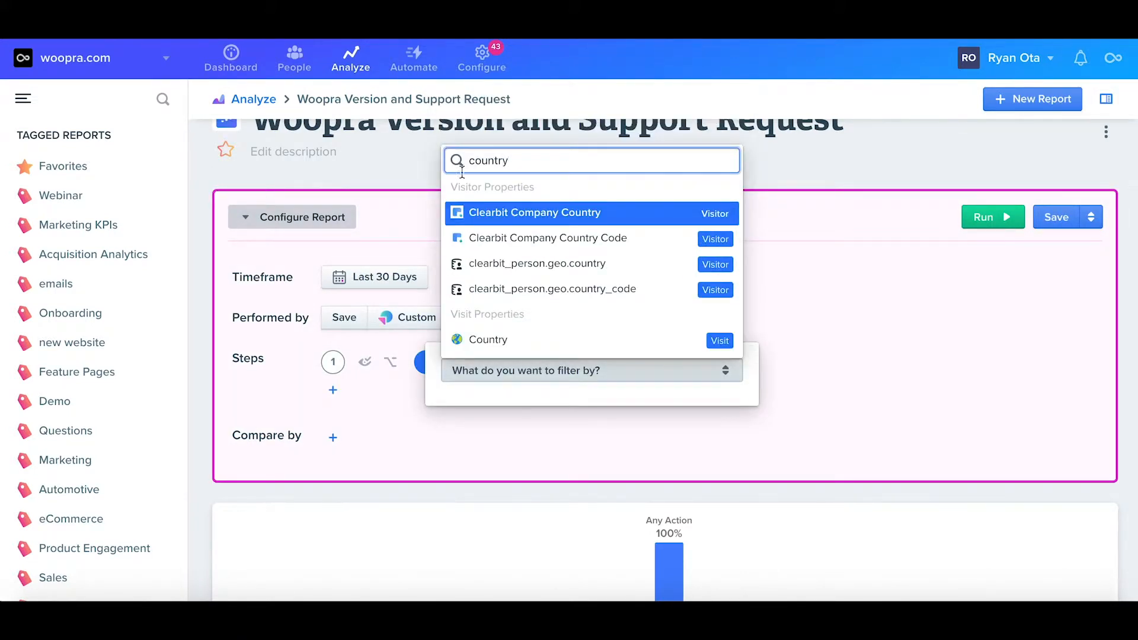
Add a visit Country action filter, searching values with 'uni'
{"action": "left_click", "coordinate": [487, 339]}
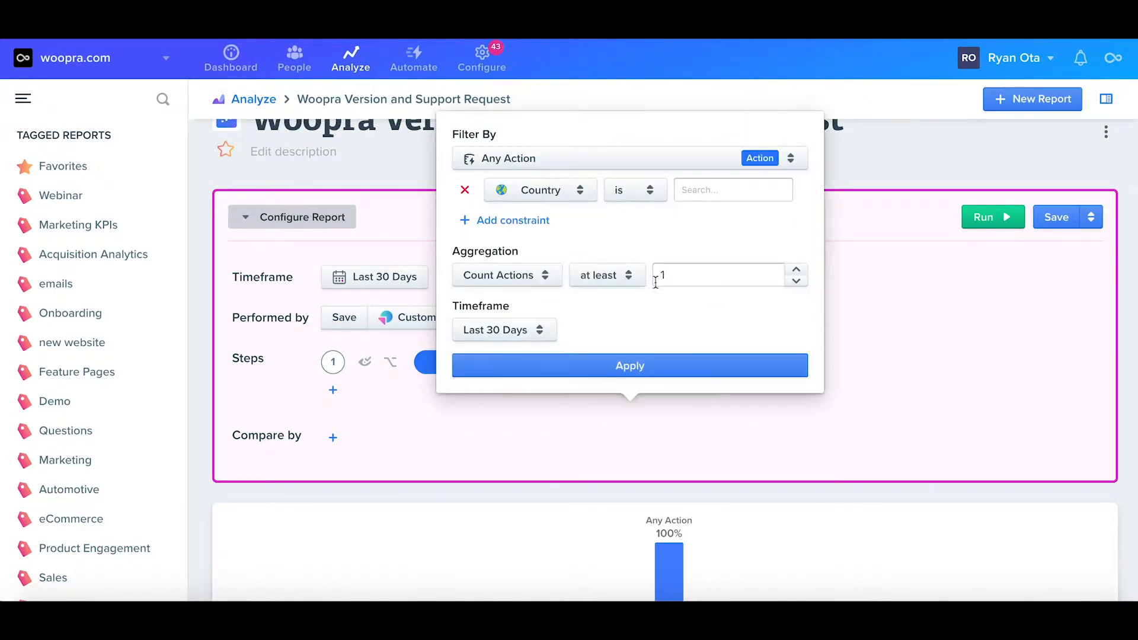
{"action": "type", "text": "uni"}
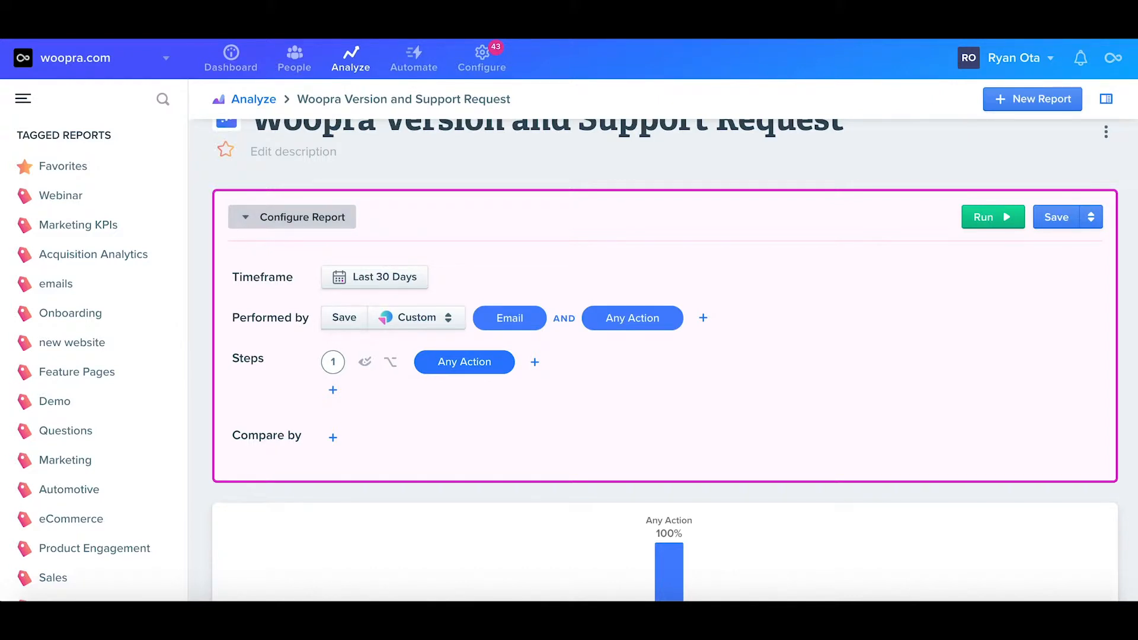
Name the first step 'Dashboard' and set it to Fixed rather than Dynamic
{"action": "left_click", "coordinate": [463, 361]}
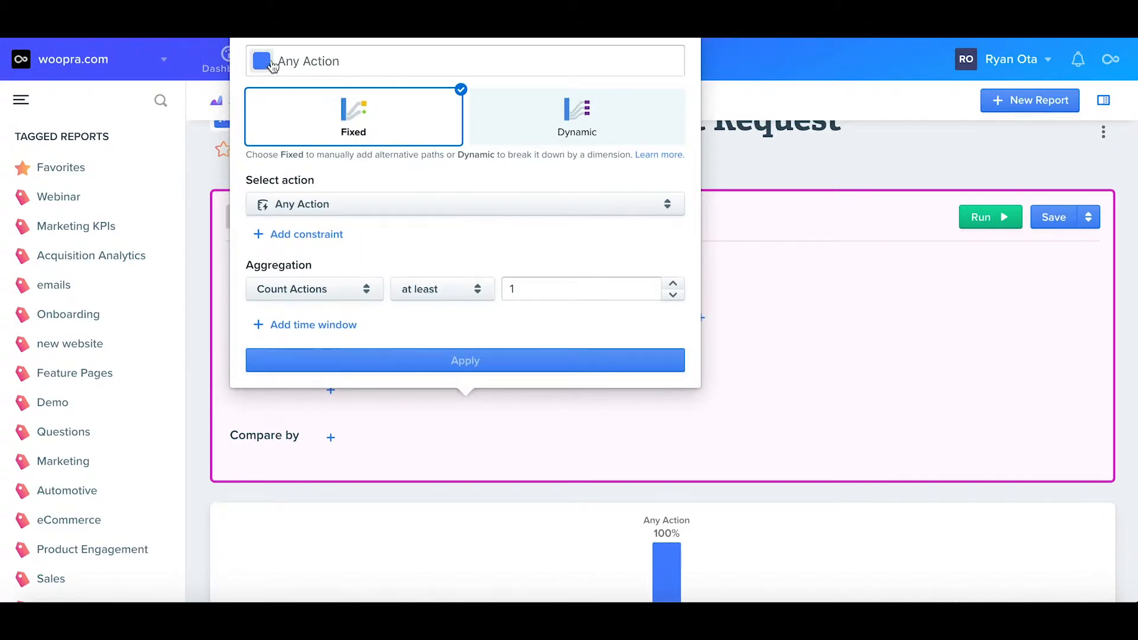
{"action": "left_click", "coordinate": [465, 60]}
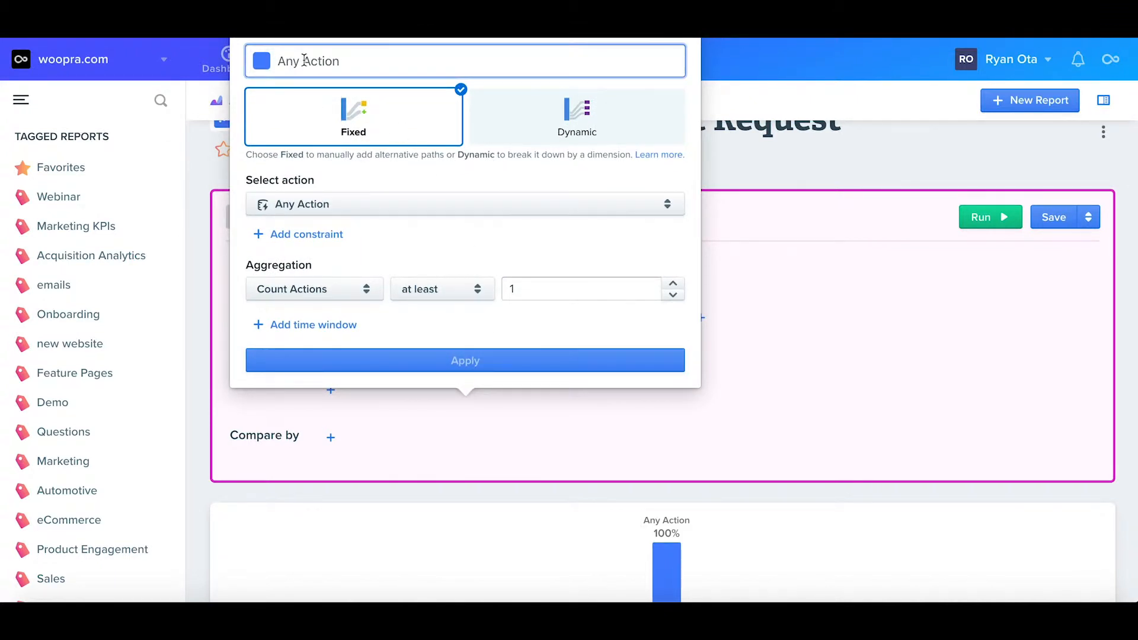
{"action": "type", "text": "Dashboard"}
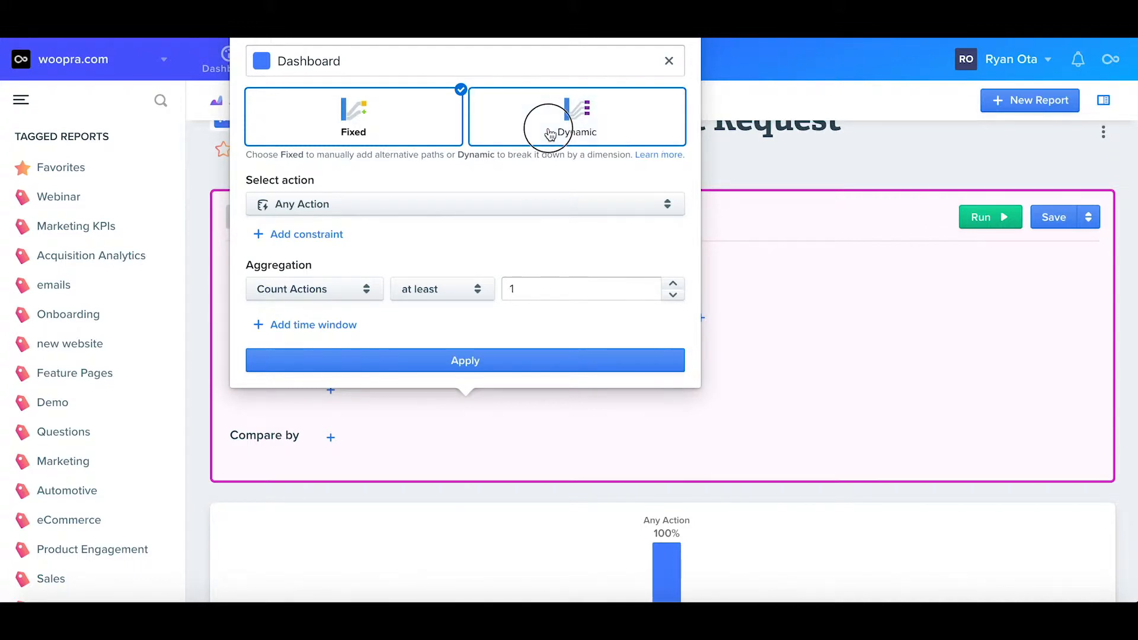
{"action": "left_click", "coordinate": [576, 116]}
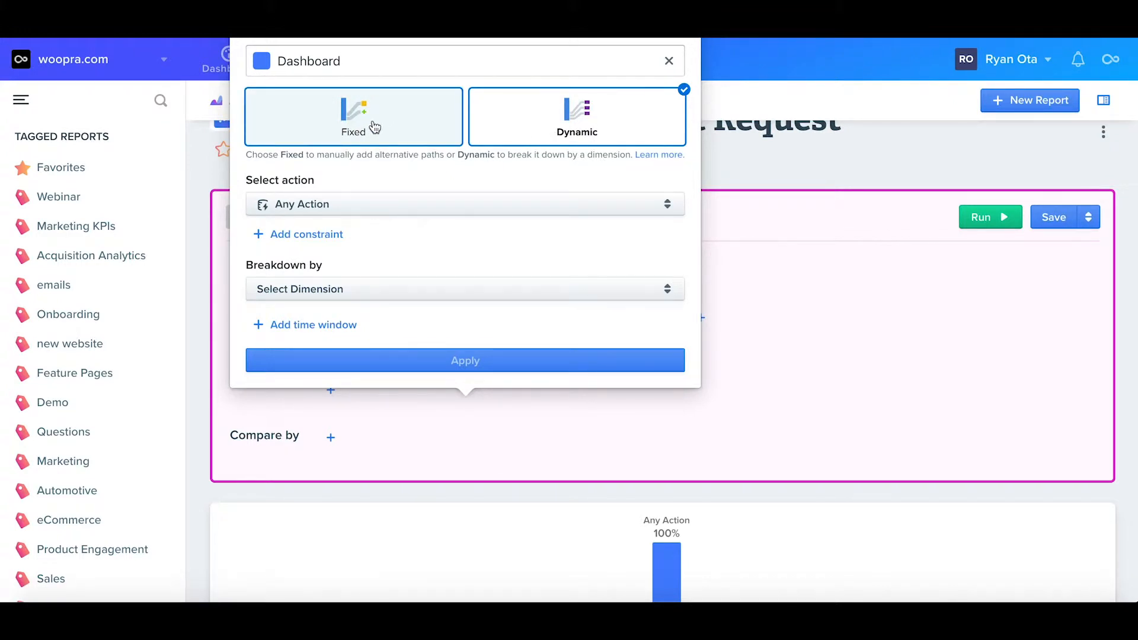
{"action": "left_click", "coordinate": [353, 116]}
{"action": "type", "text": "web"}
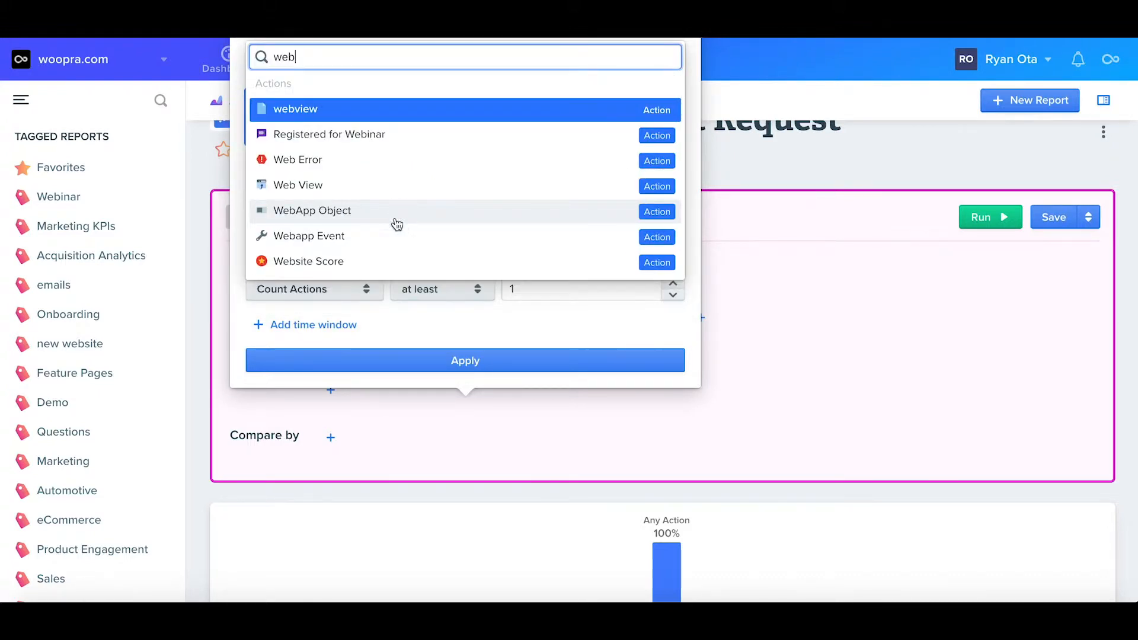
Set Dashboard to Web View with a product-exists constraint and minimum action count, then apply
{"action": "left_click", "coordinate": [296, 185]}
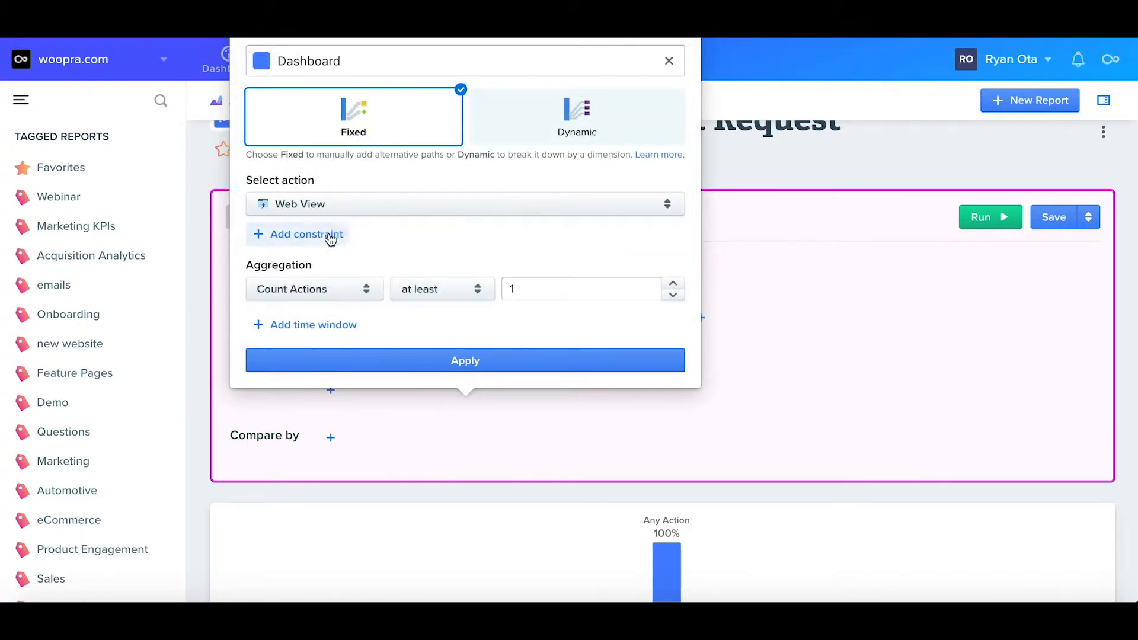
{"action": "type", "text": "product"}
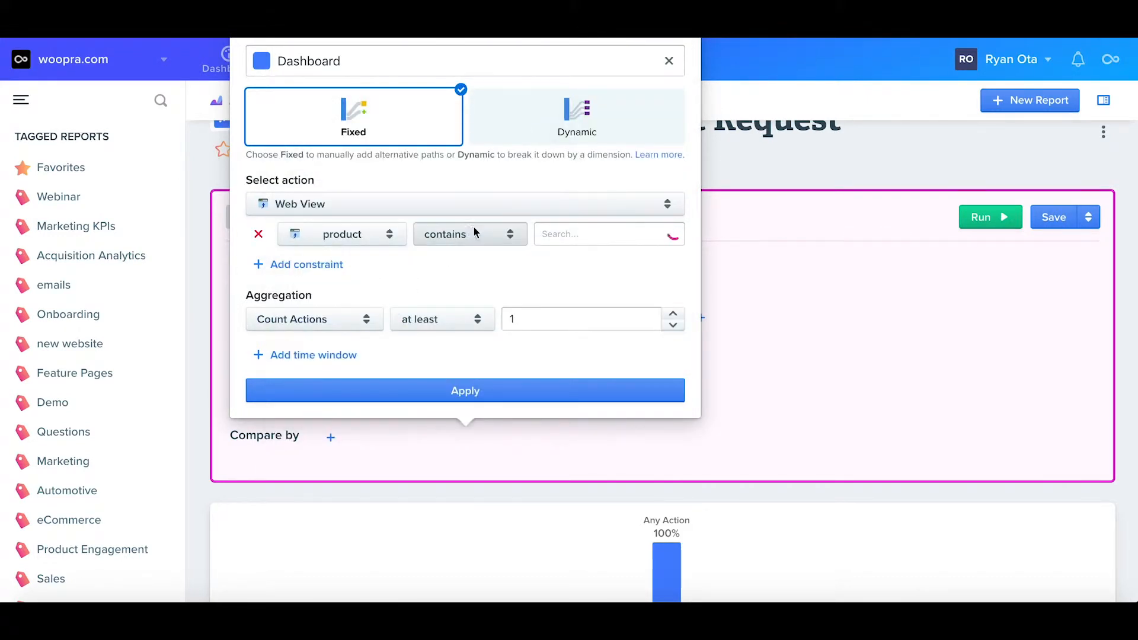
{"action": "left_click", "coordinate": [470, 233]}
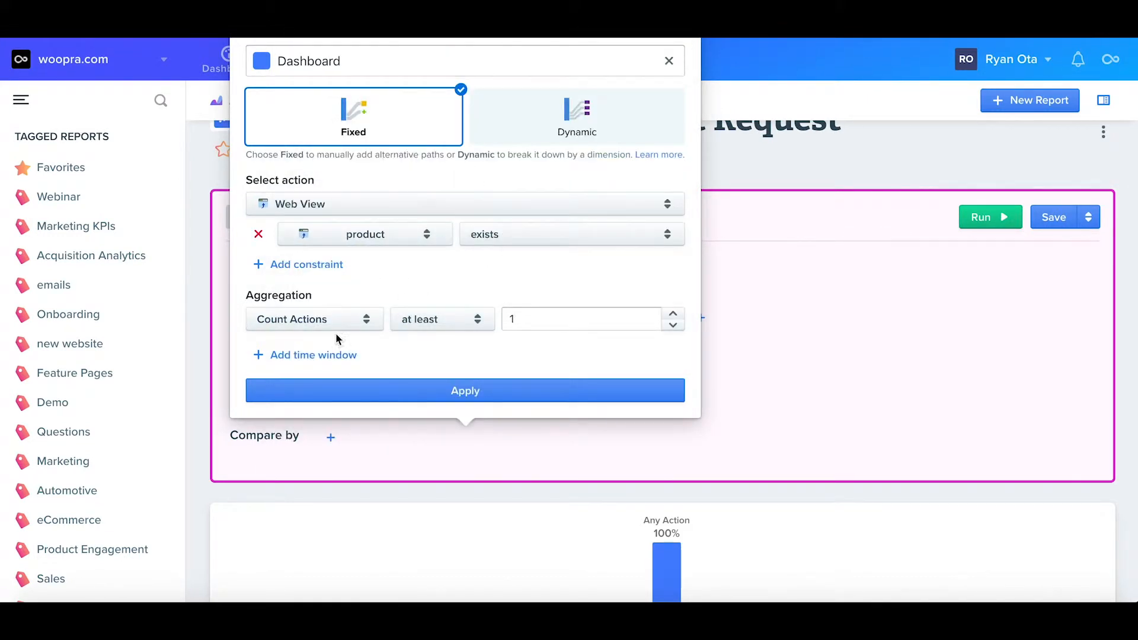
{"action": "mouse_move", "coordinate": [392, 348]}
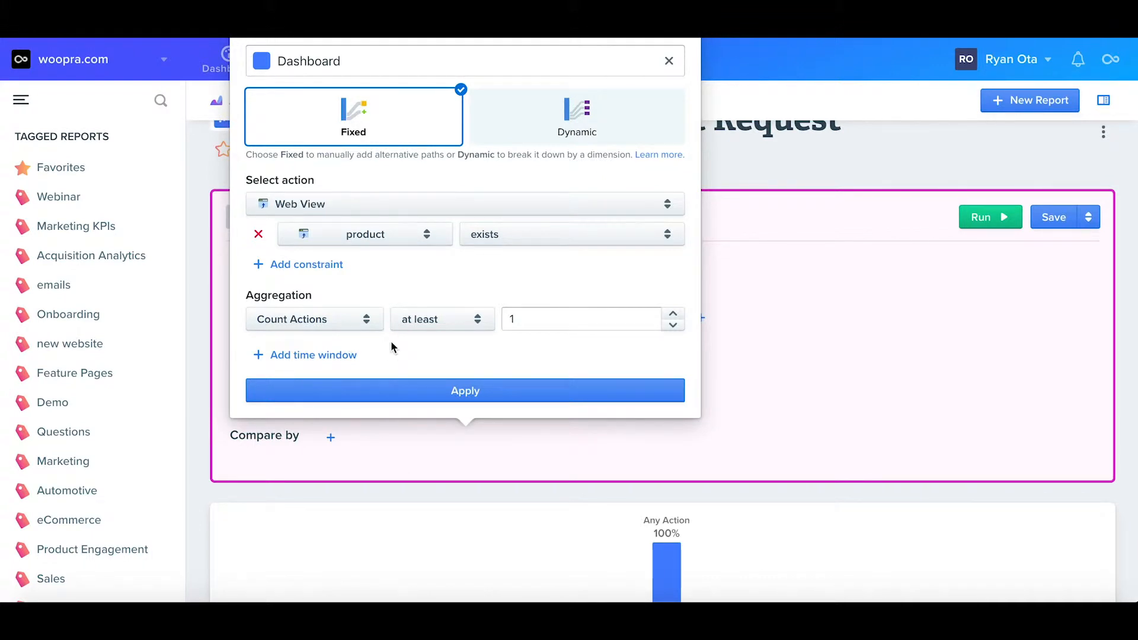
{"action": "left_click", "coordinate": [581, 319]}
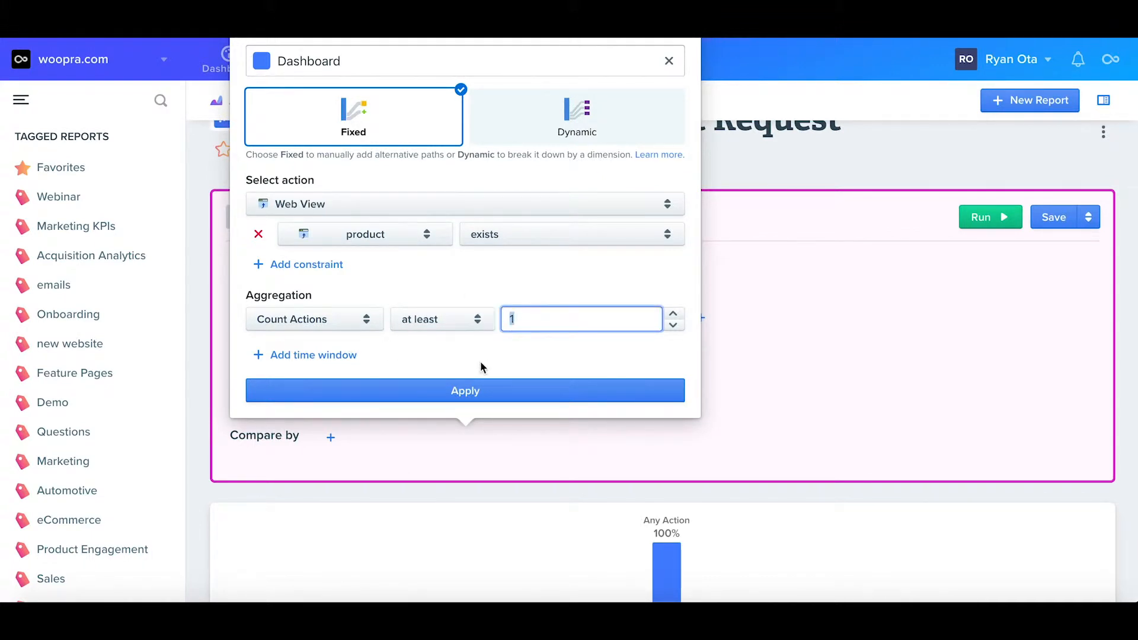
{"action": "left_click", "coordinate": [440, 319]}
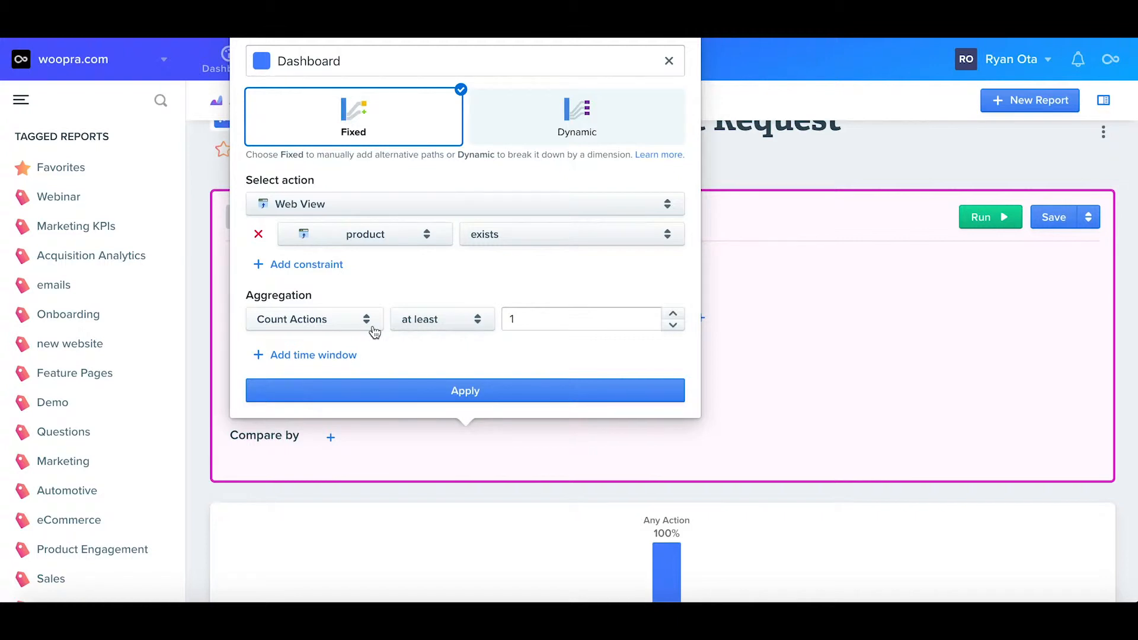
{"action": "left_click", "coordinate": [313, 319]}
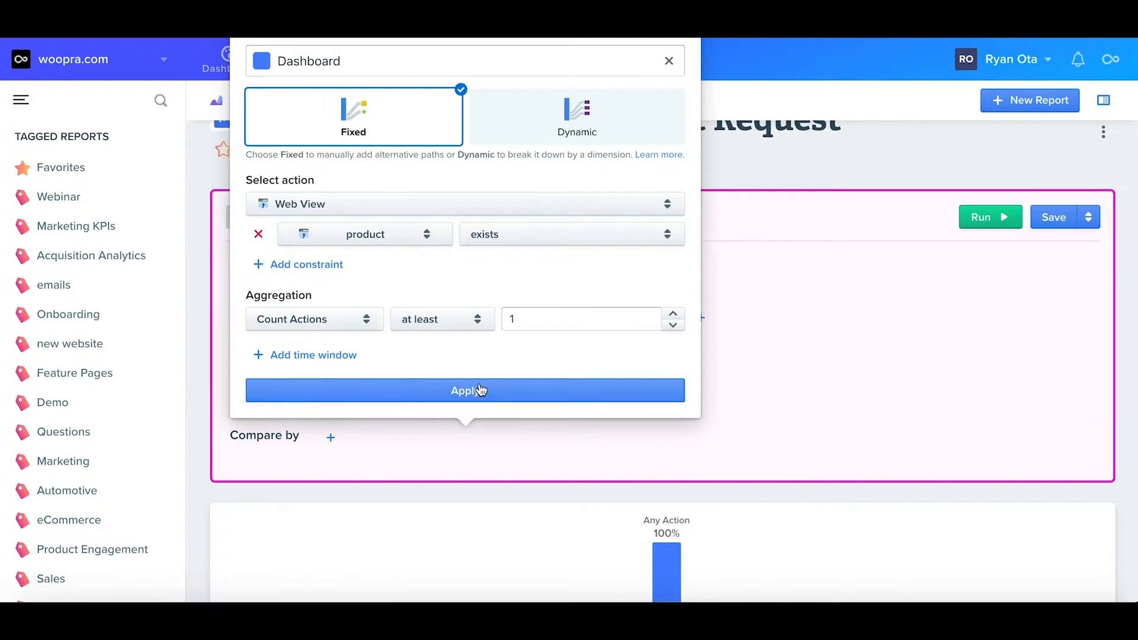
{"action": "left_click", "coordinate": [465, 390]}
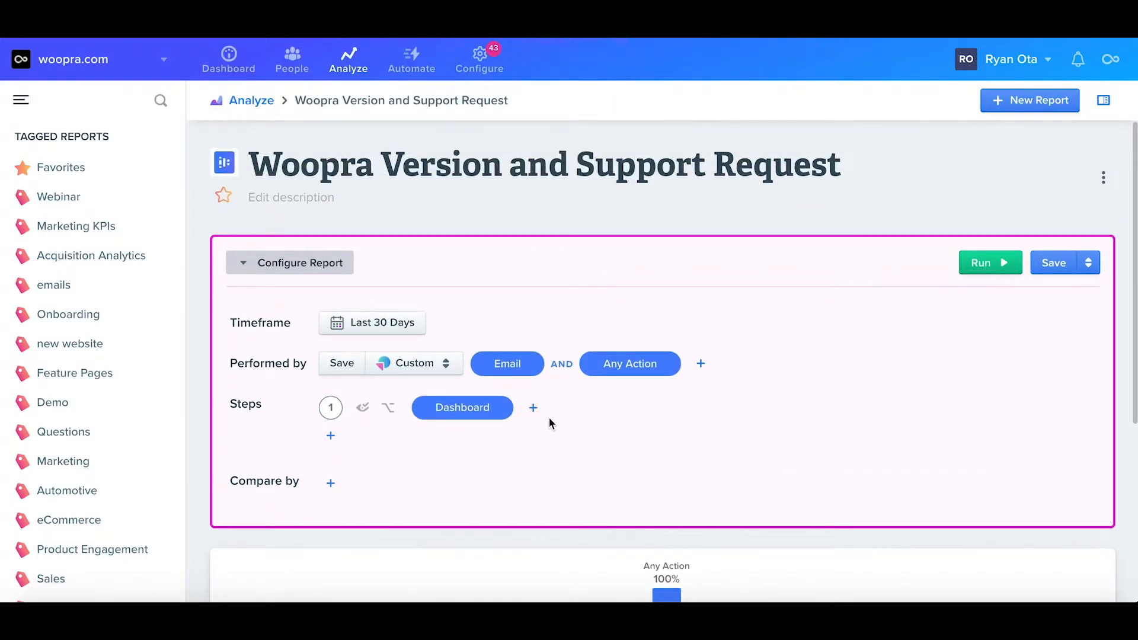
{"action": "mouse_move", "coordinate": [559, 433]}
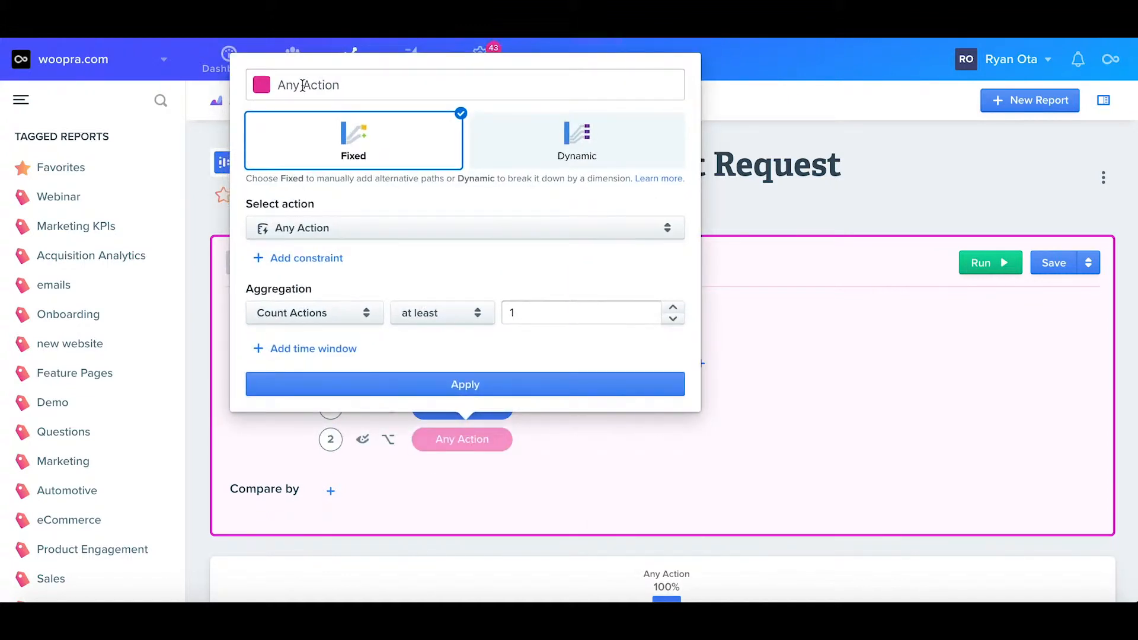
Add pink step 2 'New Version': Web View where Version contains 12. or 13
{"action": "left_click", "coordinate": [260, 85]}
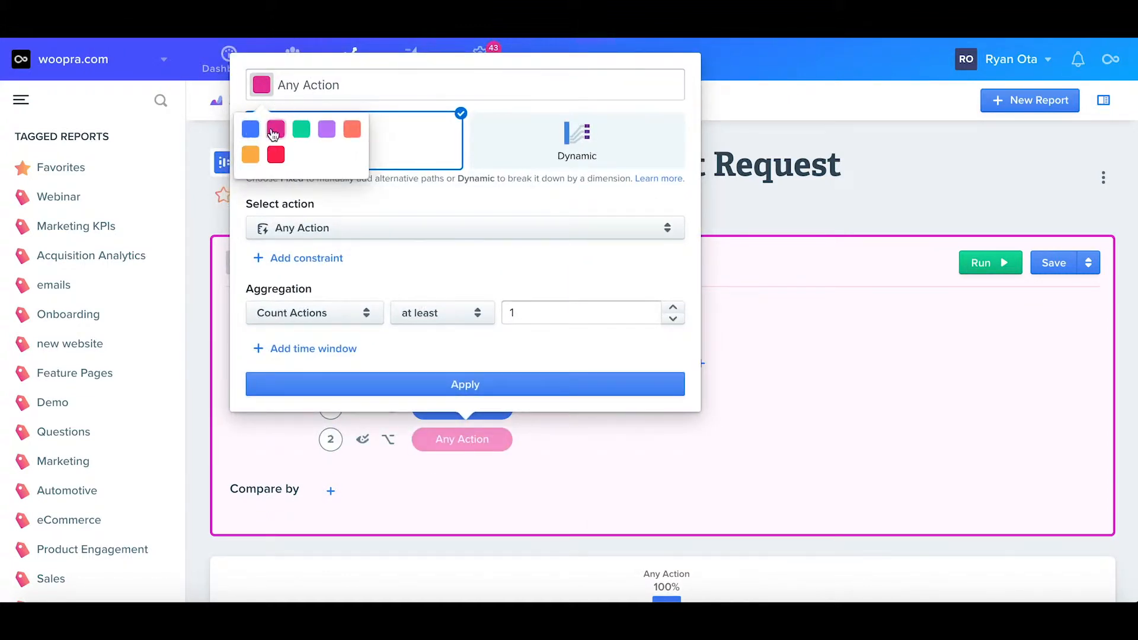
{"action": "type", "text": "New Ver"}
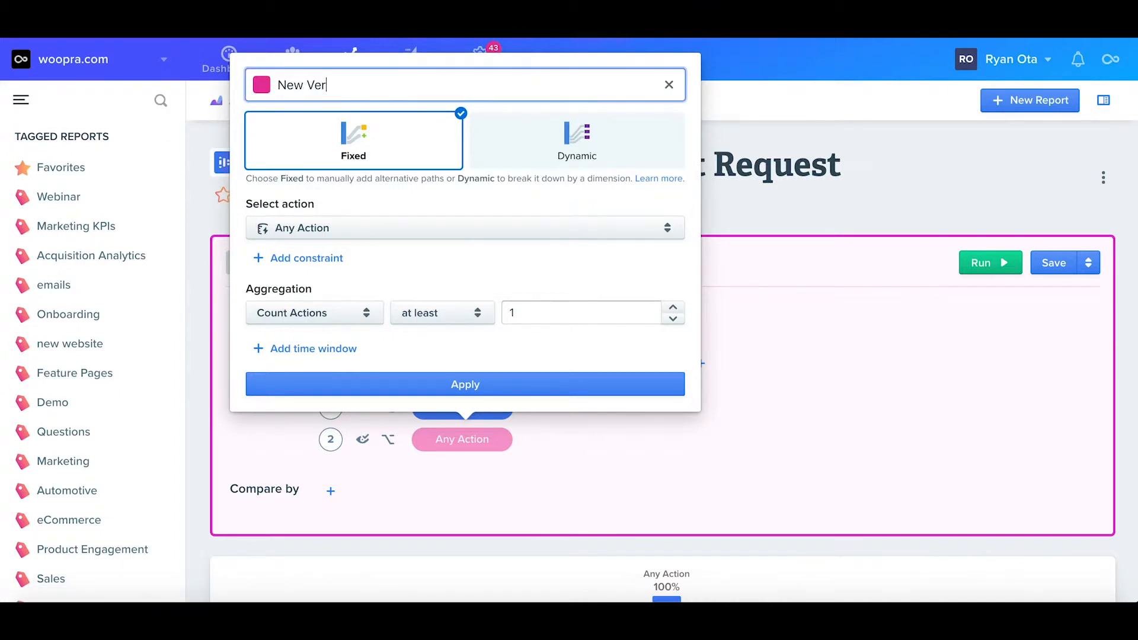
{"action": "type", "text": "sion"}
{"action": "type", "text": "web"}
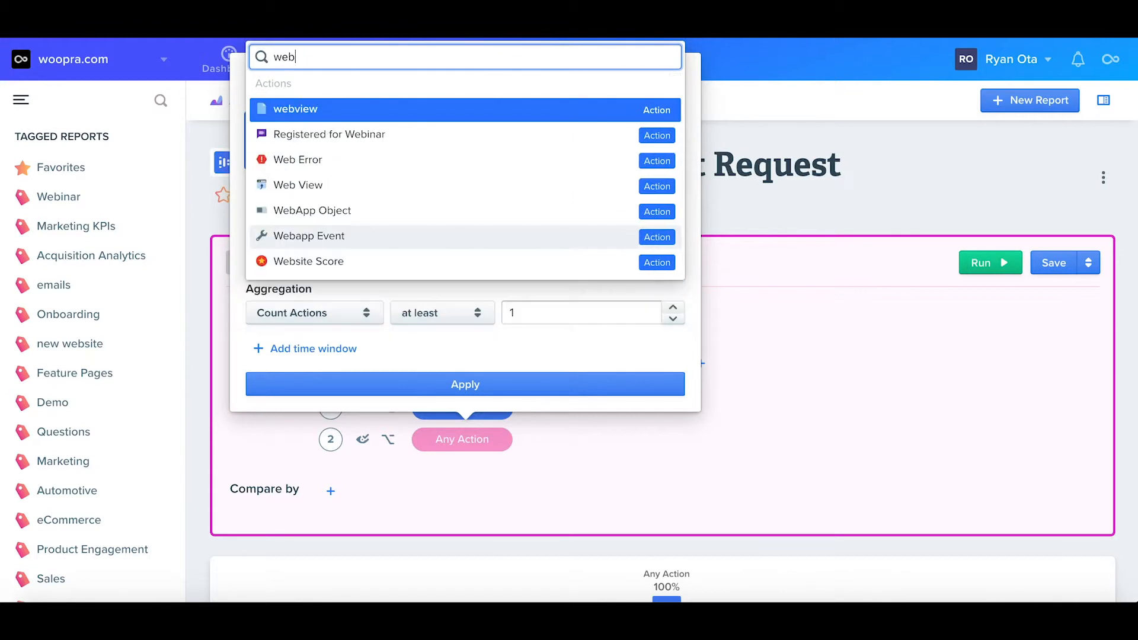
{"action": "left_click", "coordinate": [297, 184]}
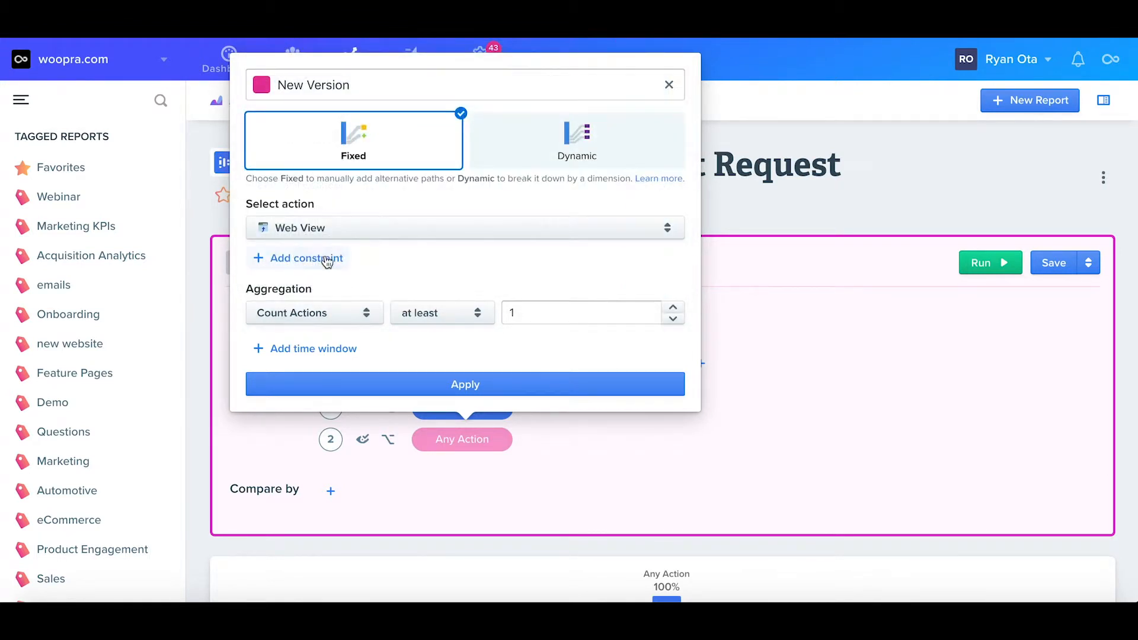
{"action": "left_click", "coordinate": [306, 258]}
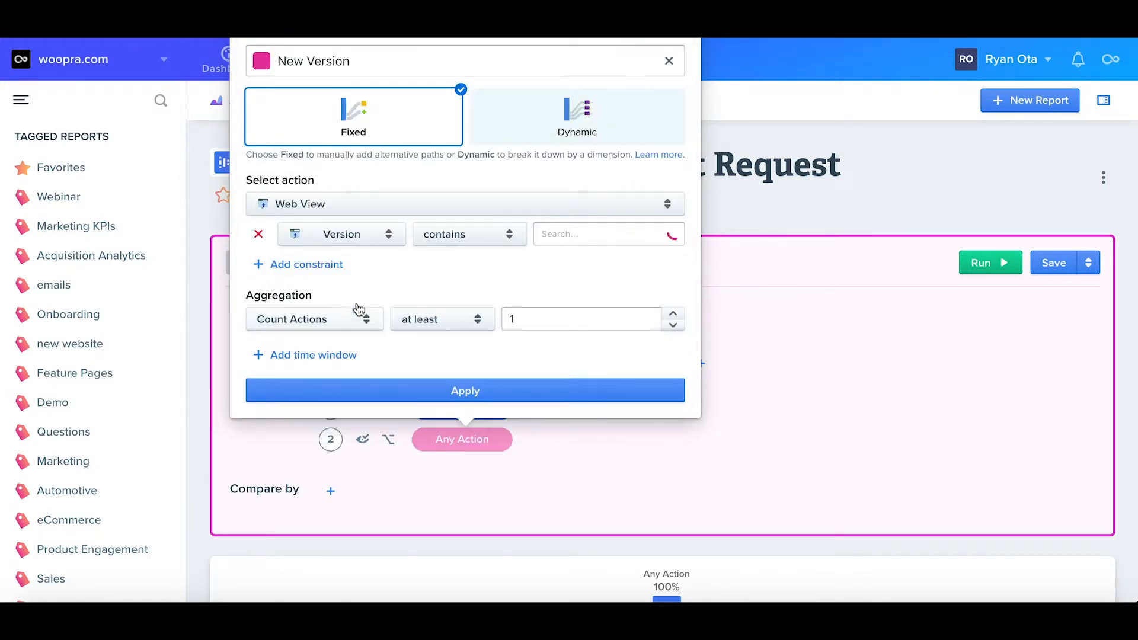
{"action": "type", "text": "12"}
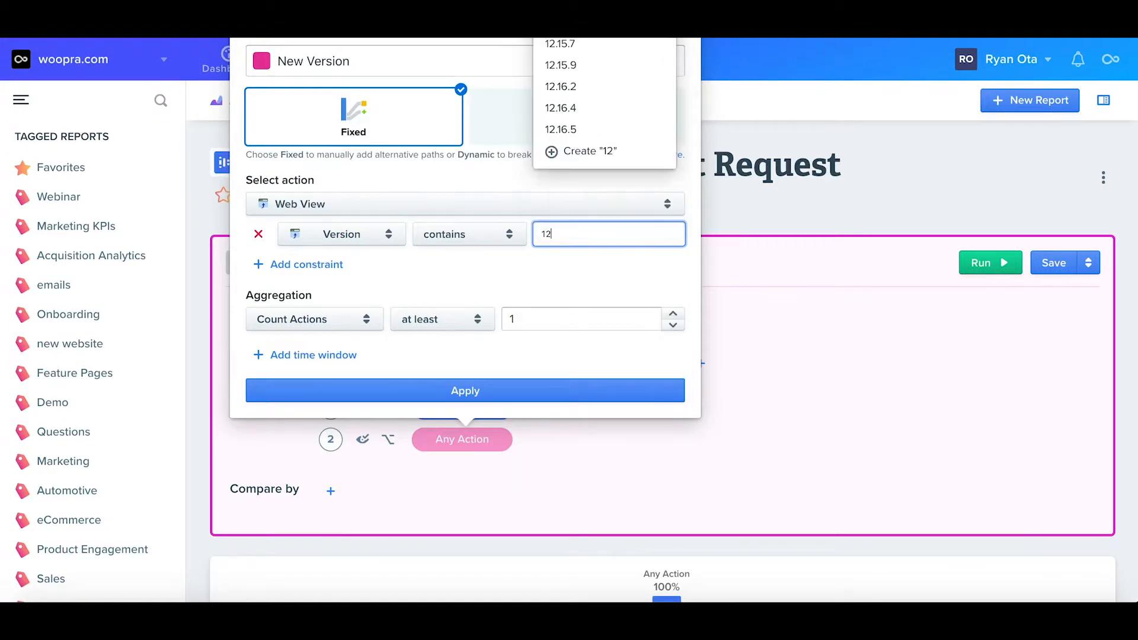
{"action": "type", "text": ". 13."}
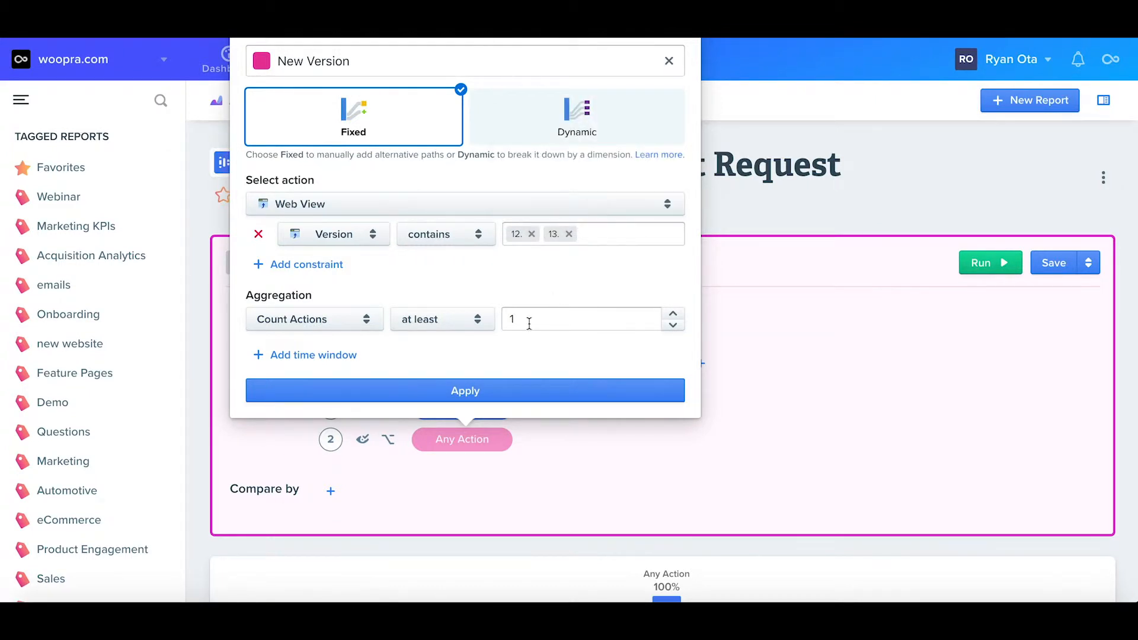
{"action": "left_click", "coordinate": [464, 391]}
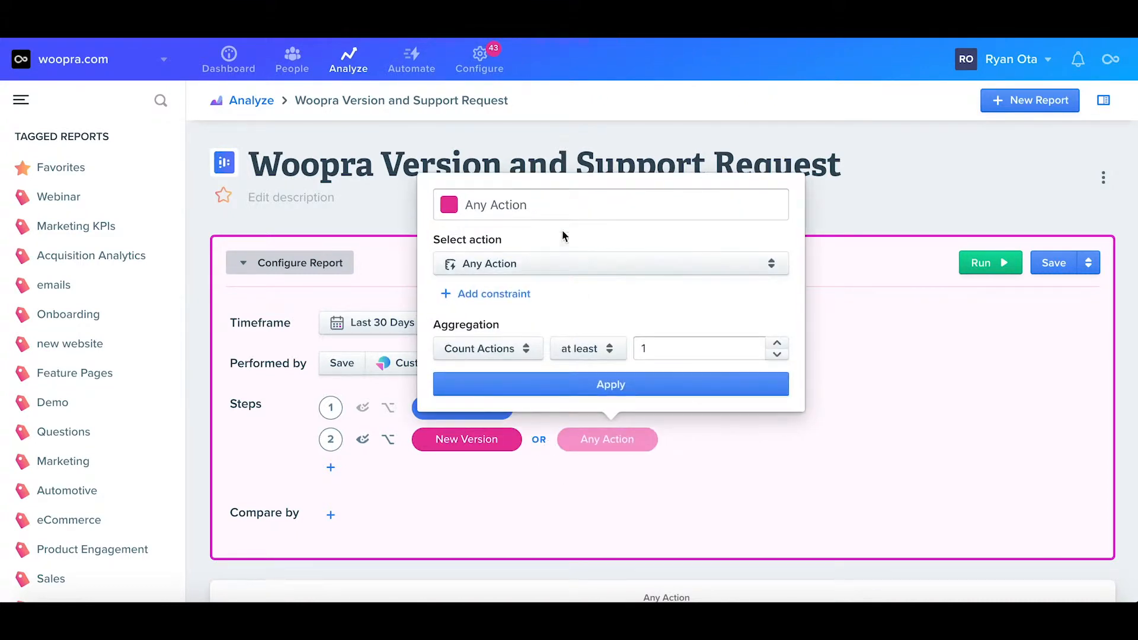
Add the 'Old Version' OR path: Web View with Version containing 11., applied
{"action": "type", "text": "Old Version"}
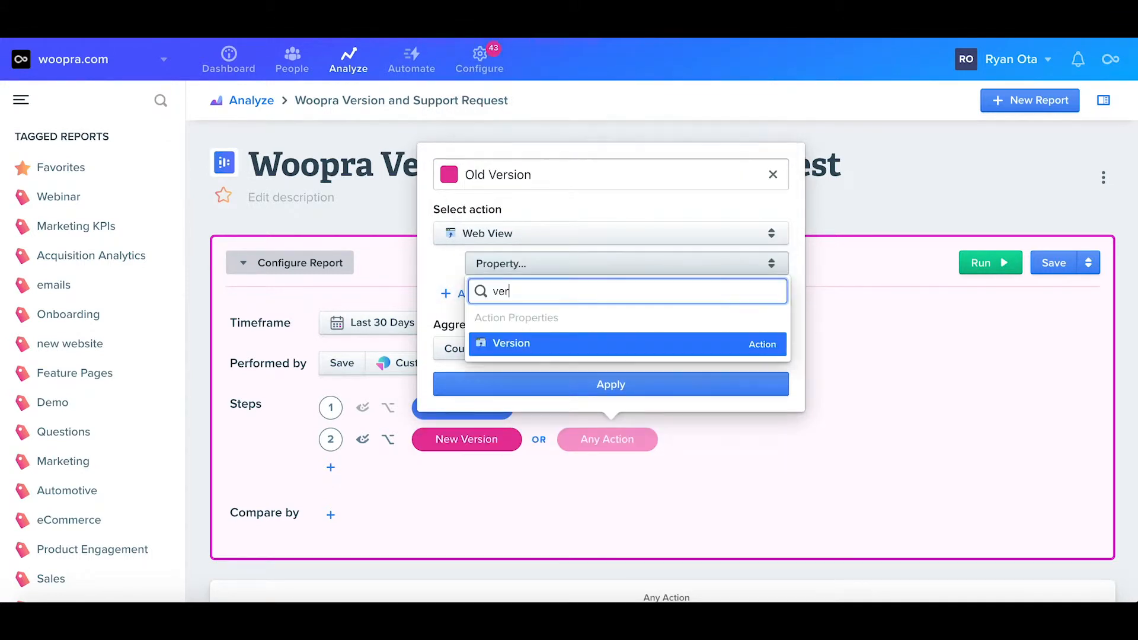
{"action": "left_click", "coordinate": [511, 343]}
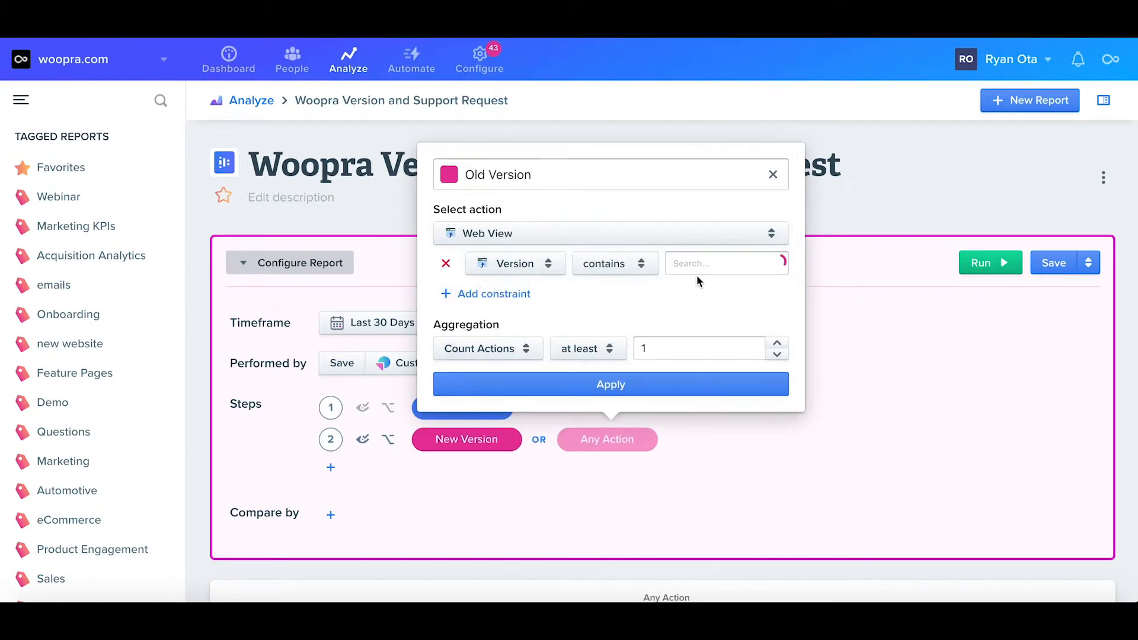
{"action": "type", "text": "11."}
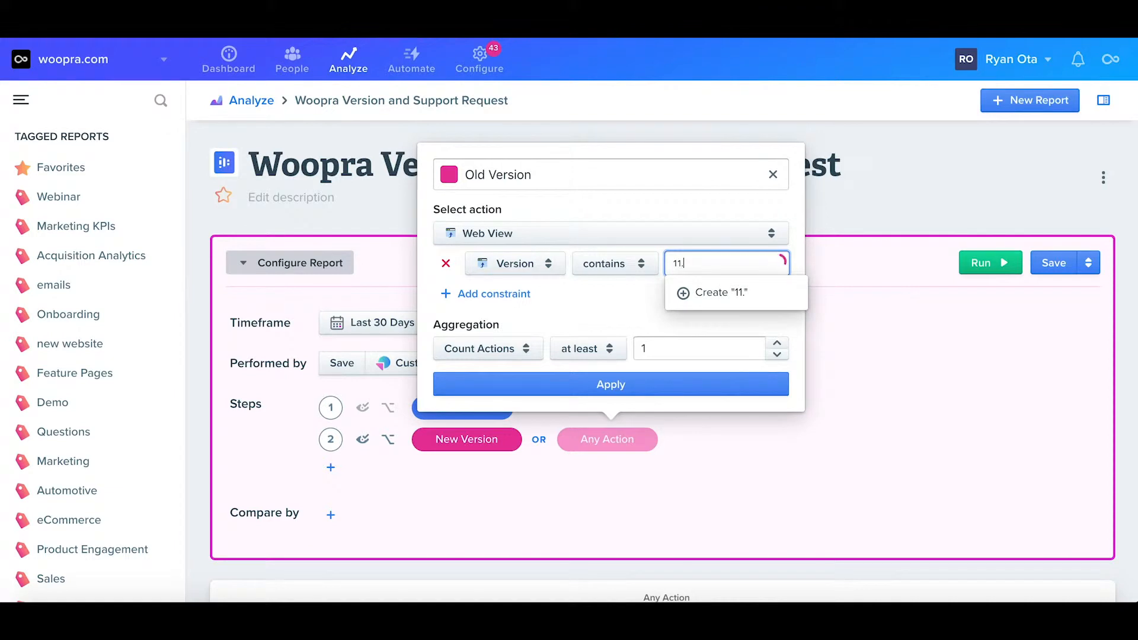
{"action": "left_click", "coordinate": [735, 292]}
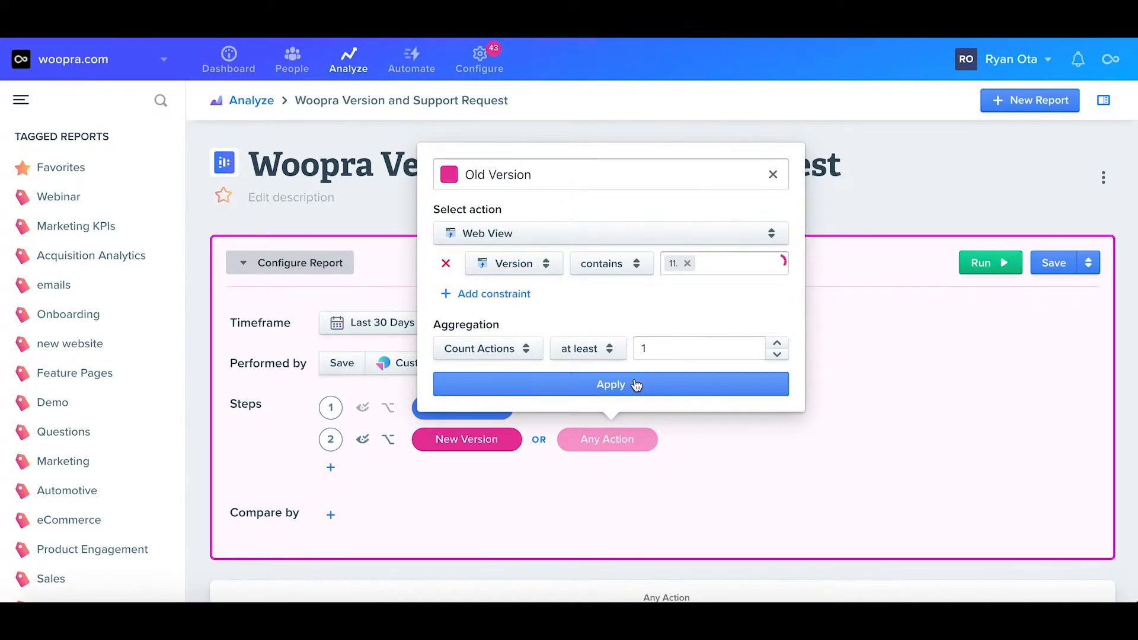
{"action": "left_click", "coordinate": [610, 384]}
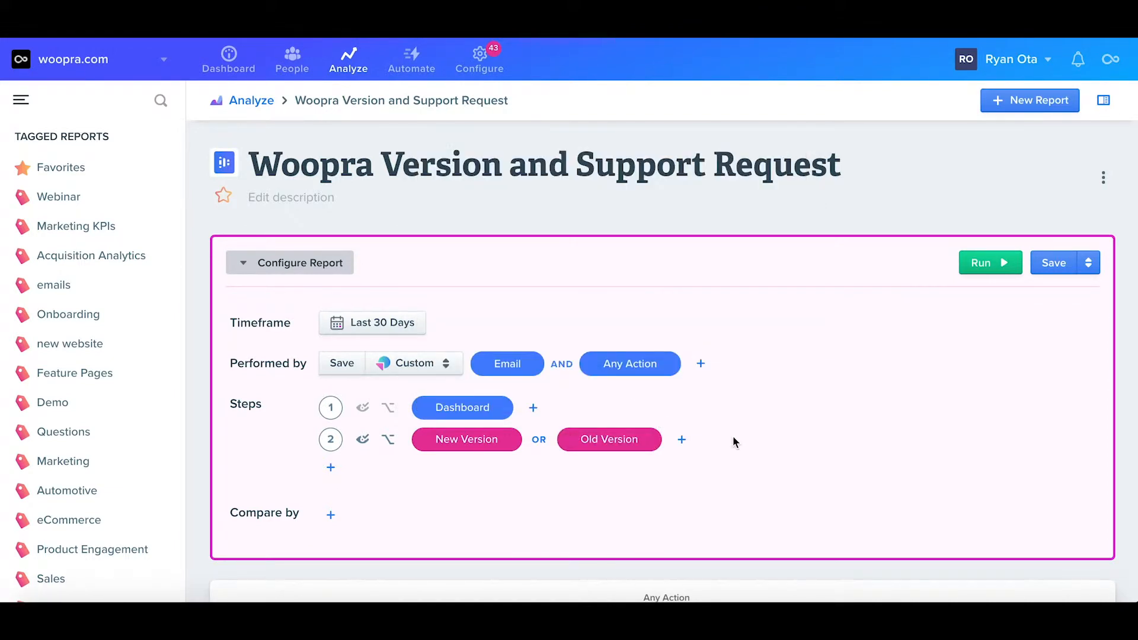
{"action": "mouse_move", "coordinate": [719, 449]}
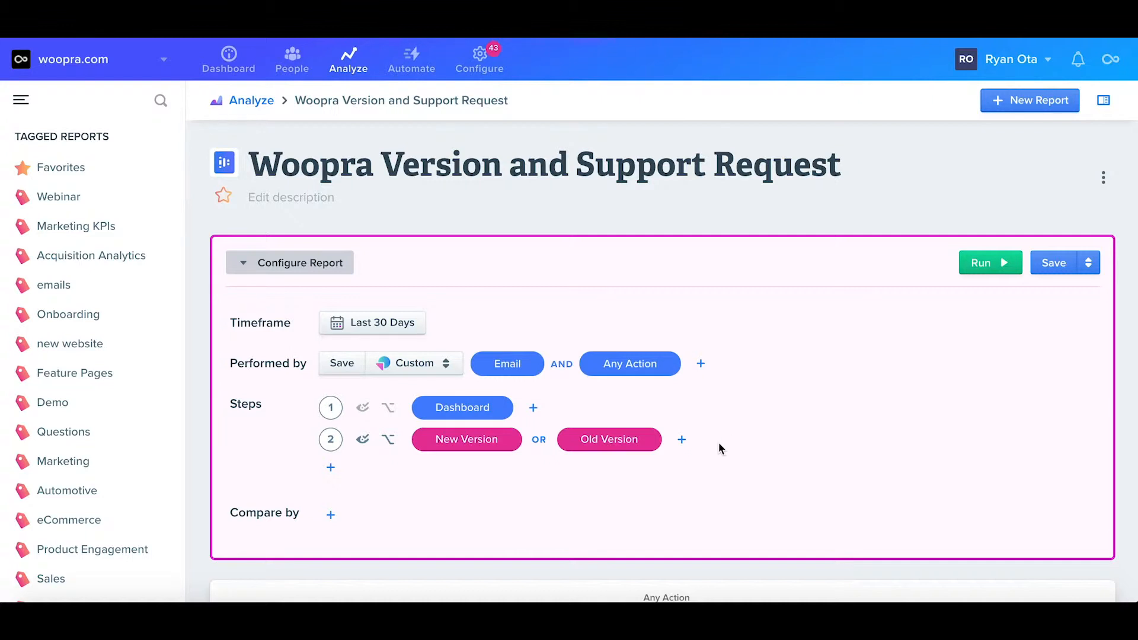
{"action": "mouse_move", "coordinate": [461, 465]}
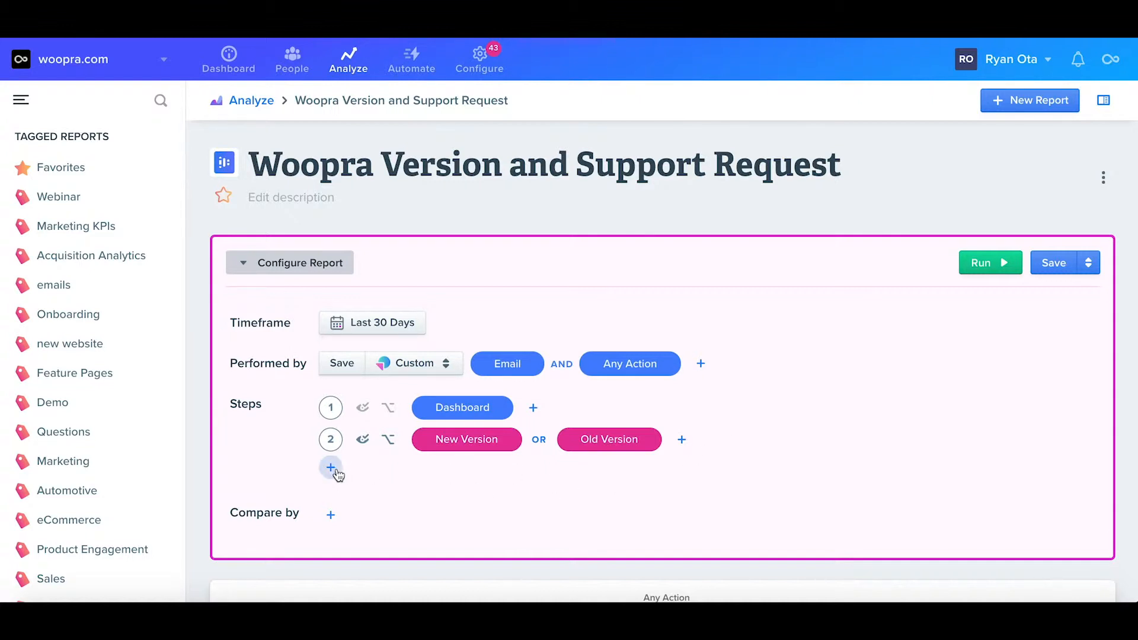
{"action": "mouse_move", "coordinate": [385, 470]}
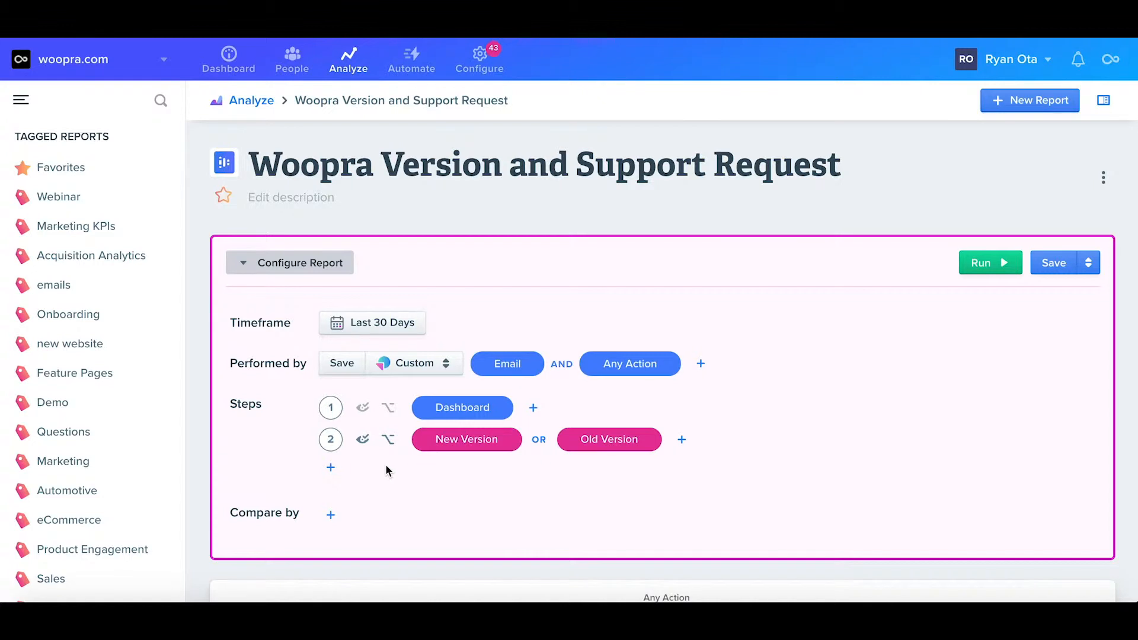
{"action": "mouse_move", "coordinate": [366, 471]}
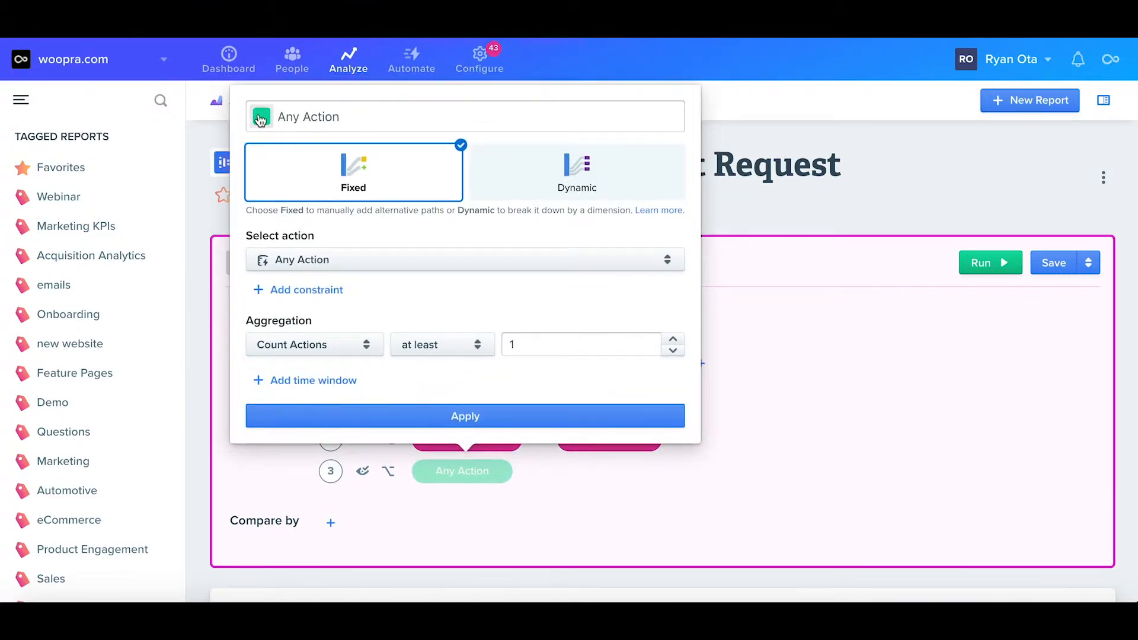
Name step 3 'Ran Report', switch it to Dynamic, and select the Ran Report action
{"action": "type", "text": "R"}
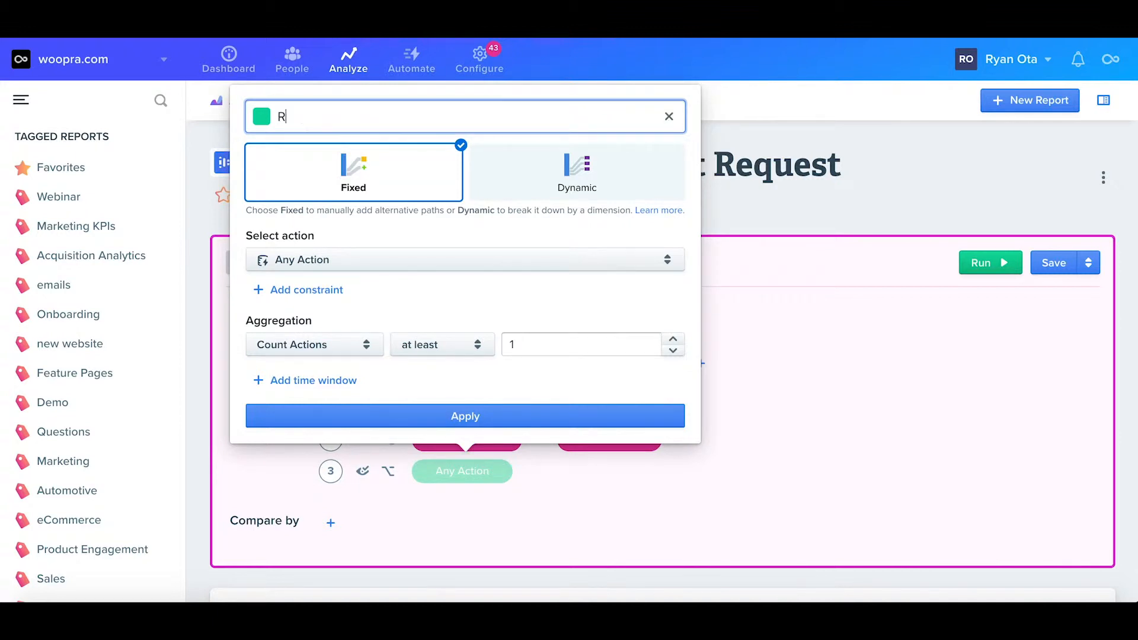
{"action": "type", "text": "an Report"}
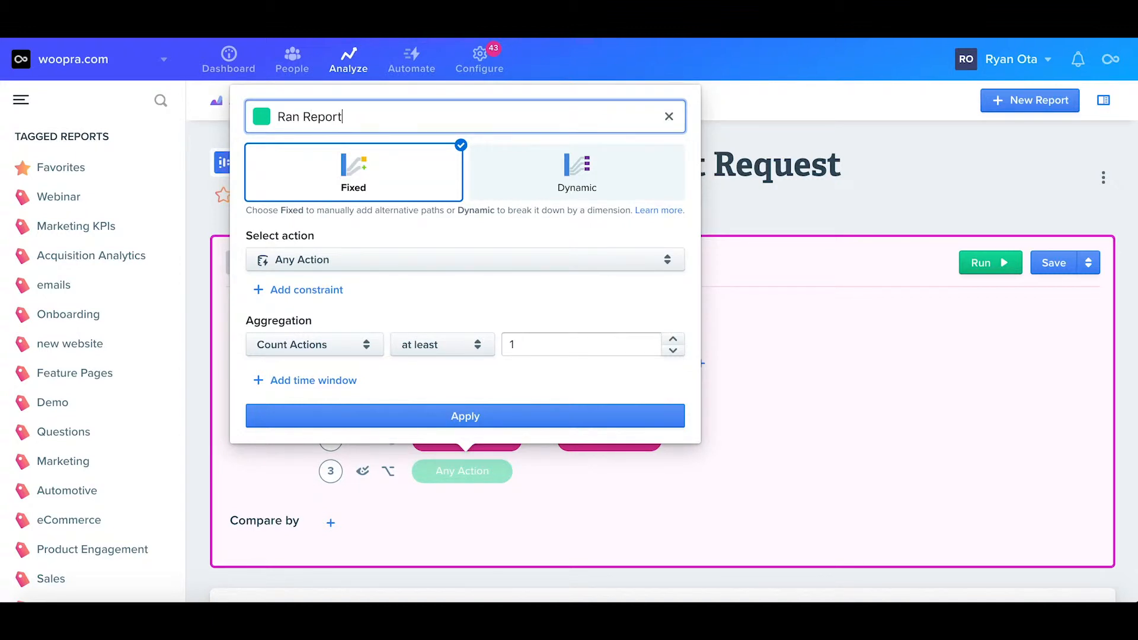
{"action": "mouse_move", "coordinate": [487, 214]}
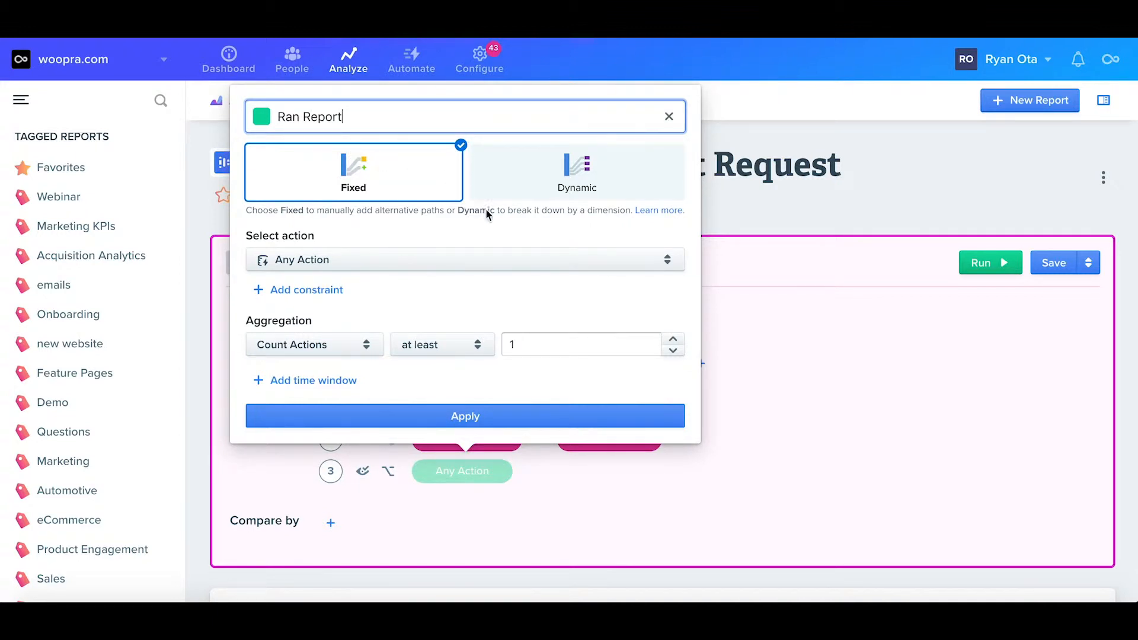
{"action": "left_click", "coordinate": [575, 172]}
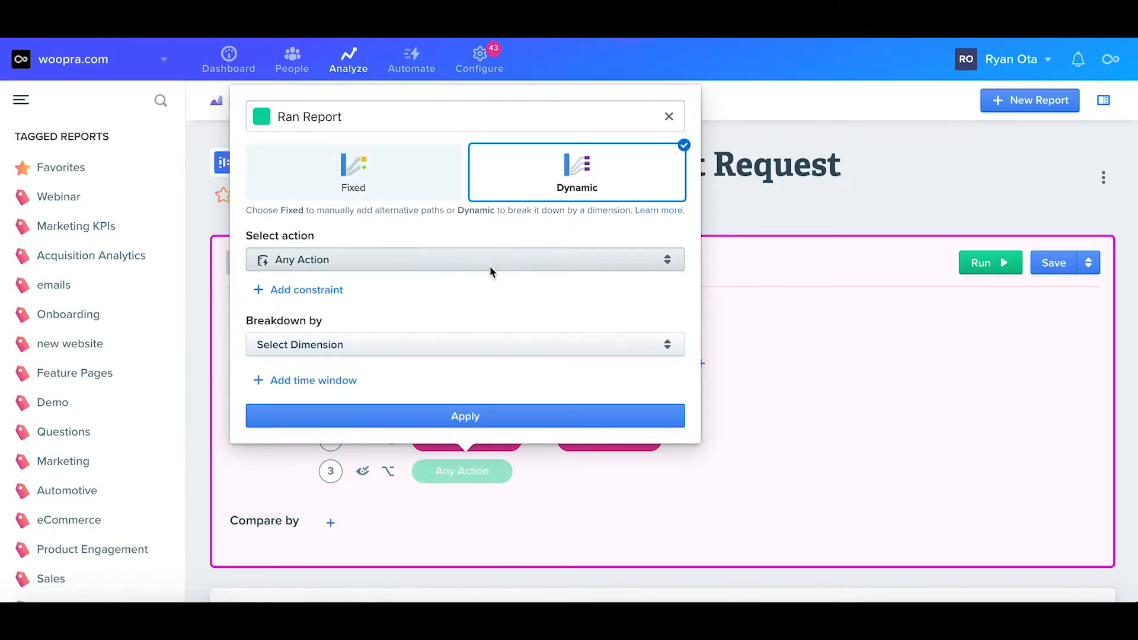
{"action": "type", "text": "ran"}
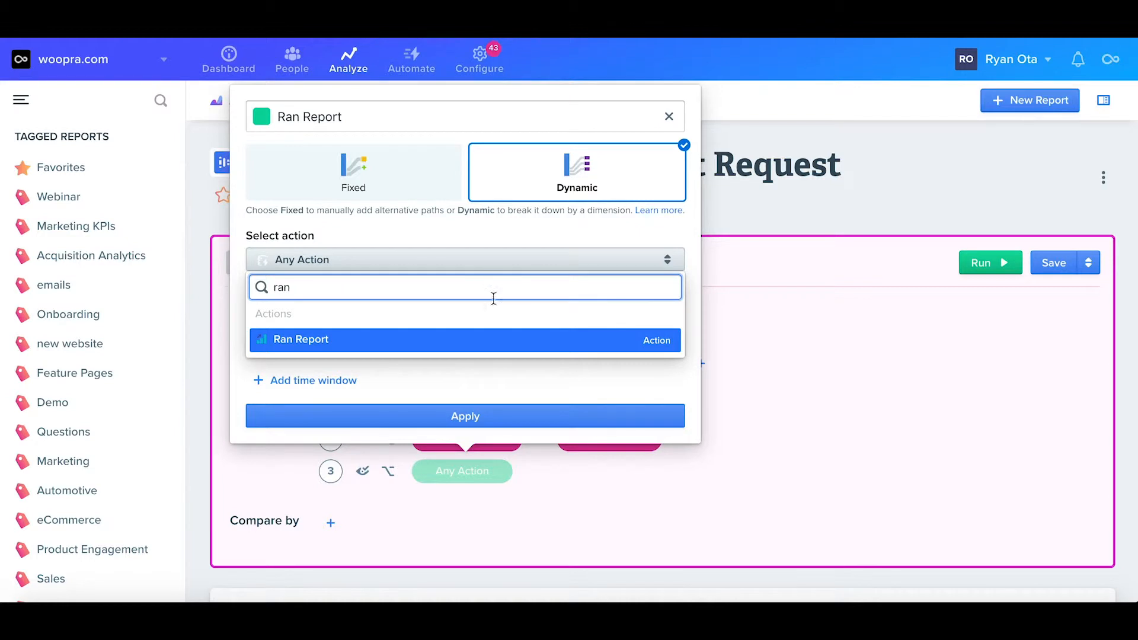
{"action": "left_click", "coordinate": [465, 339]}
{"action": "type", "text": "type"}
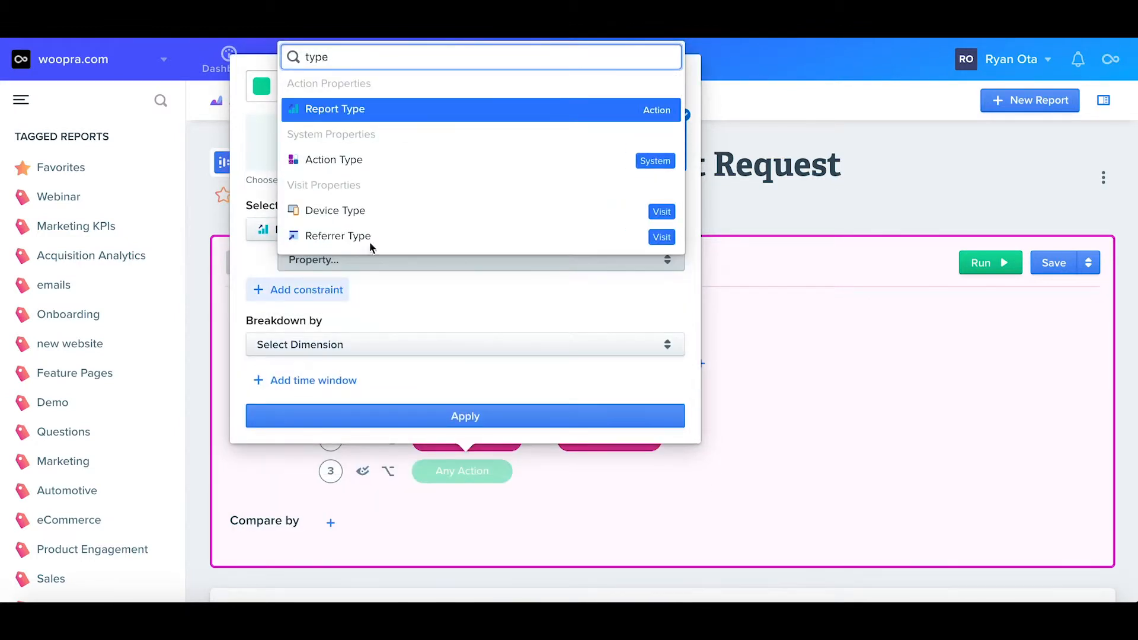
Exclude Report Types containing 'search', break down by Report Type, and apply
{"action": "left_click", "coordinate": [334, 109]}
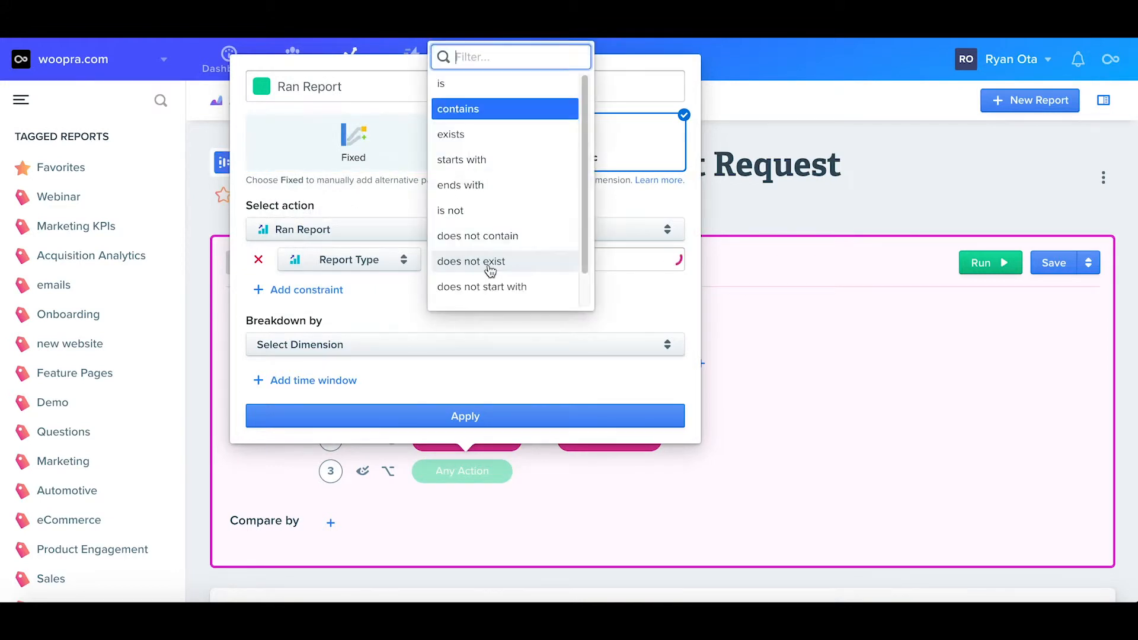
{"action": "left_click", "coordinate": [478, 261]}
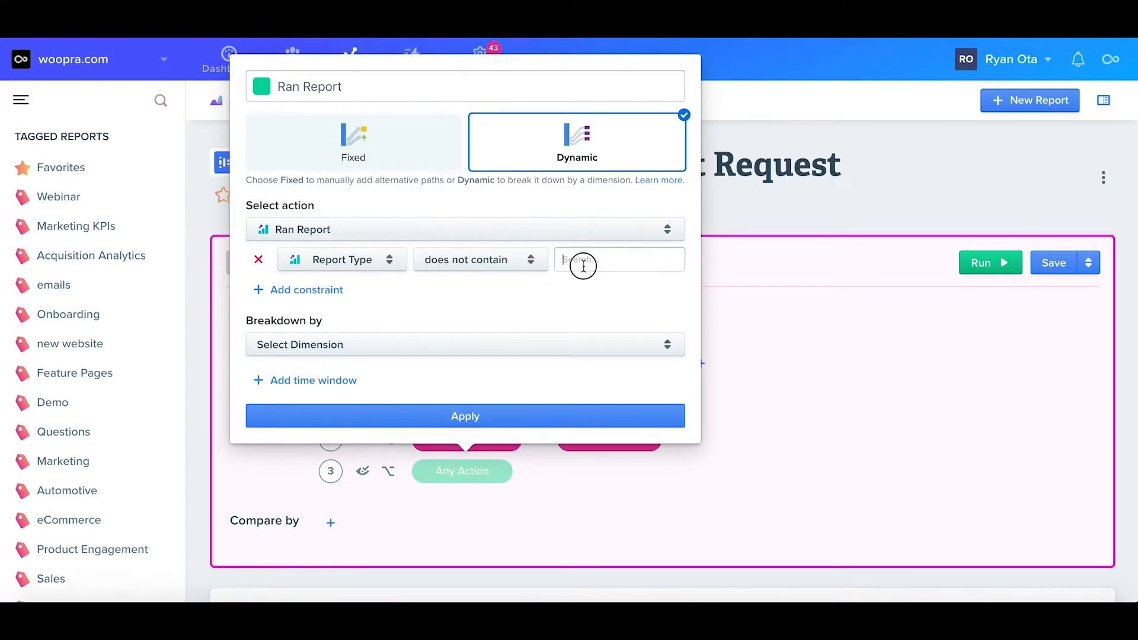
{"action": "type", "text": "search"}
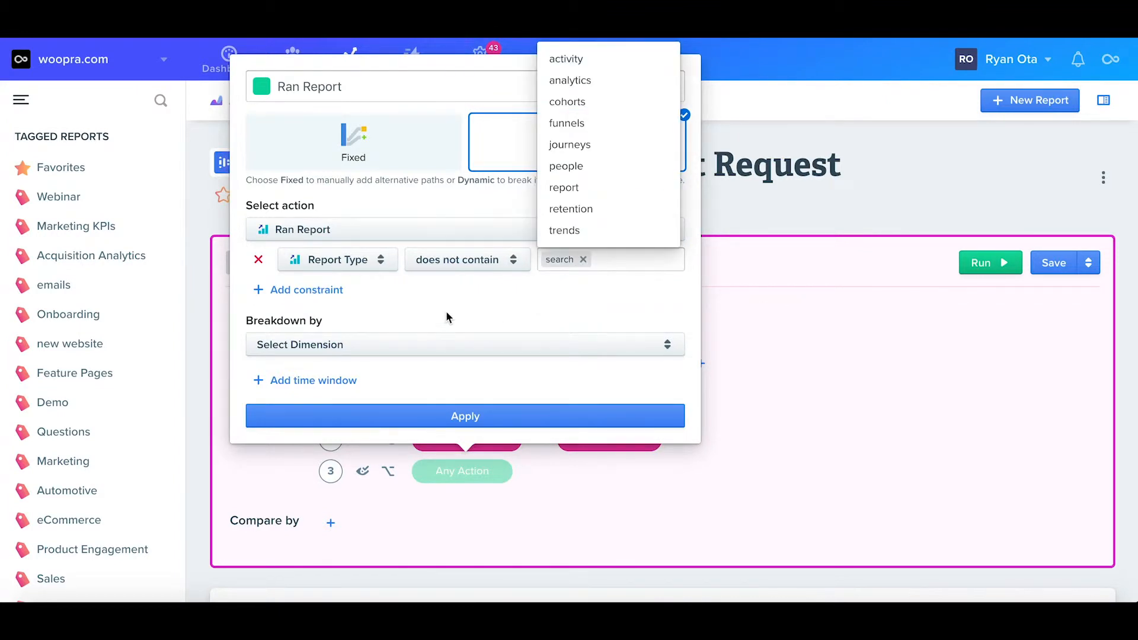
{"action": "left_click", "coordinate": [464, 344]}
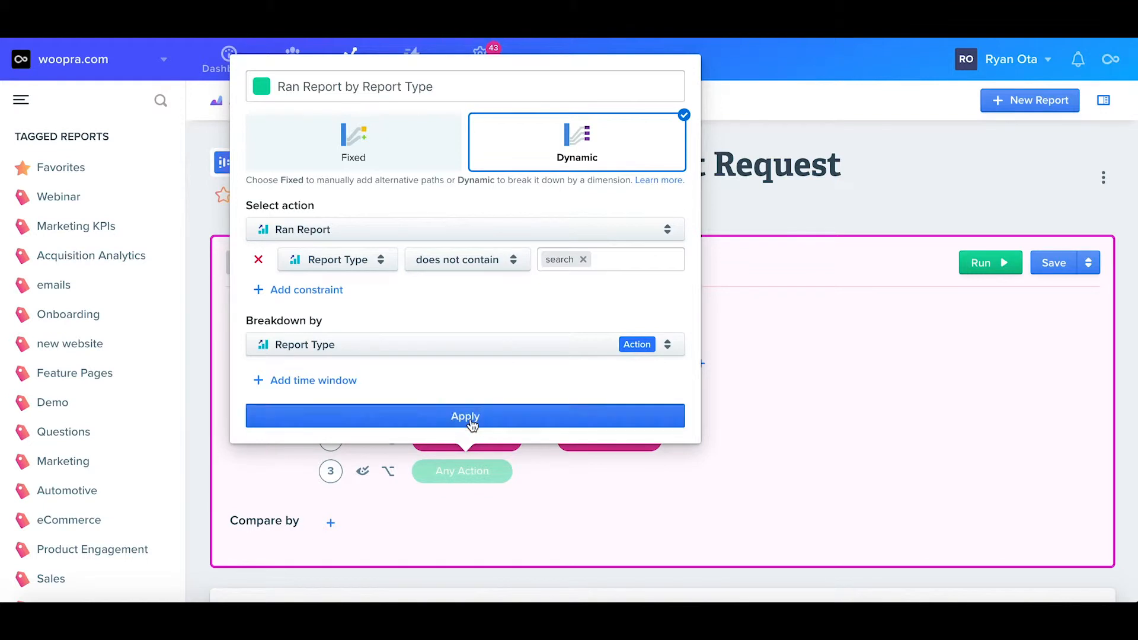
{"action": "left_click", "coordinate": [465, 416]}
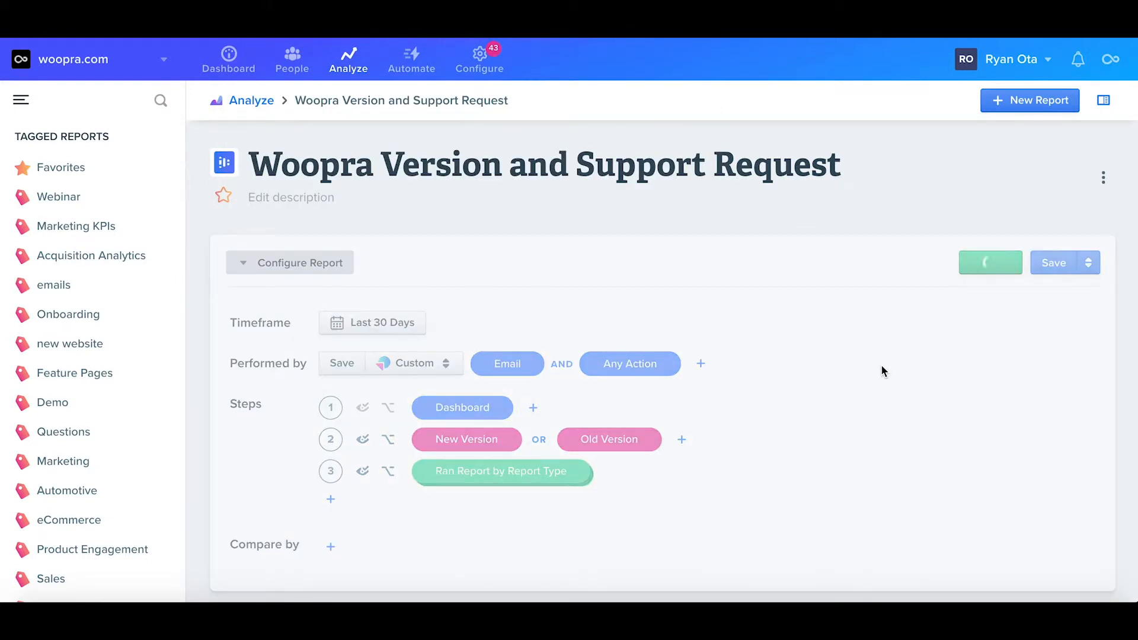
Run the journey report and scroll down to the Sankey chart
{"action": "left_click", "coordinate": [227, 59]}
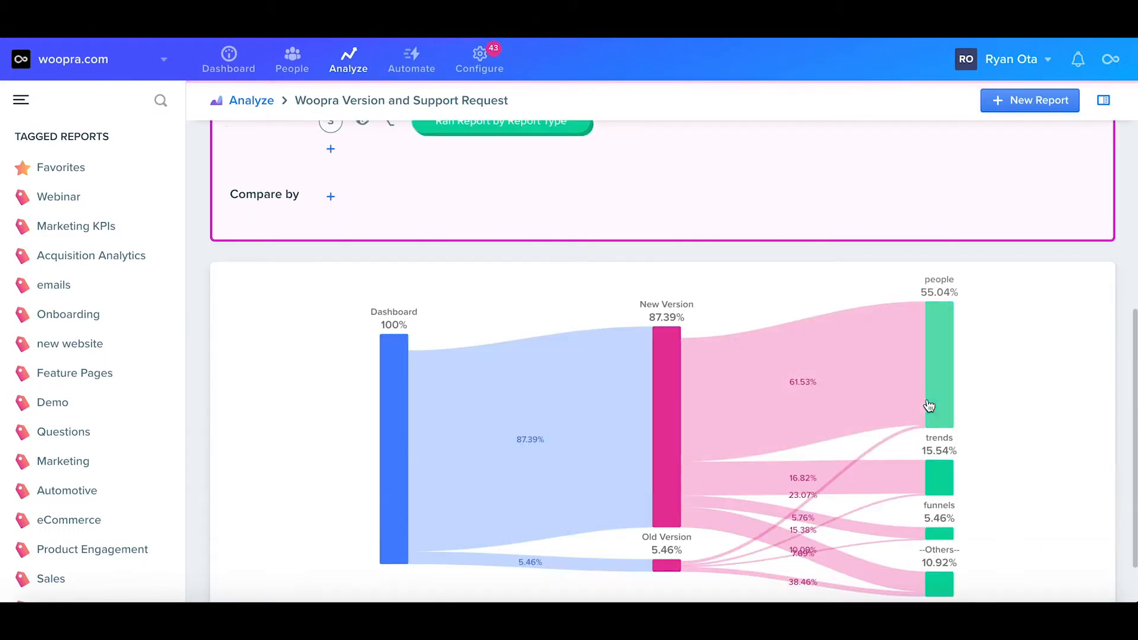
{"action": "scroll", "scroll_direction": "down", "scroll_amount": 3}
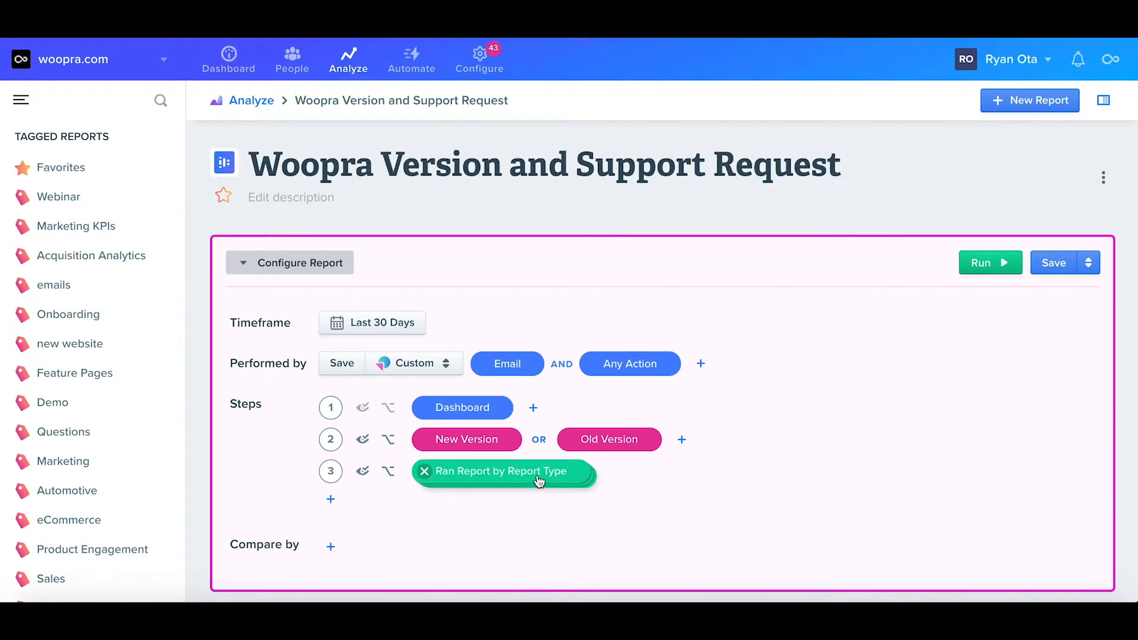
{"action": "mouse_move", "coordinate": [511, 487]}
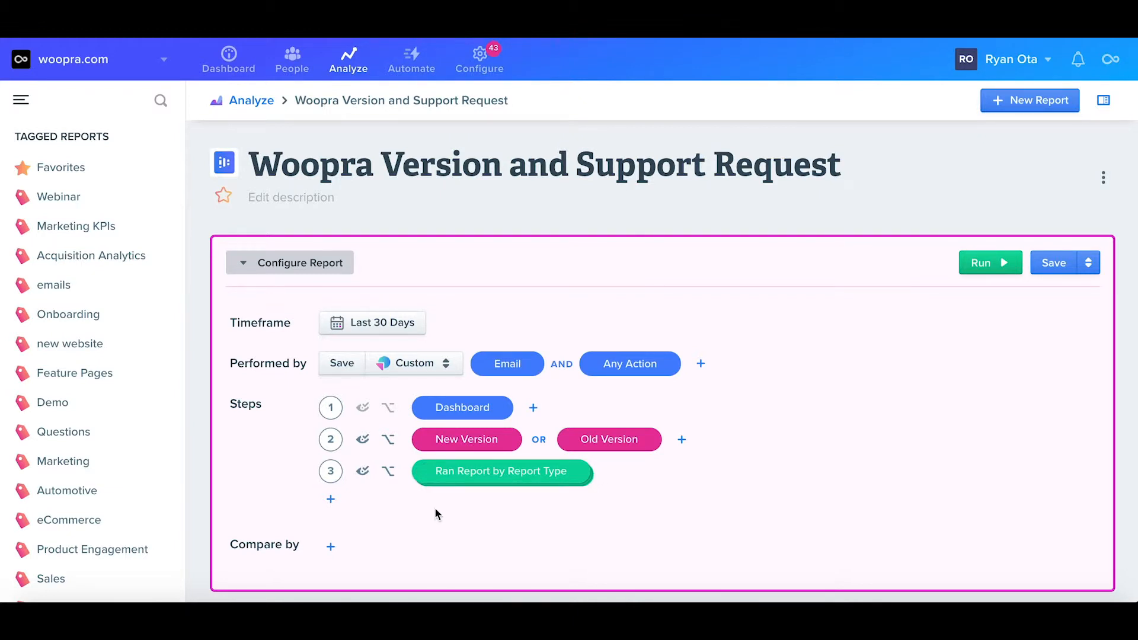
{"action": "mouse_move", "coordinate": [388, 439]}
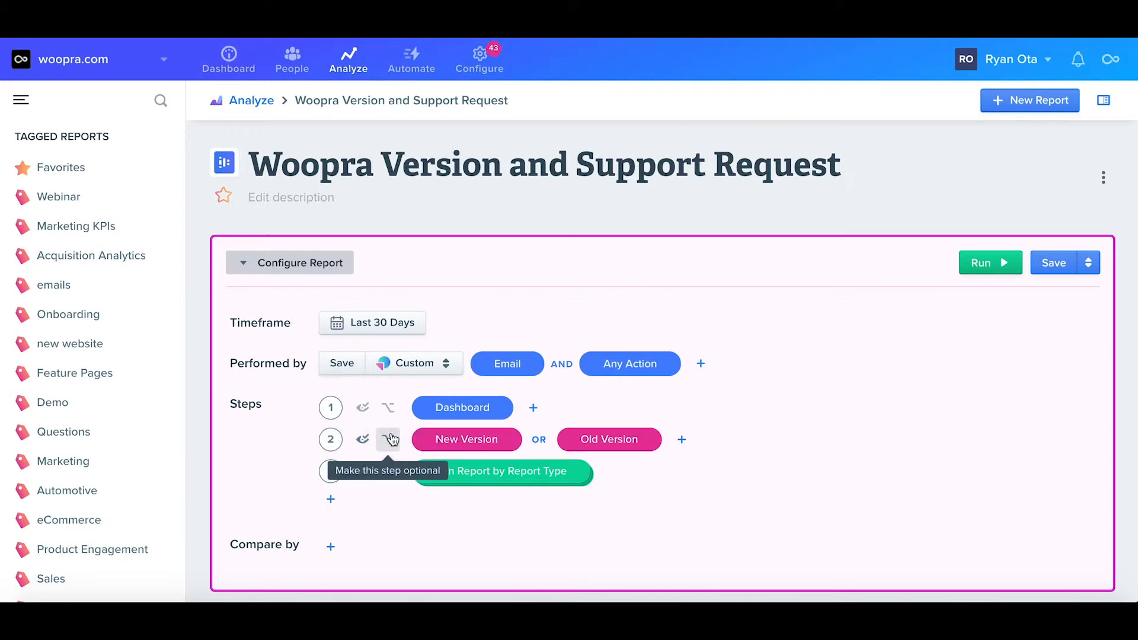
{"action": "left_click", "coordinate": [330, 499]}
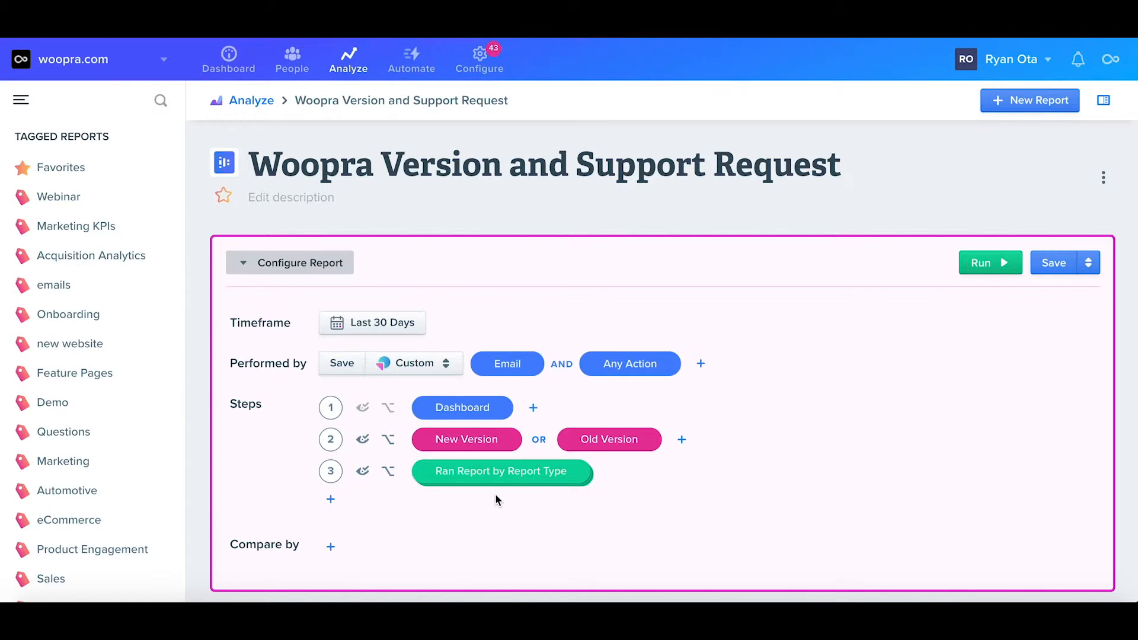
{"action": "left_click", "coordinate": [330, 498]}
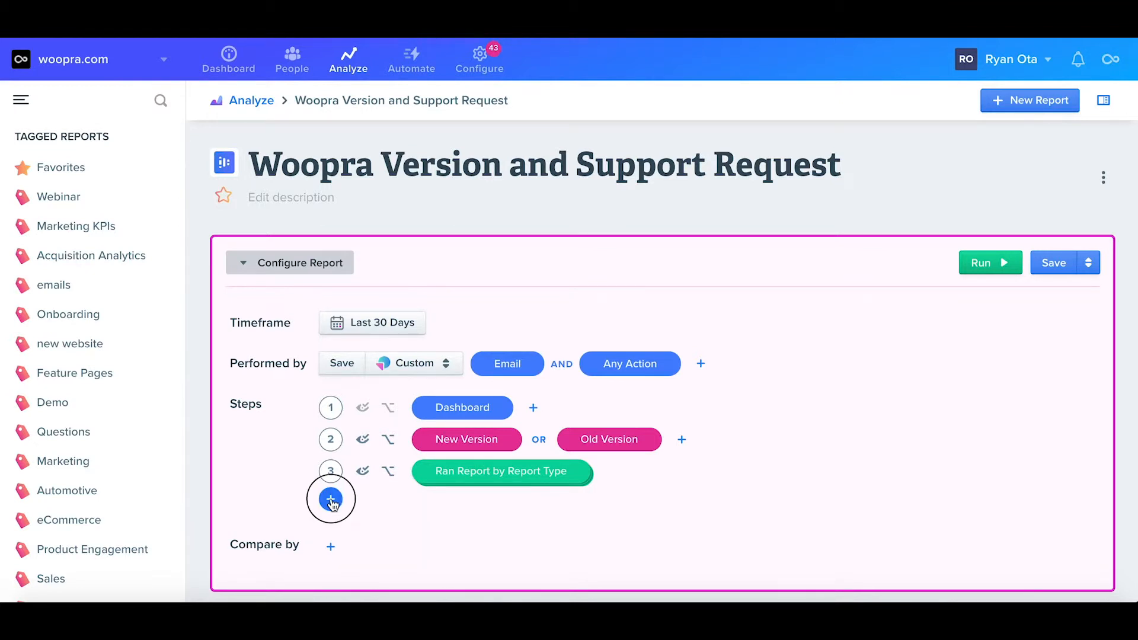
Name step 4 'Search' as a Ran Report action where Report Type contains 'search'
{"action": "left_click", "coordinate": [331, 499]}
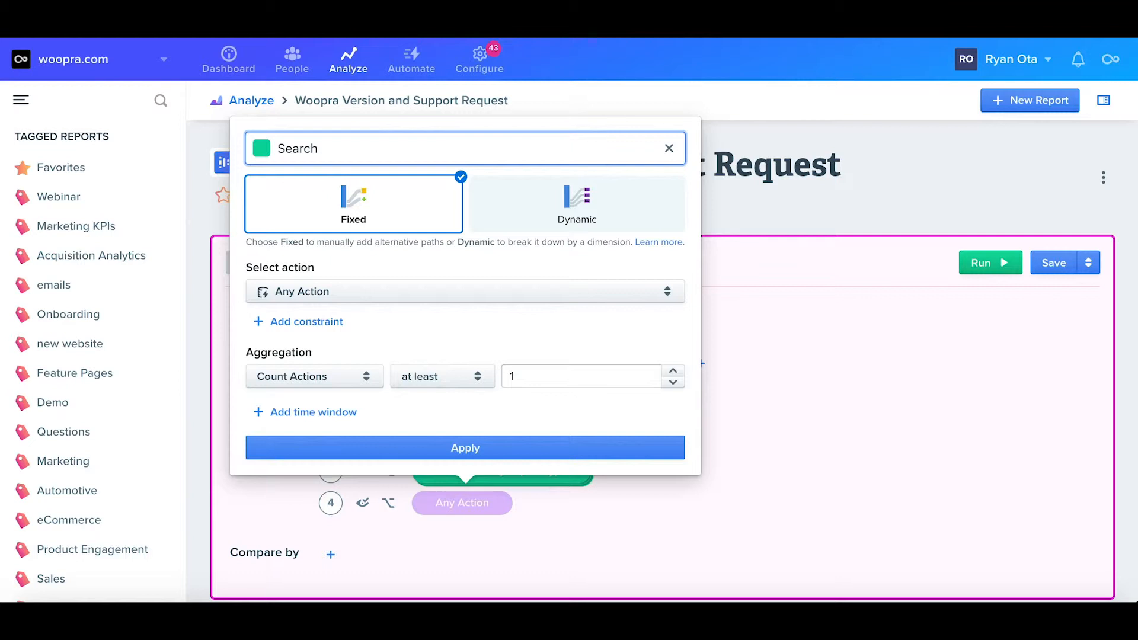
{"action": "left_click", "coordinate": [464, 290]}
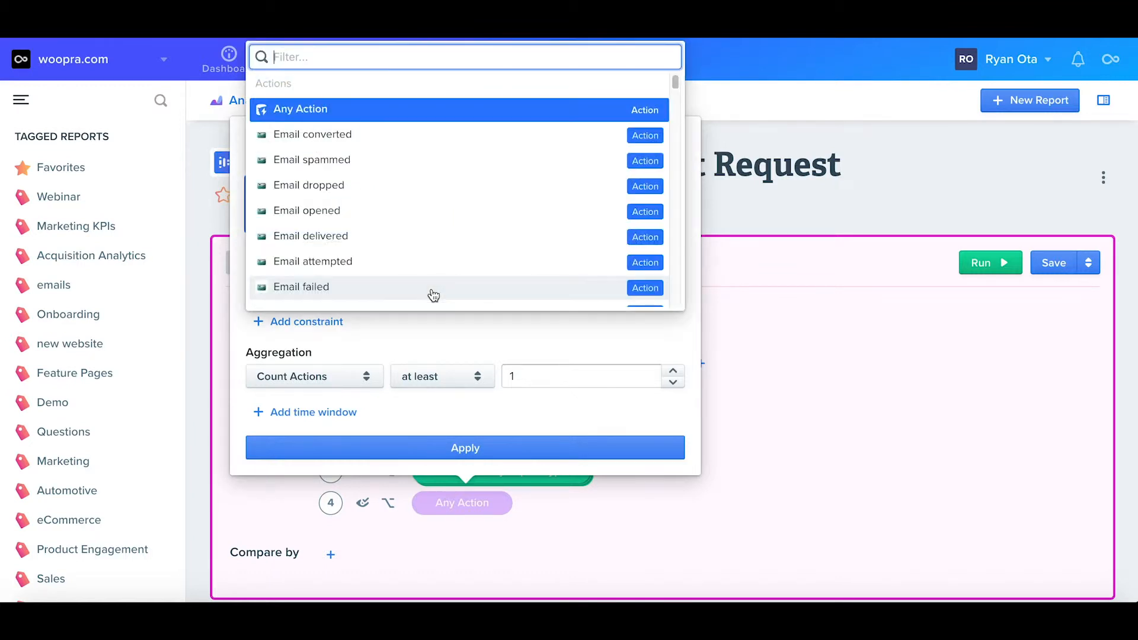
{"action": "type", "text": "ran"}
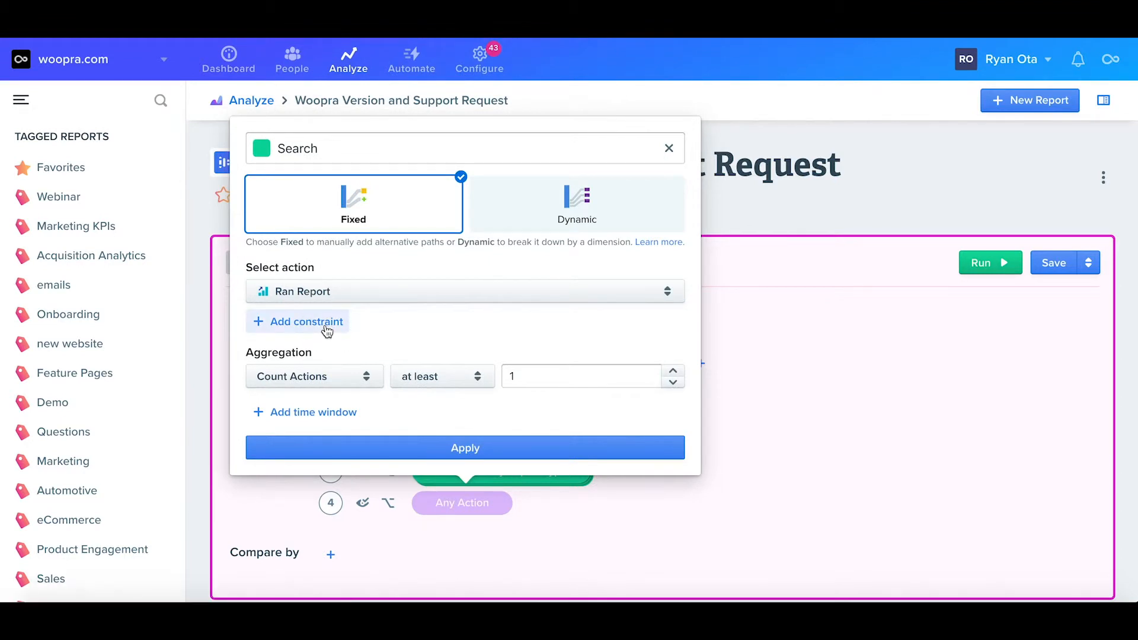
{"action": "left_click", "coordinate": [304, 321]}
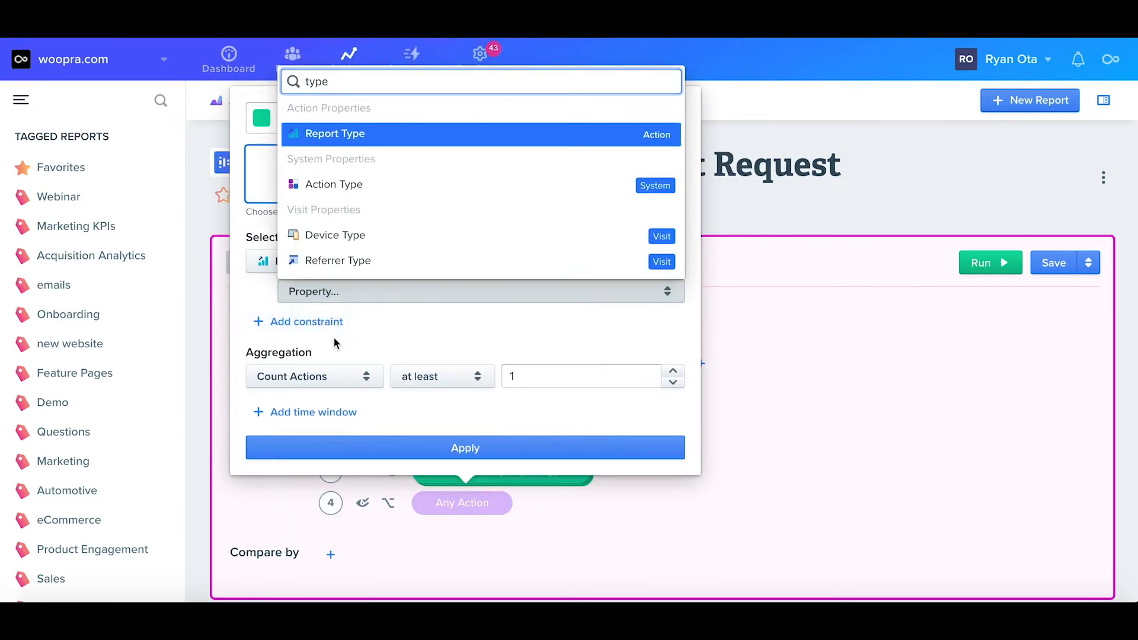
{"action": "left_click", "coordinate": [334, 133]}
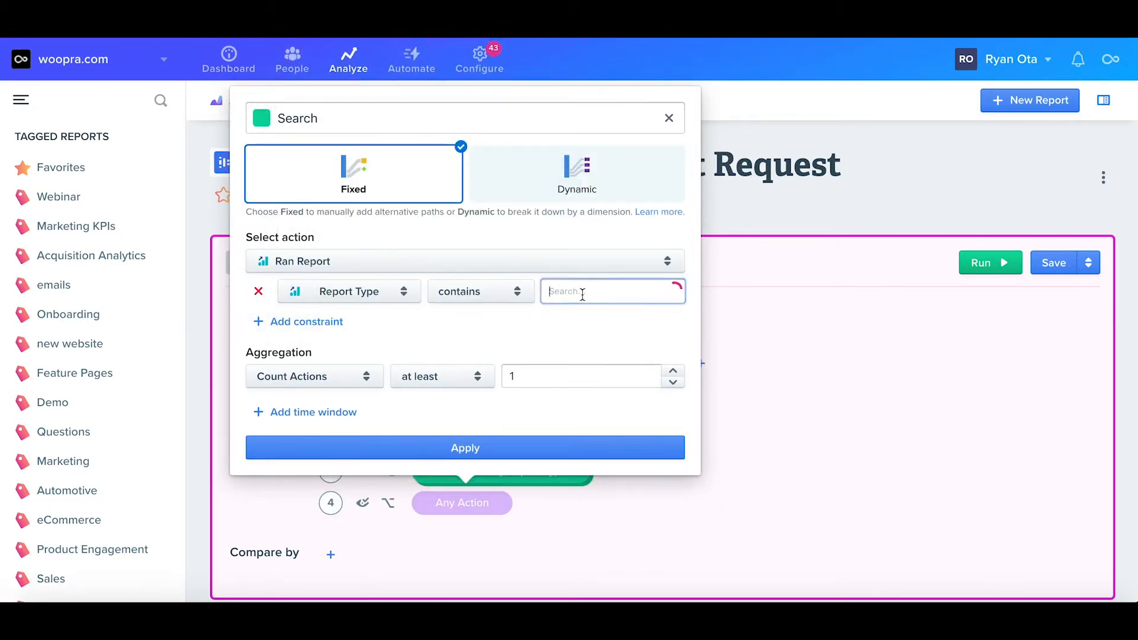
{"action": "type", "text": "search"}
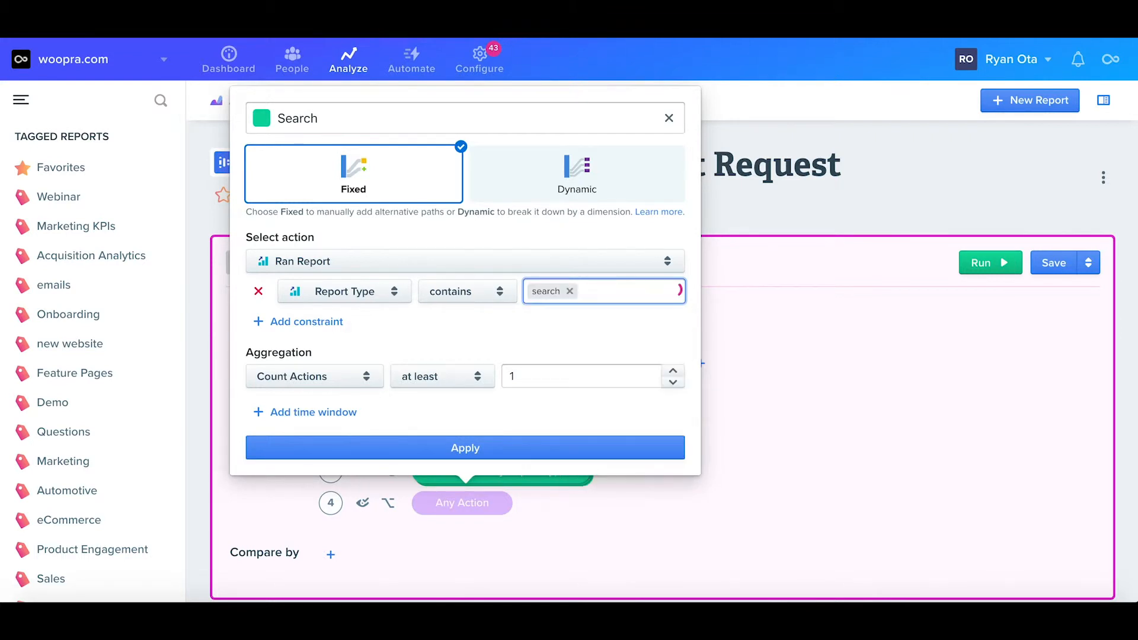
{"action": "left_click", "coordinate": [464, 448]}
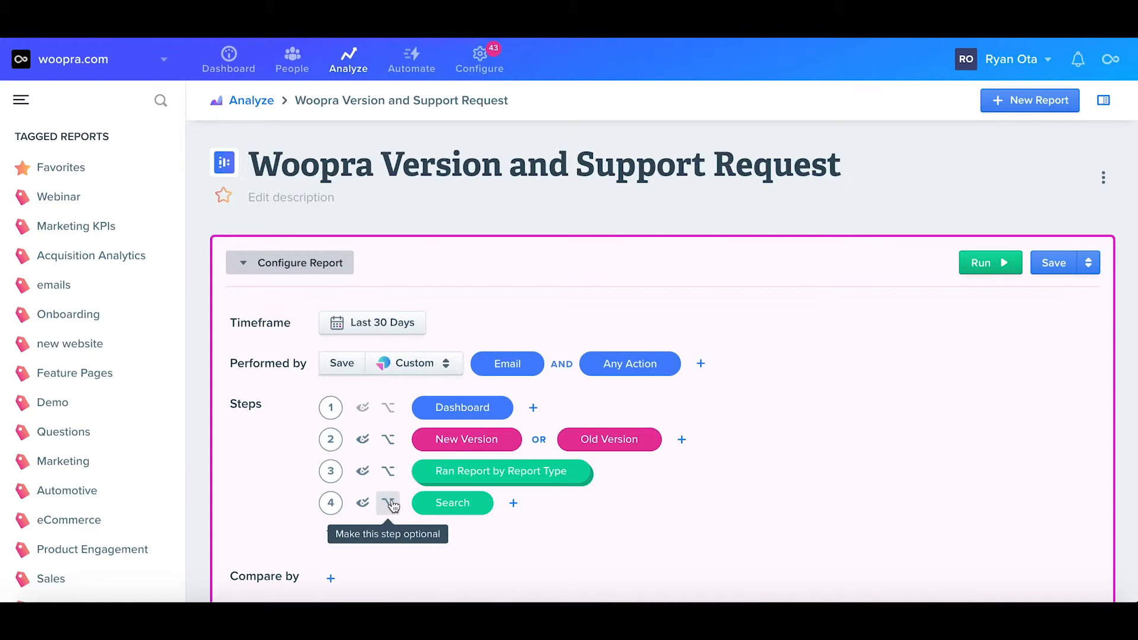
{"action": "left_click", "coordinate": [389, 503]}
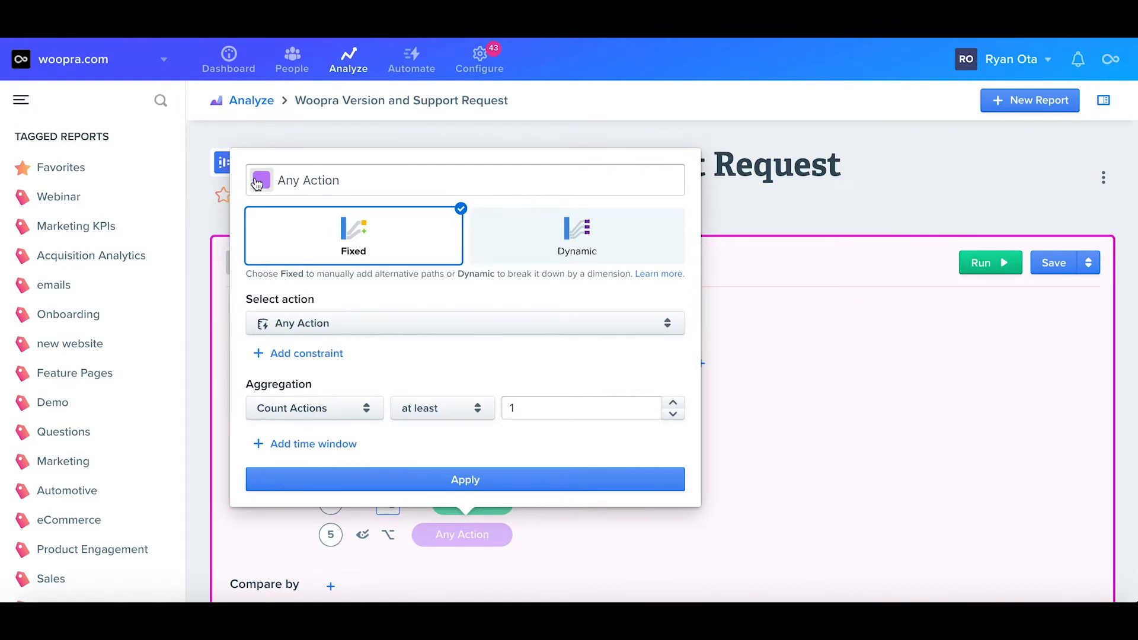
Set step 5 to New Ticket with Viewed Docs as an alternative action
{"action": "type", "text": "New"}
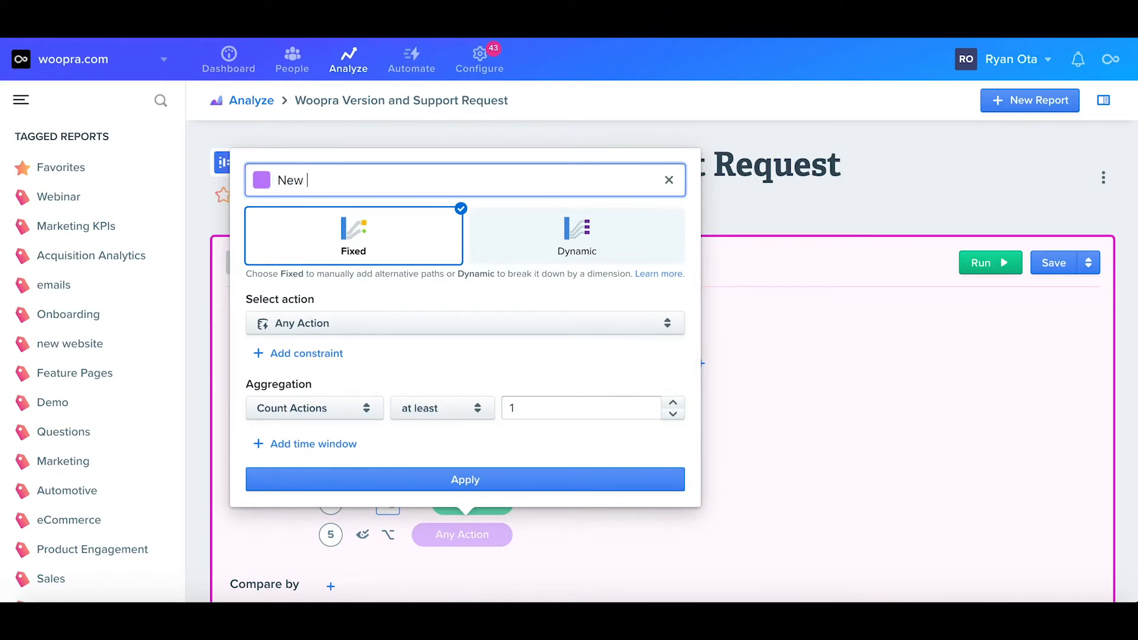
{"action": "type", "text": "tick"}
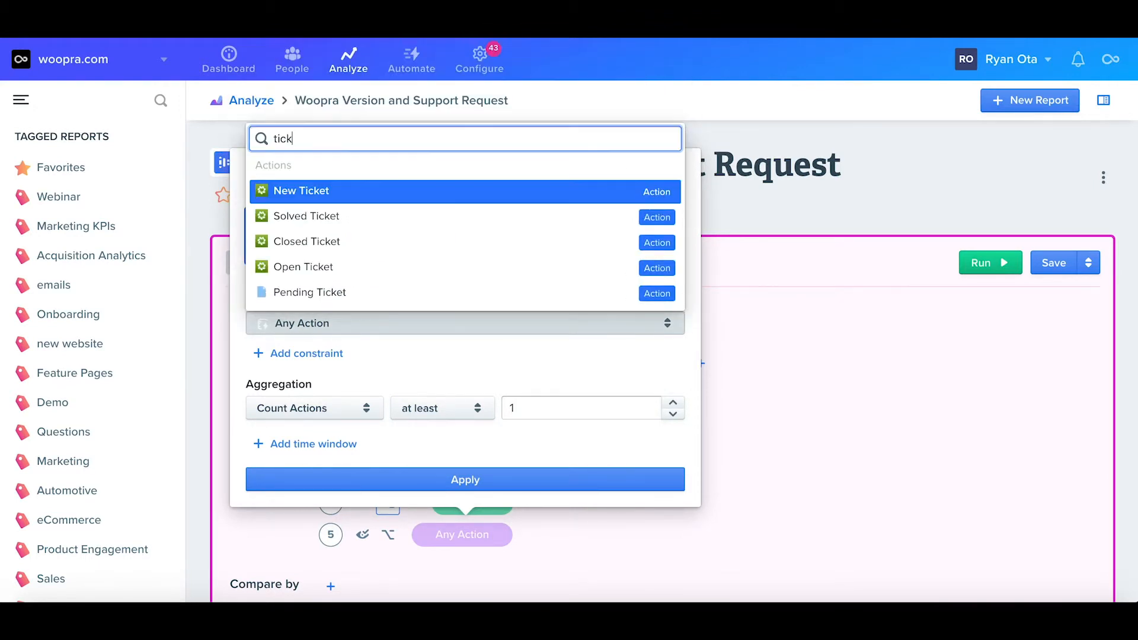
{"action": "left_click", "coordinate": [300, 191]}
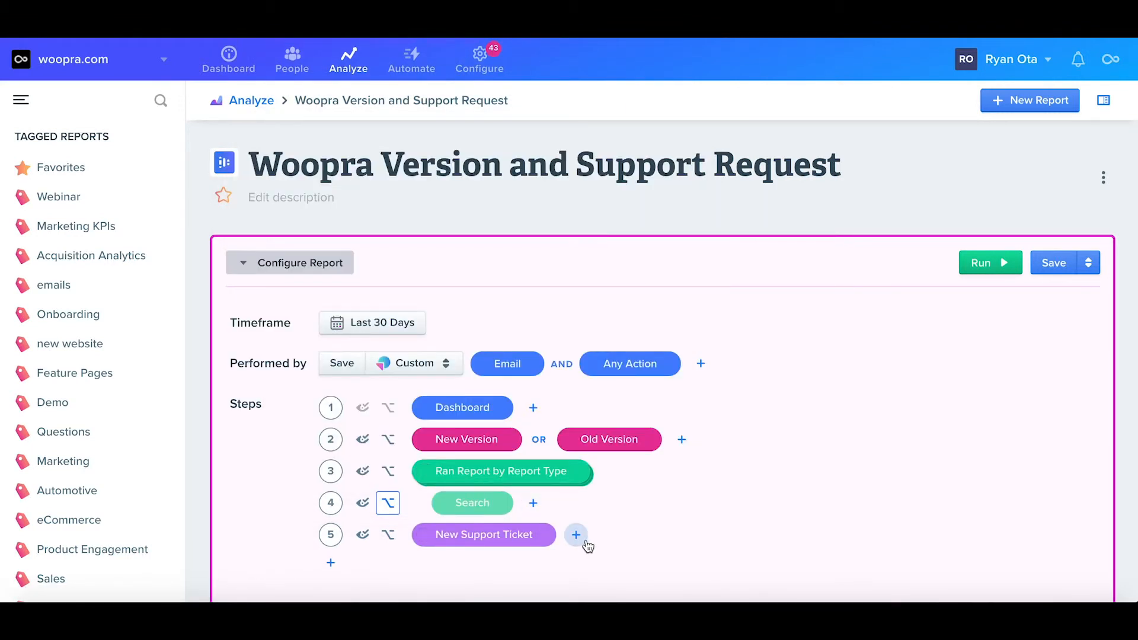
{"action": "left_click", "coordinate": [576, 535]}
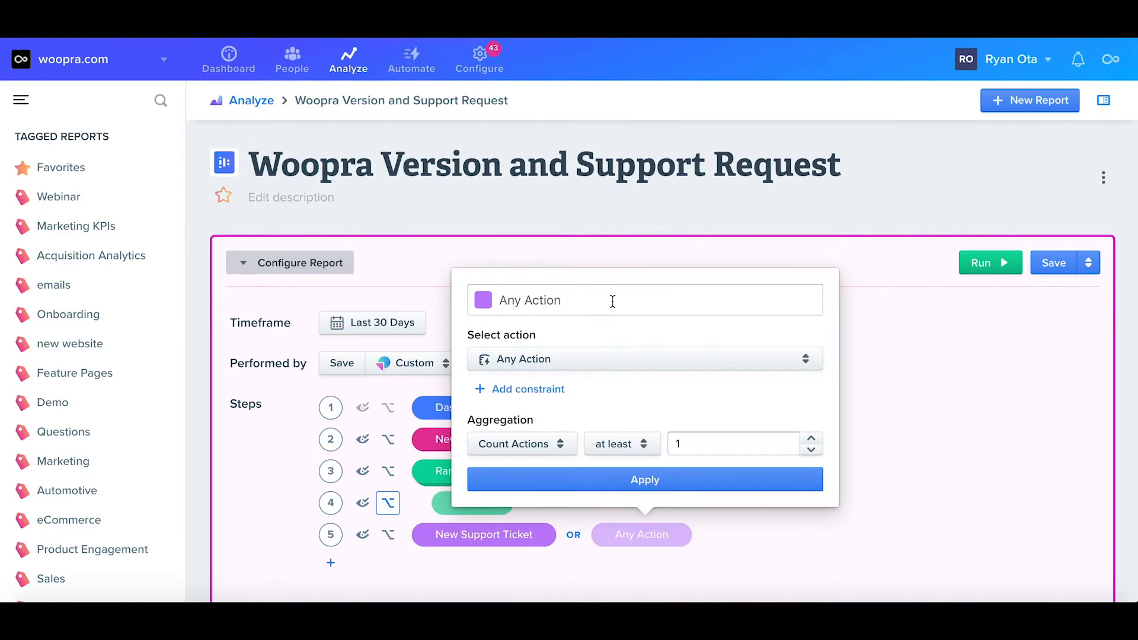
{"action": "type", "text": "Viewed Do"}
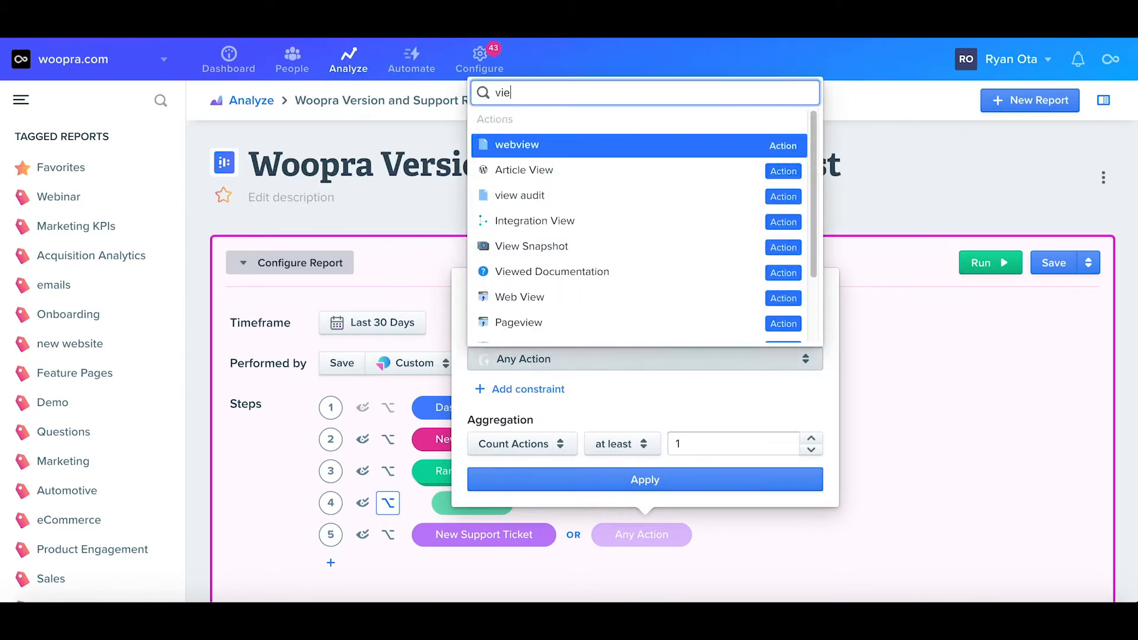
{"action": "type", "text": "w"}
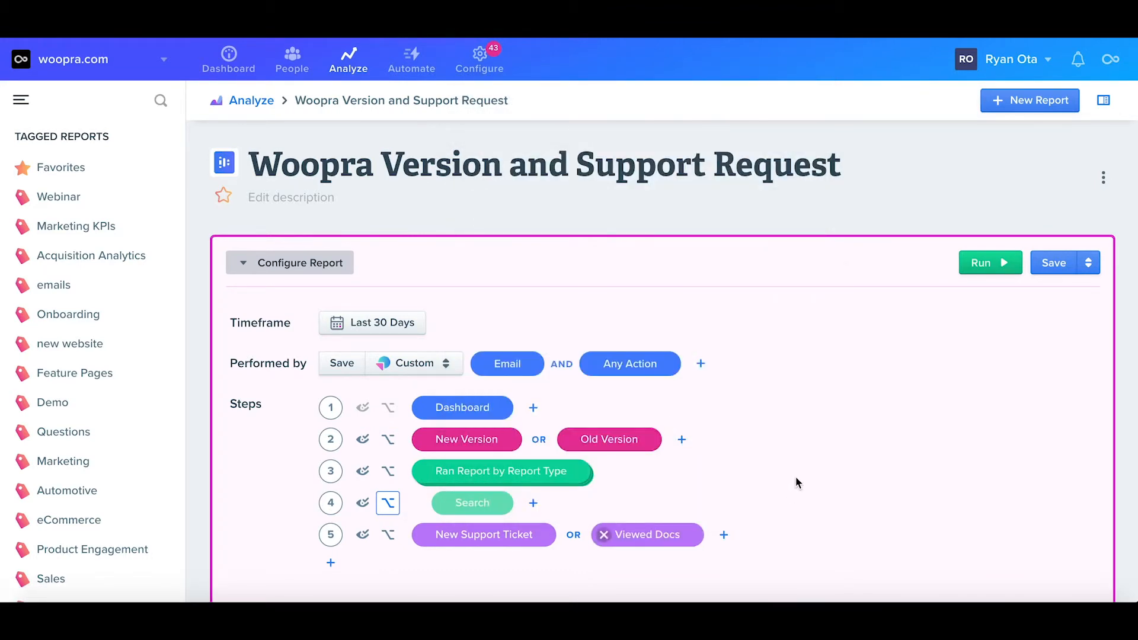
{"action": "scroll", "scroll_direction": "down", "scroll_amount": 3}
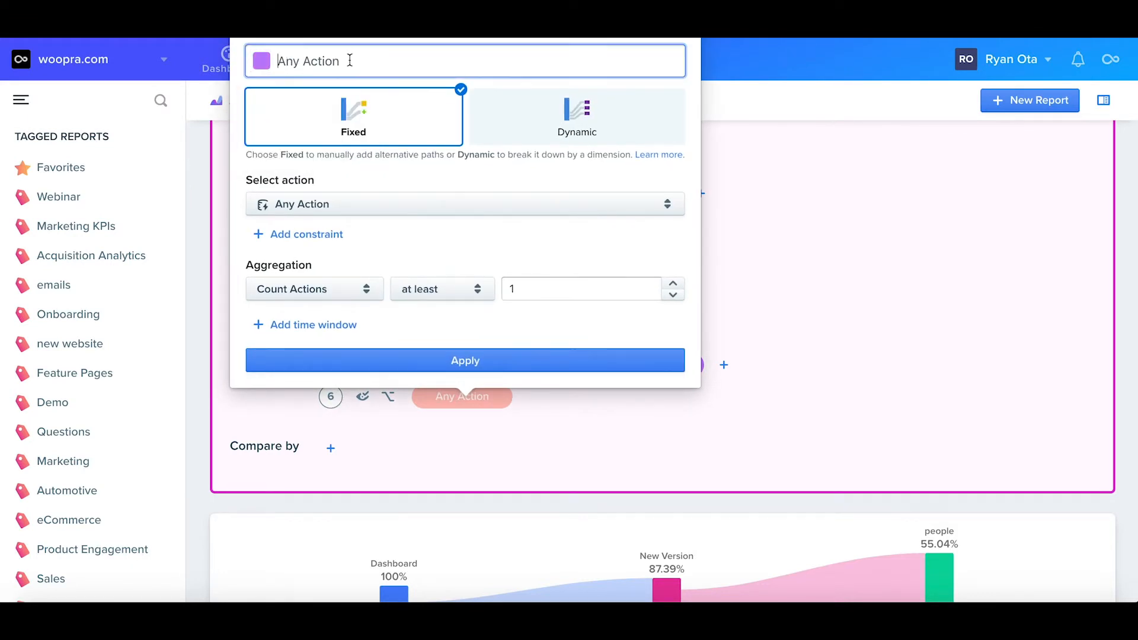
Choose New Ticket for step six and Solved Ticket for step seven
{"action": "left_click", "coordinate": [463, 204]}
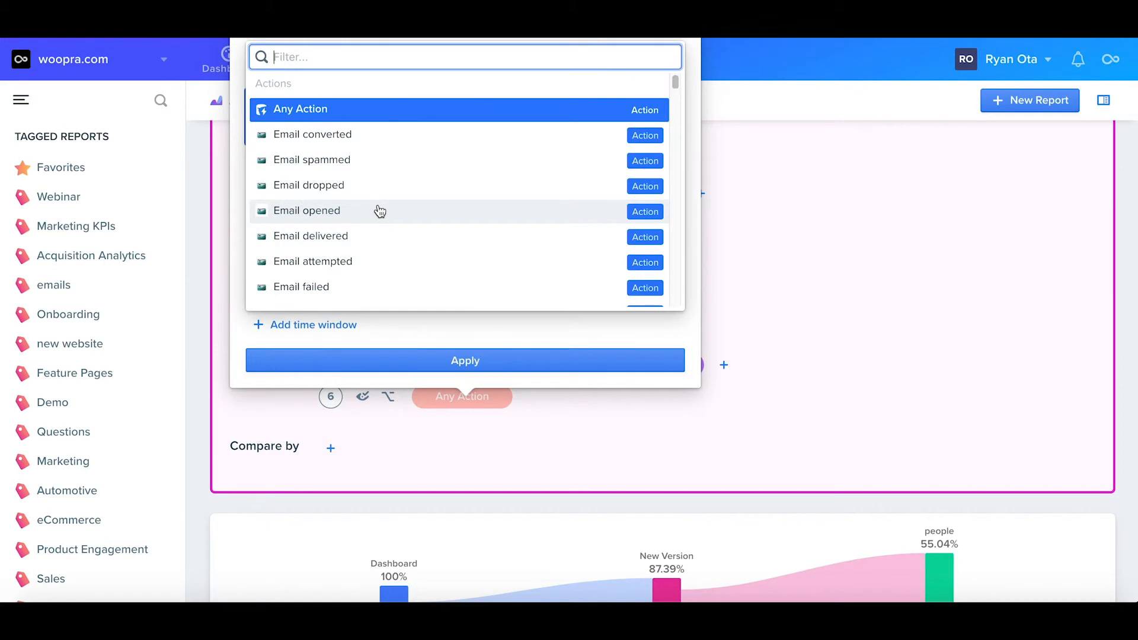
{"action": "type", "text": "tick"}
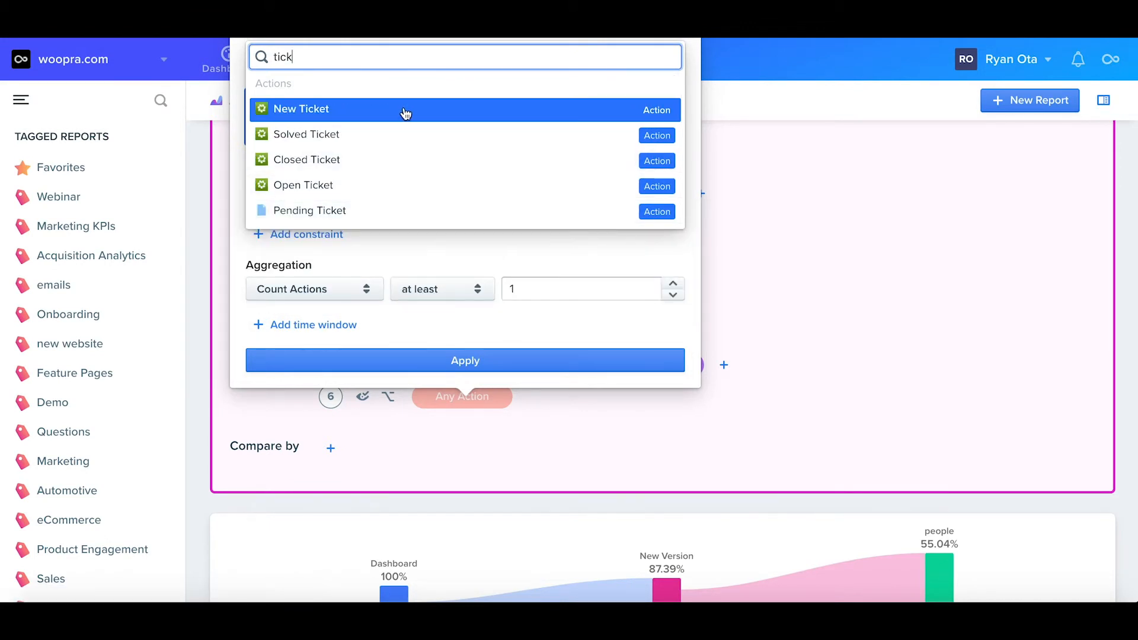
{"action": "left_click", "coordinate": [300, 109]}
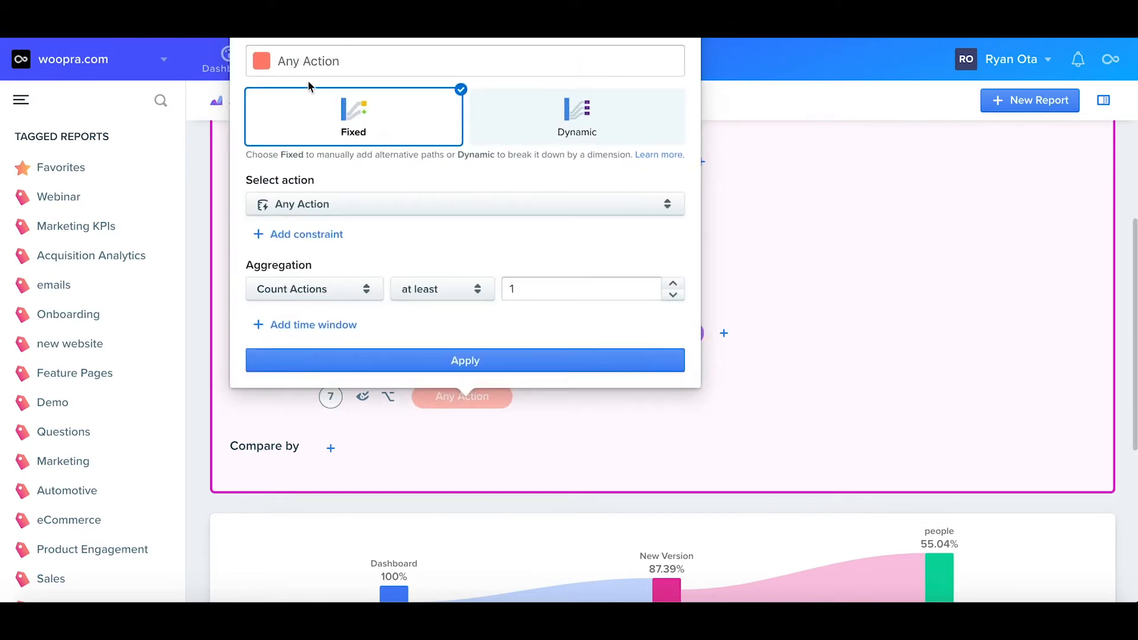
{"action": "type", "text": "Solved Ticket"}
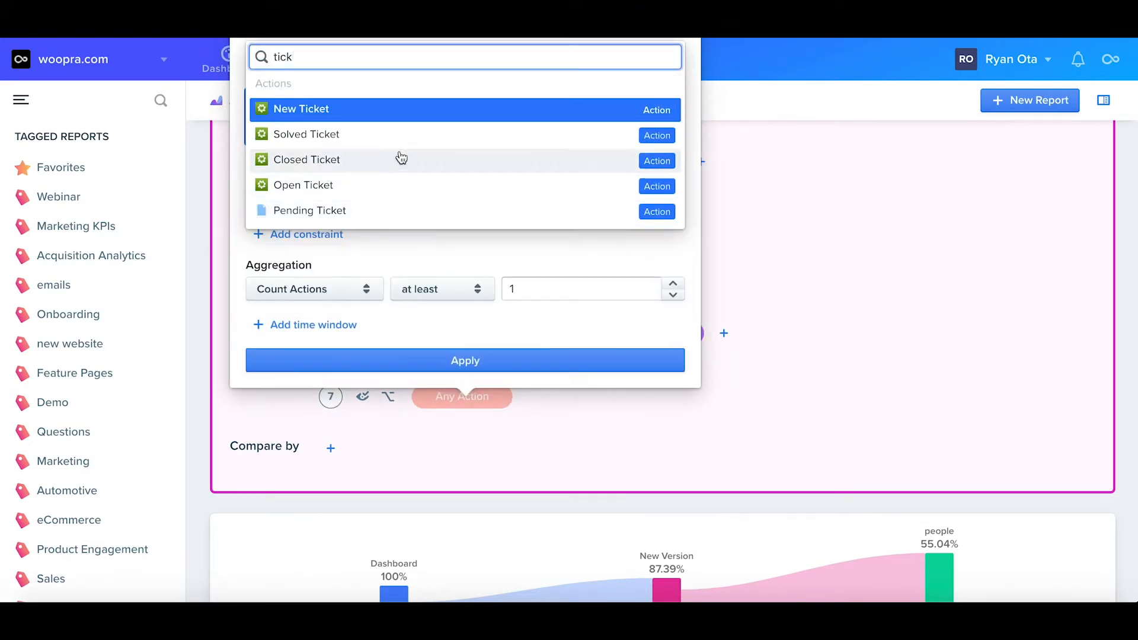
{"action": "left_click", "coordinate": [306, 133]}
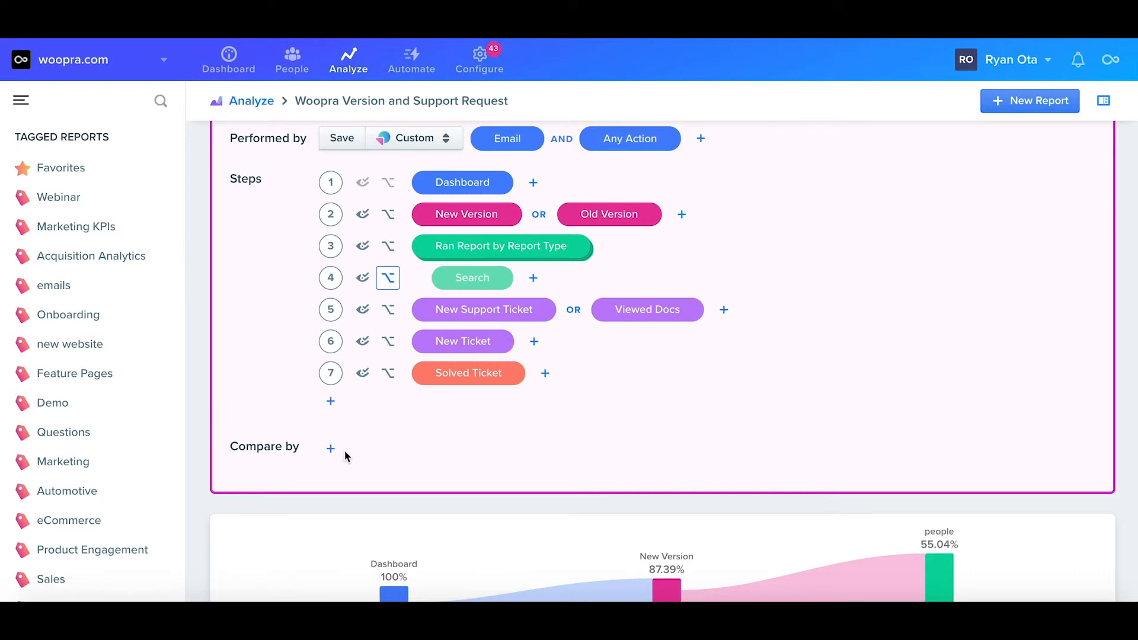
{"action": "left_click", "coordinate": [330, 448]}
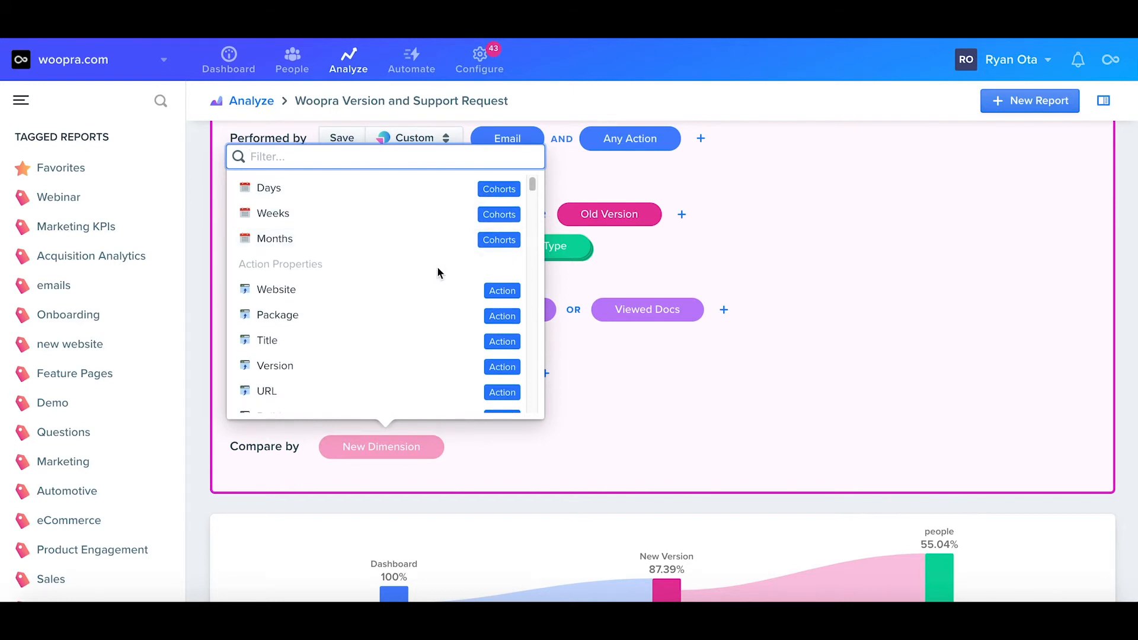
{"action": "scroll", "scroll_direction": "down", "scroll_amount": 3}
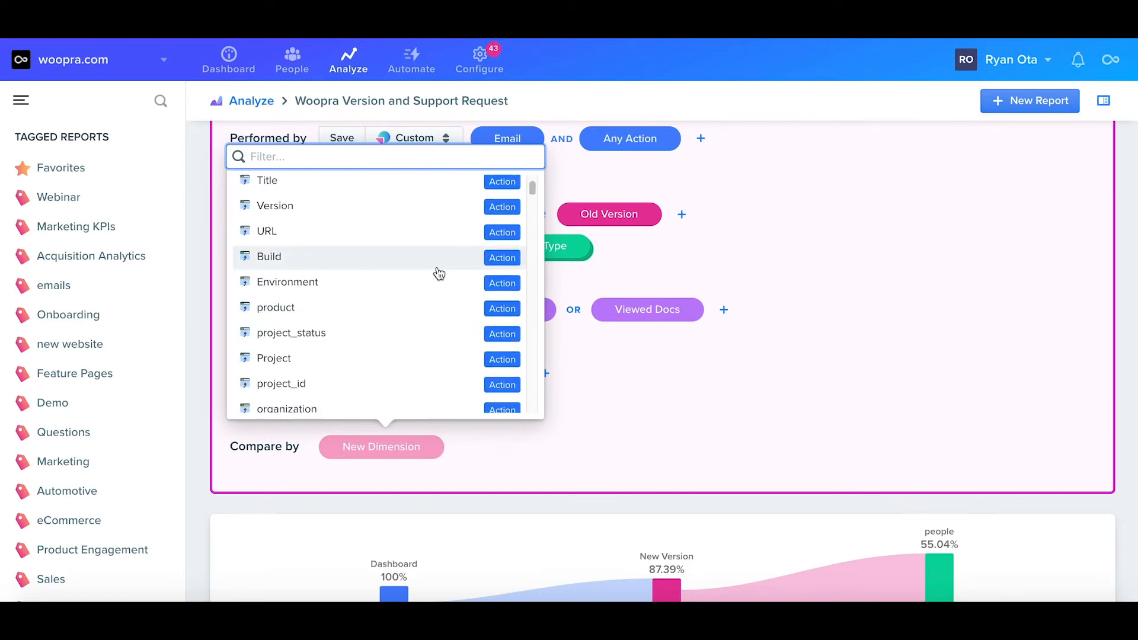
{"action": "scroll", "scroll_direction": "down", "scroll_amount": 3}
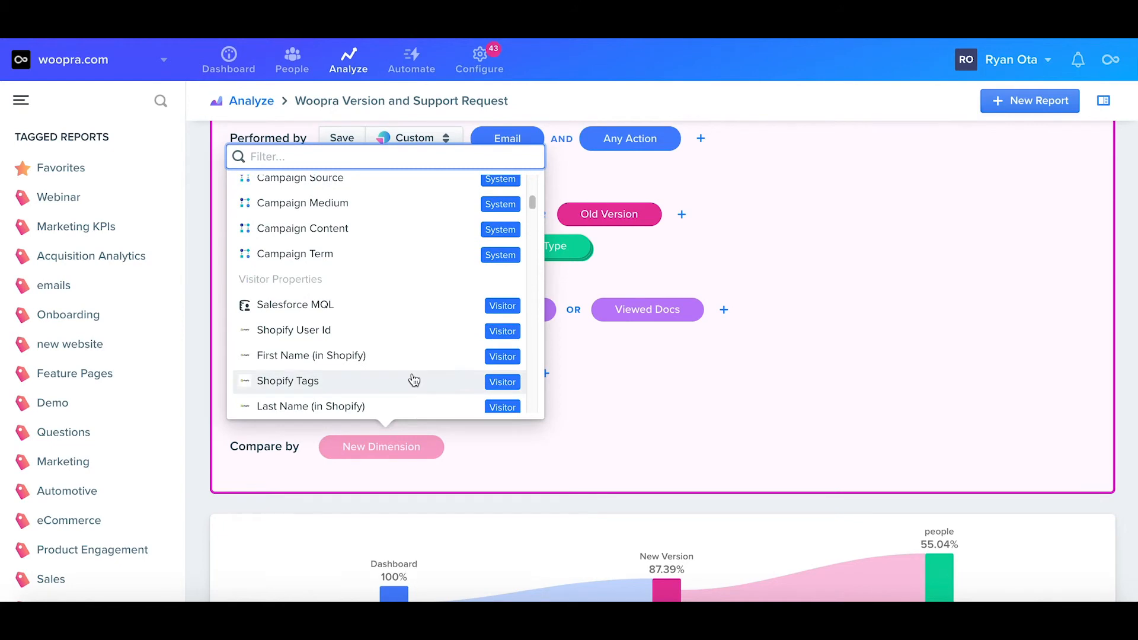
{"action": "scroll", "scroll_direction": "down", "scroll_amount": 3}
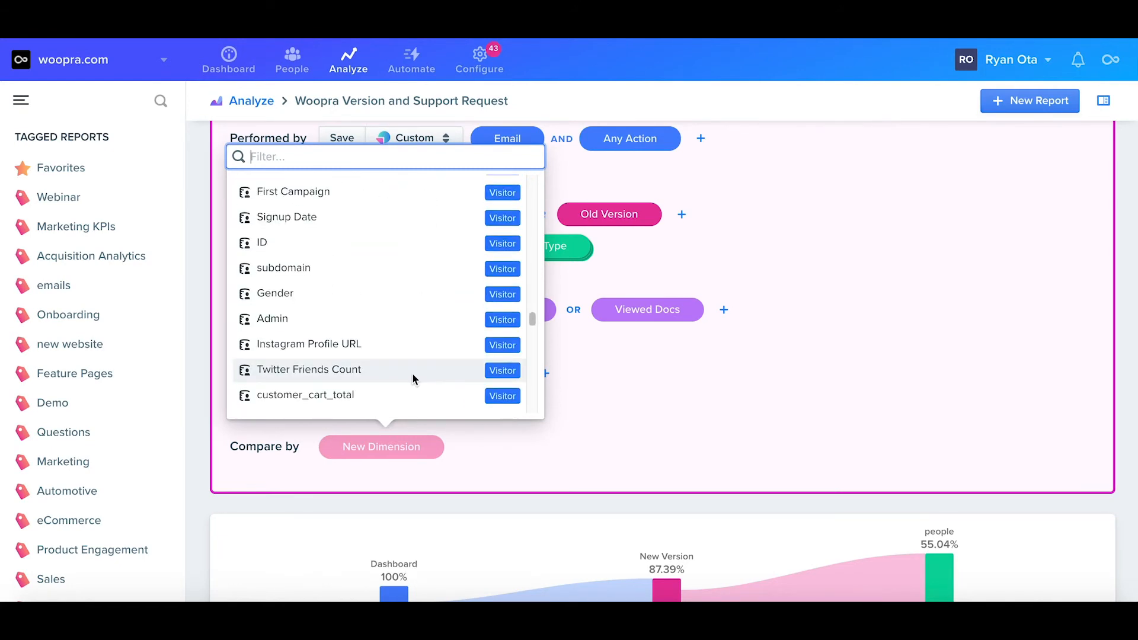
{"action": "scroll", "scroll_direction": "down", "scroll_amount": 3}
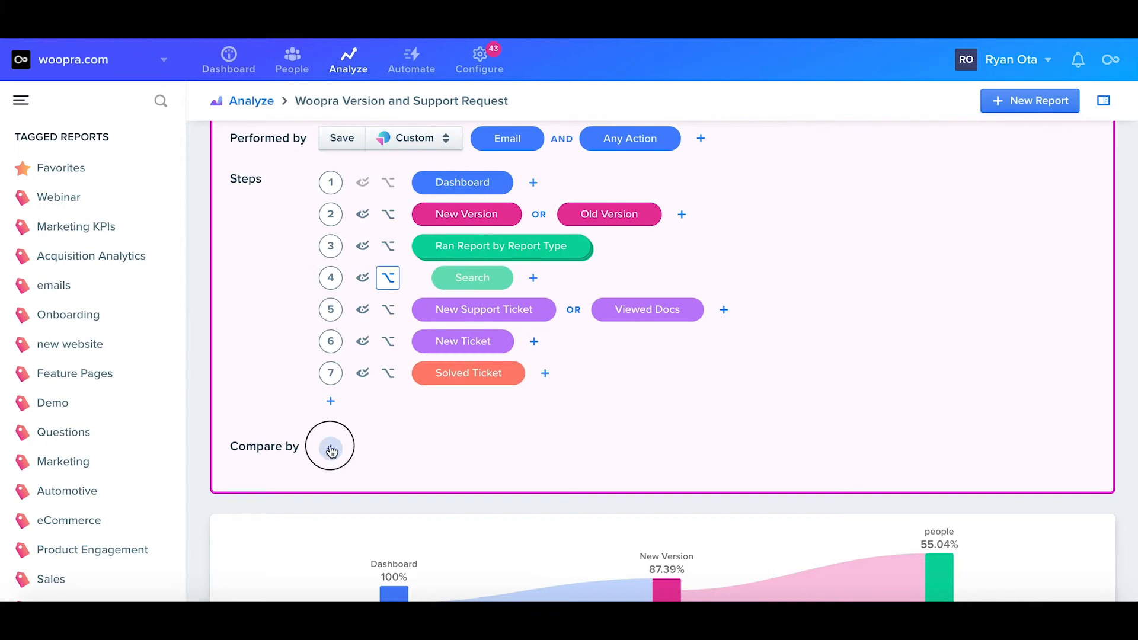
{"action": "left_click", "coordinate": [330, 446]}
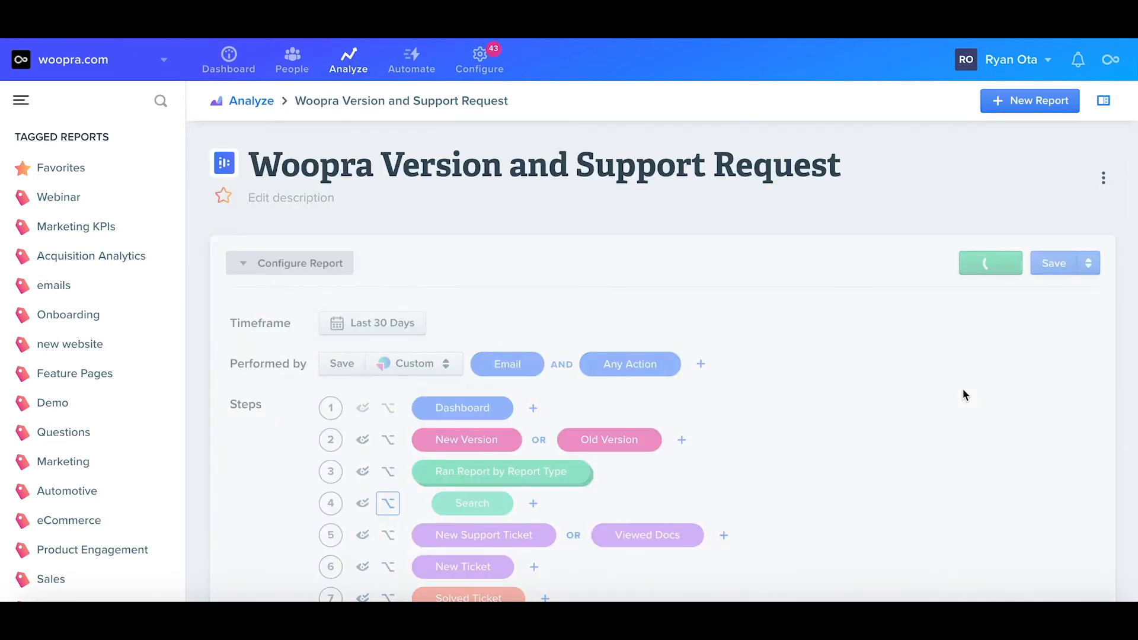
Run the report and drill into the 2 people who reached Solved Ticket
{"action": "left_click", "coordinate": [990, 263]}
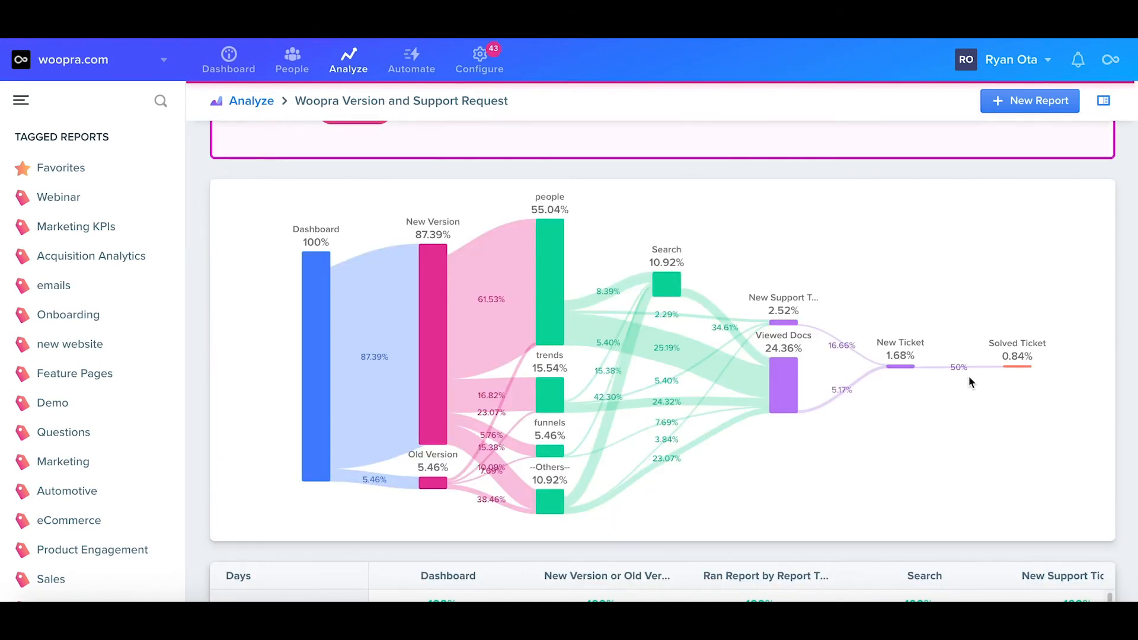
{"action": "scroll", "scroll_direction": "down", "scroll_amount": 3}
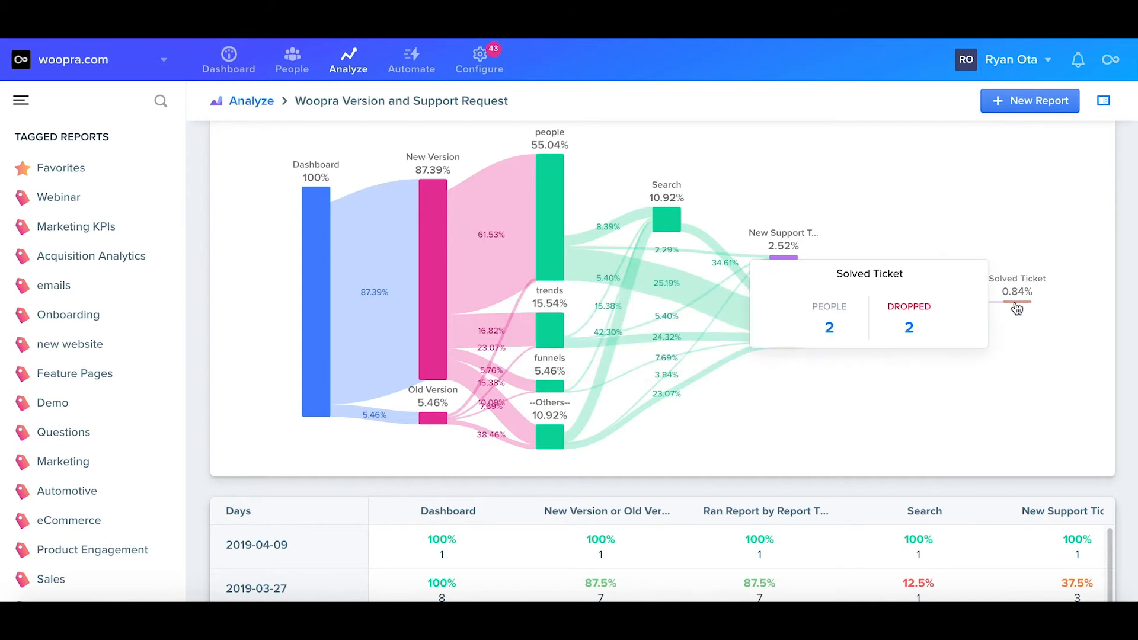
{"action": "mouse_move", "coordinate": [829, 334]}
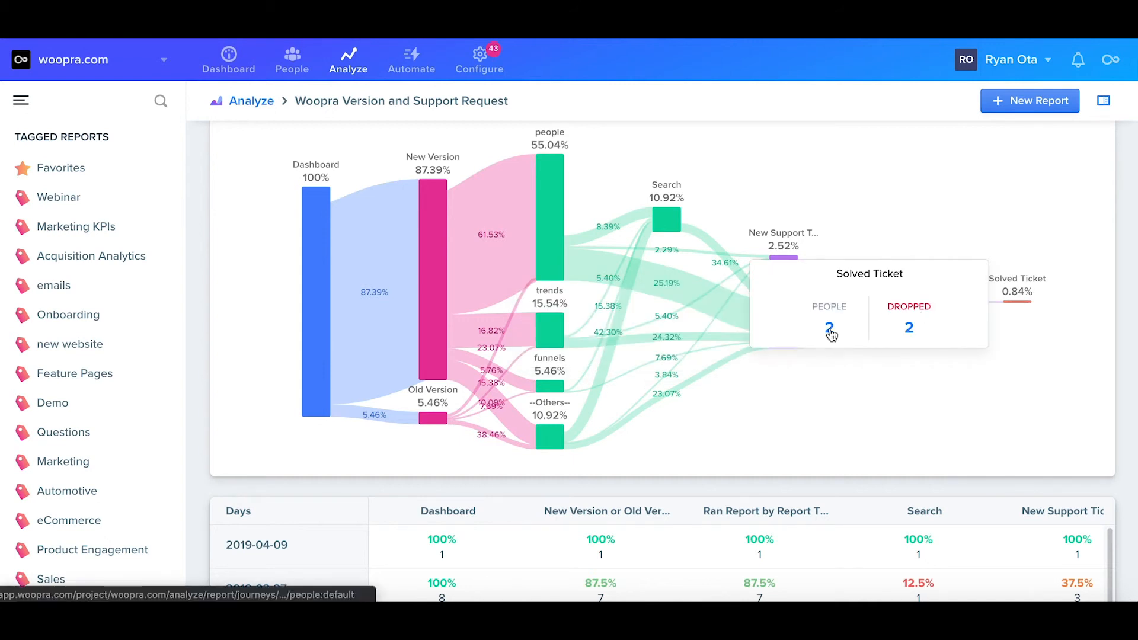
{"action": "left_click", "coordinate": [829, 327]}
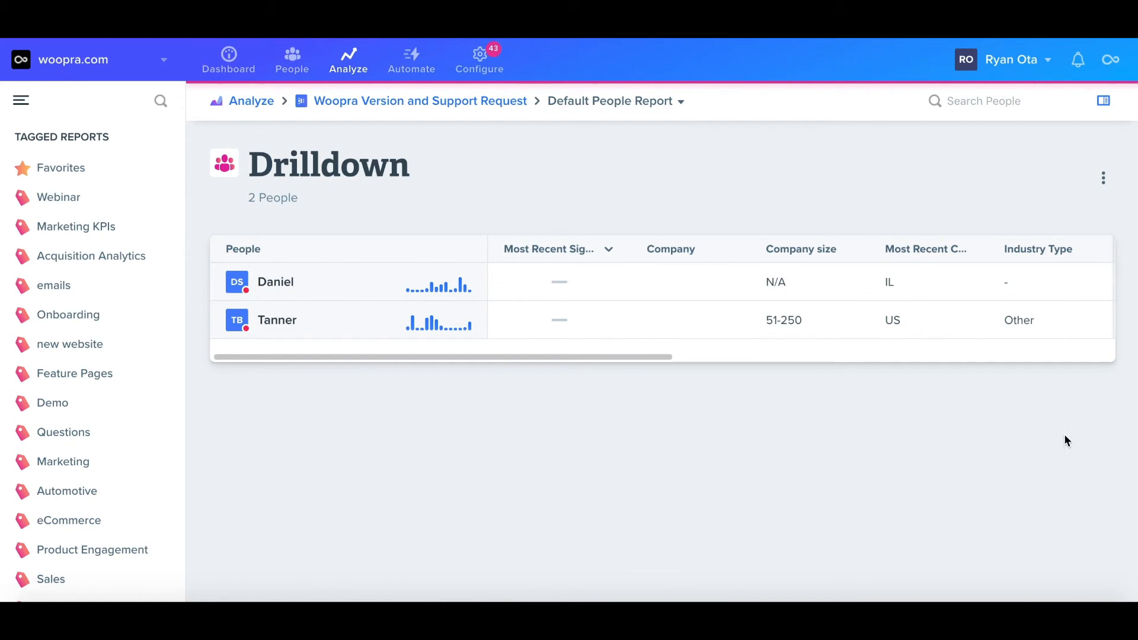
{"action": "mouse_move", "coordinate": [420, 101]}
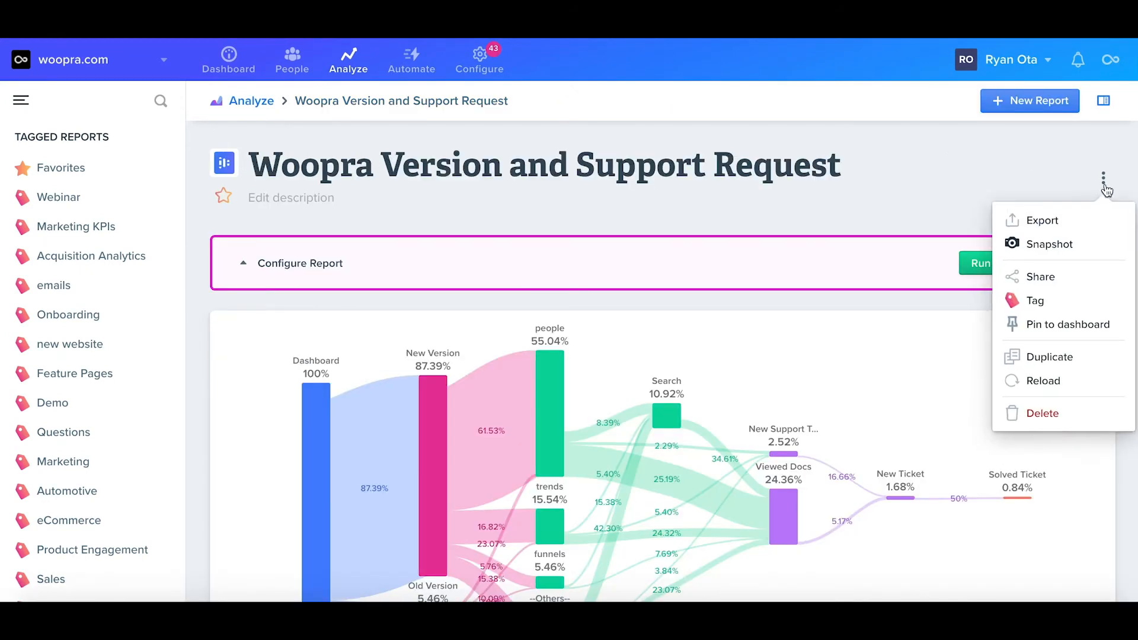
{"action": "mouse_move", "coordinate": [1060, 231]}
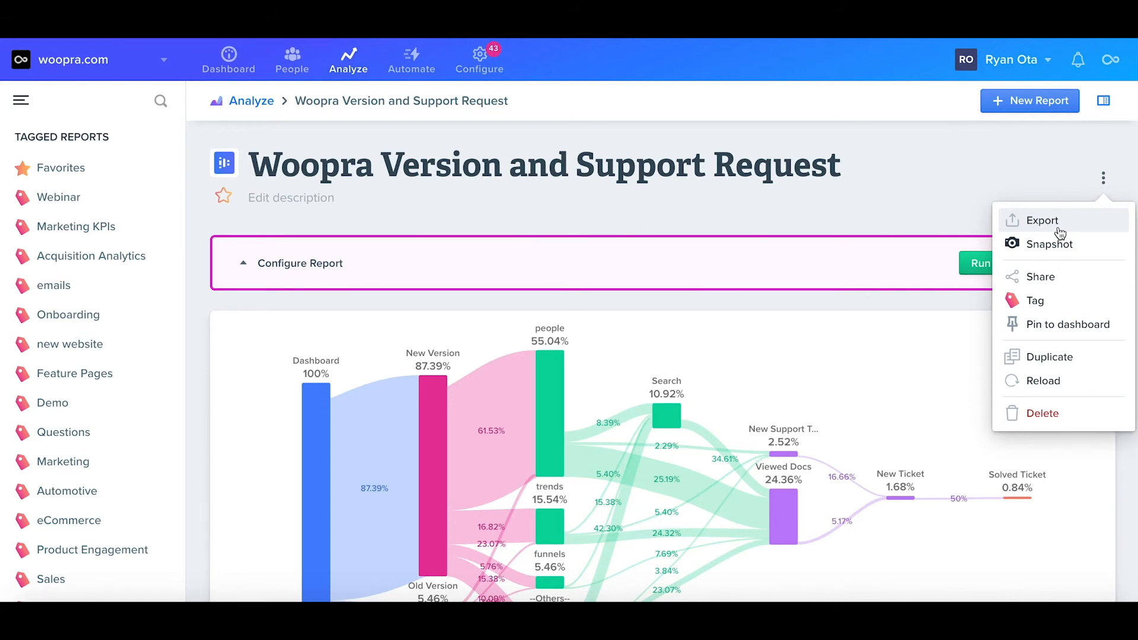
Snapshot the journey report, add the Financial Partners tag, then reload the report
{"action": "left_click", "coordinate": [1053, 244]}
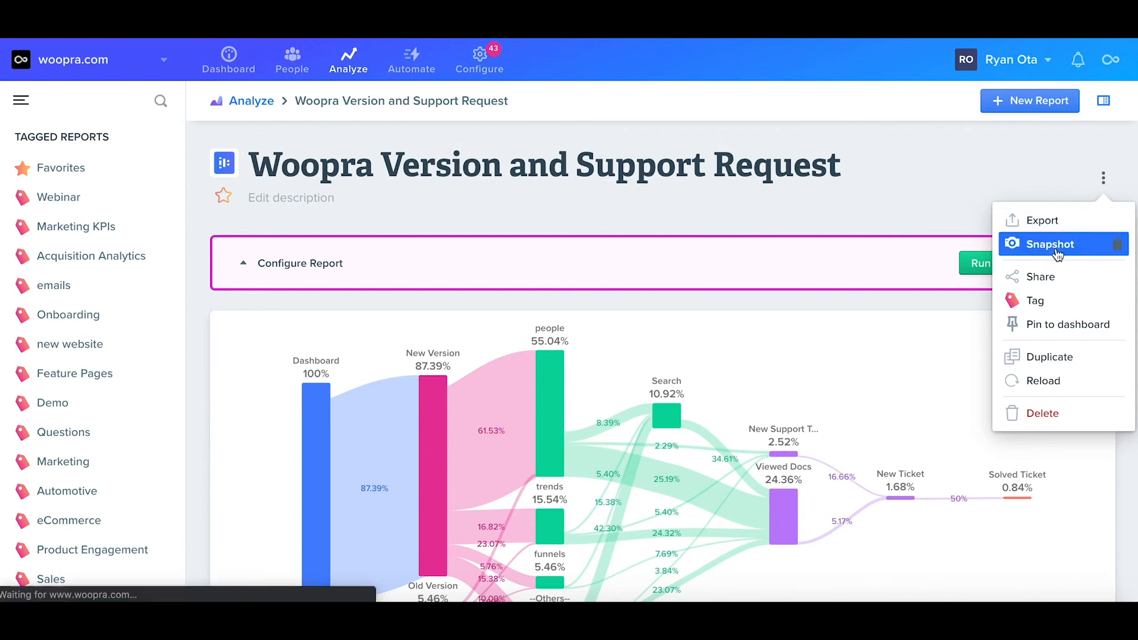
{"action": "left_click", "coordinate": [1053, 244]}
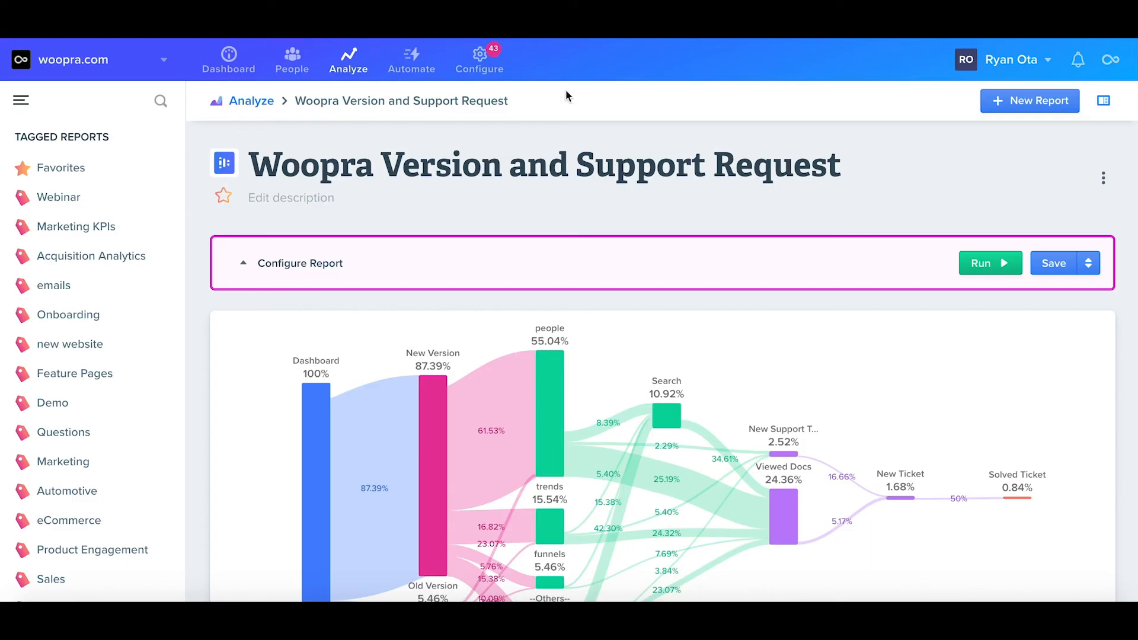
{"action": "left_click", "coordinate": [1104, 178]}
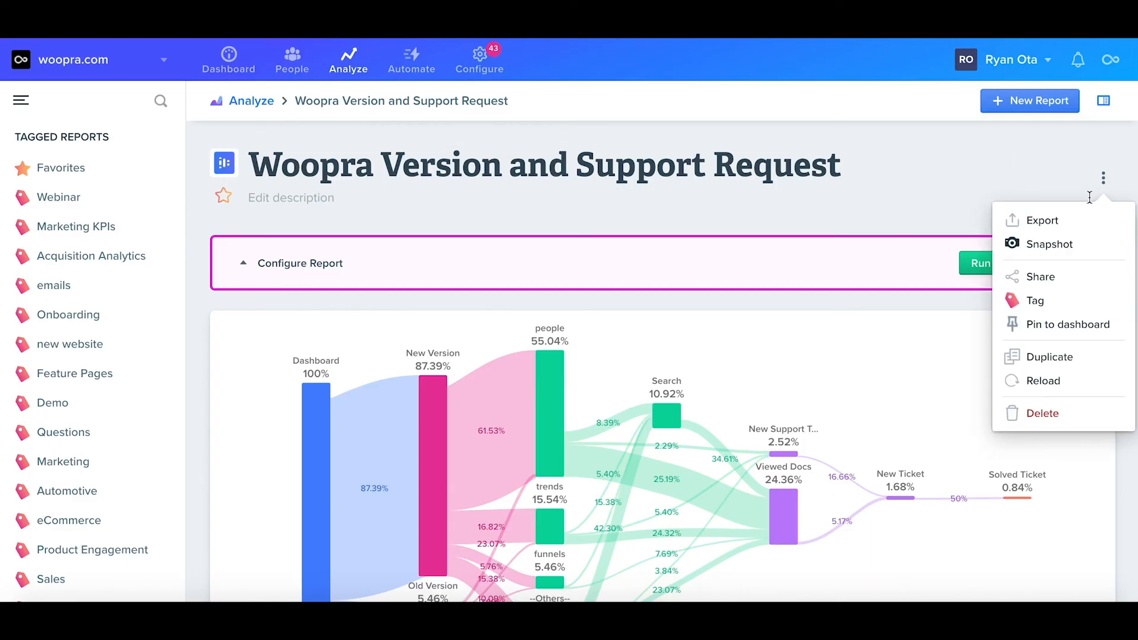
{"action": "left_click", "coordinate": [1030, 300]}
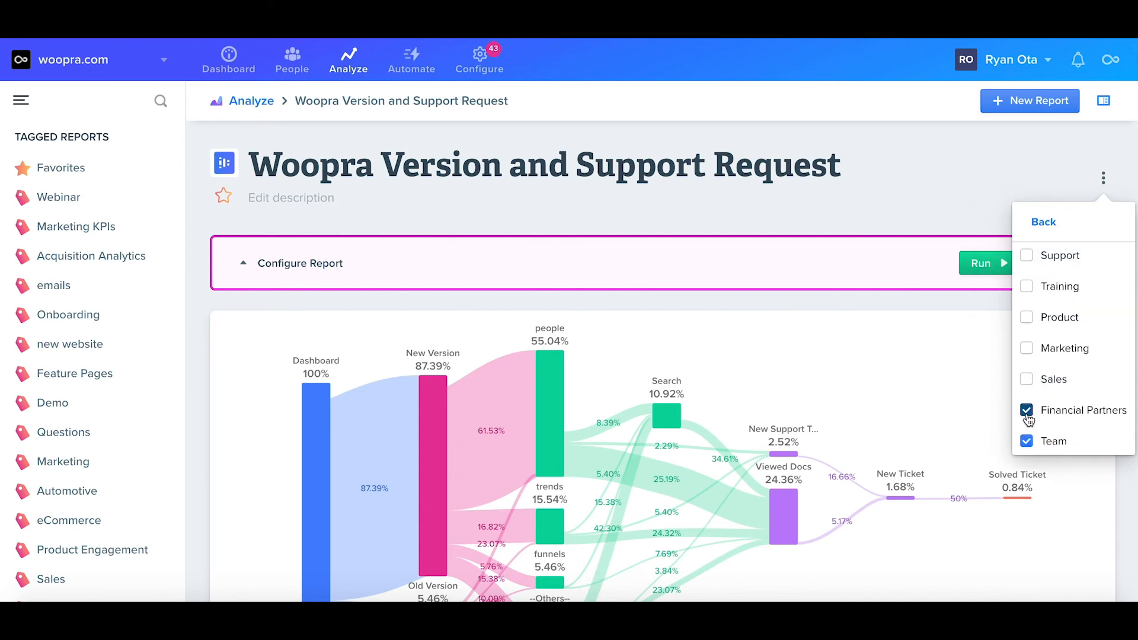
{"action": "left_click", "coordinate": [1027, 348]}
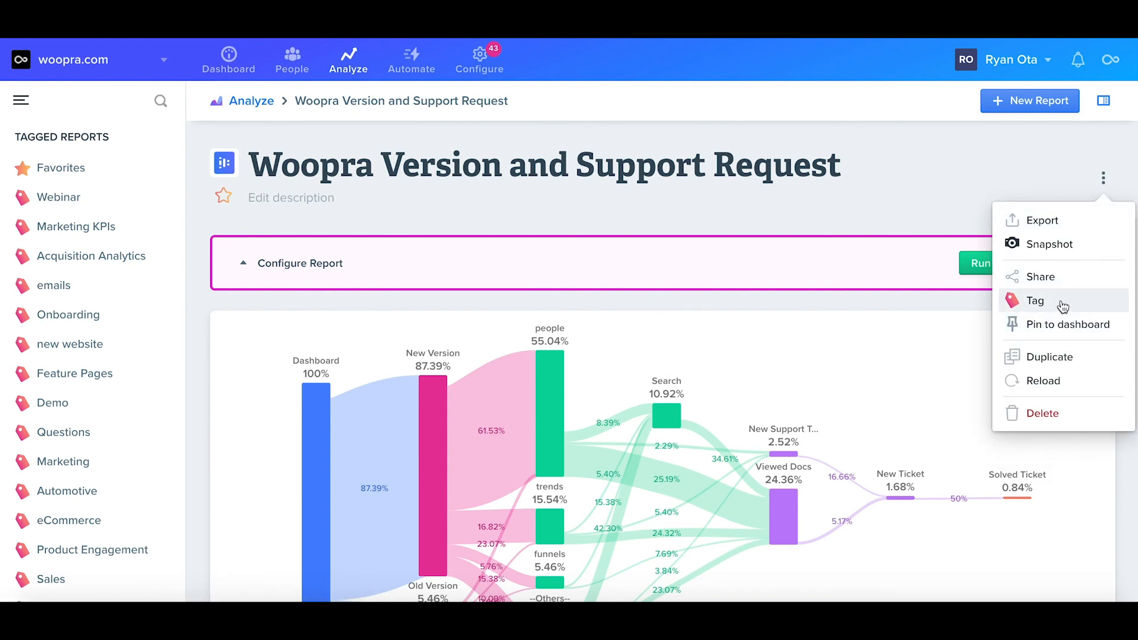
{"action": "mouse_move", "coordinate": [1060, 381]}
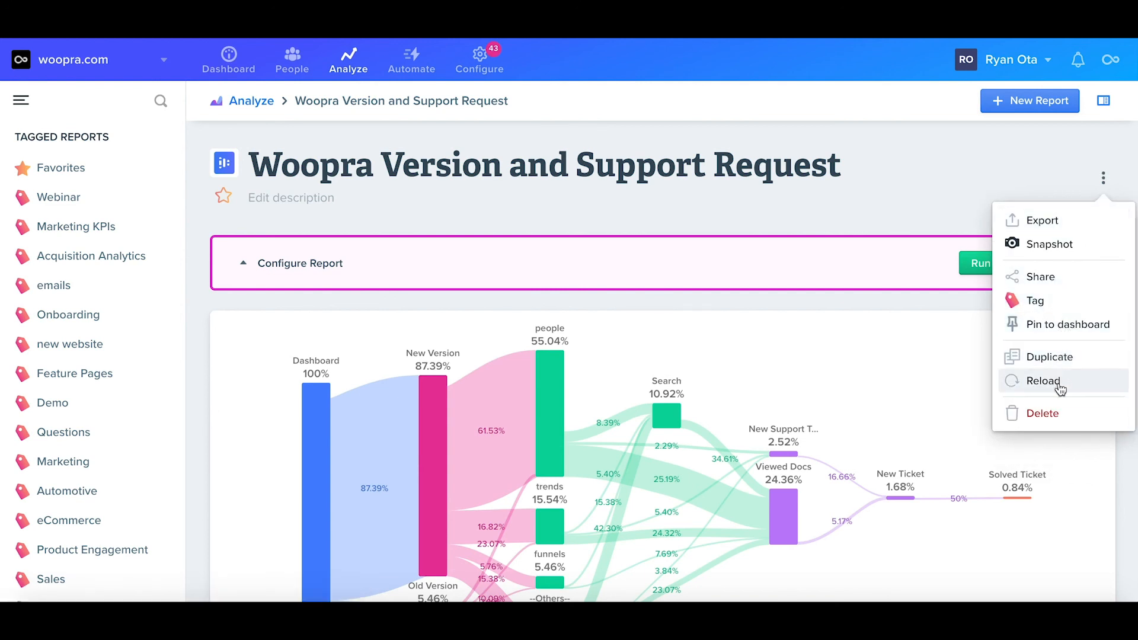
{"action": "left_click", "coordinate": [1041, 380]}
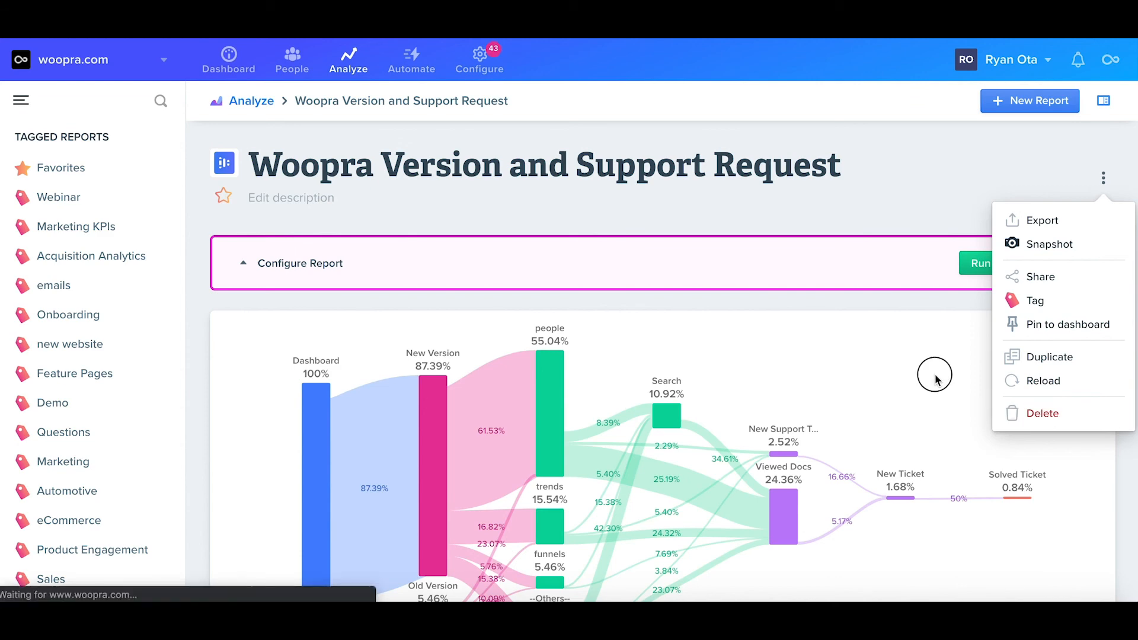